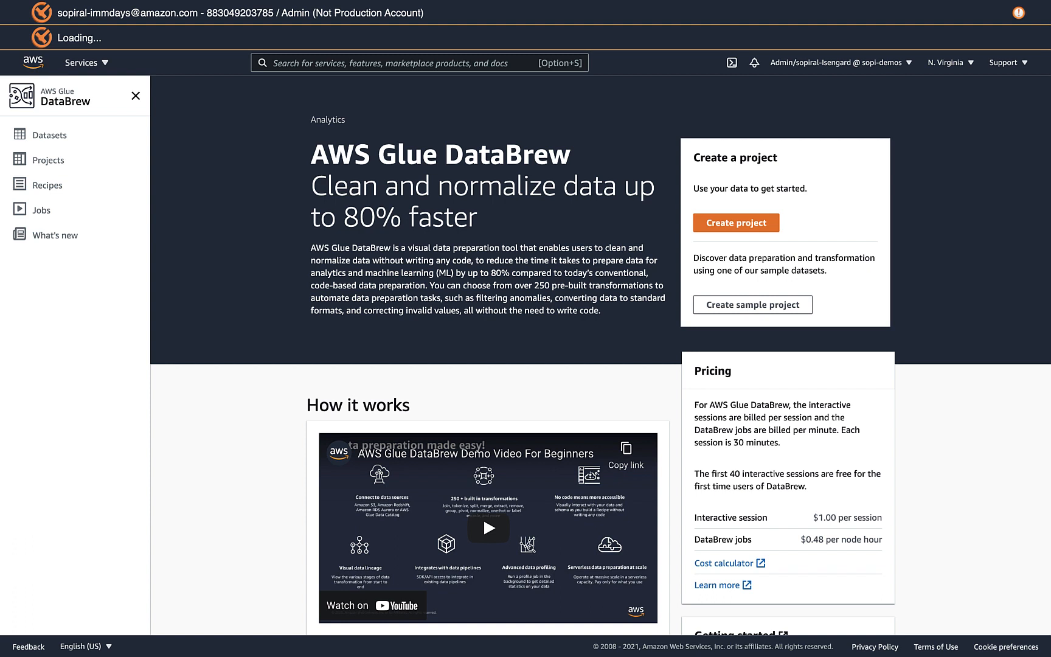
pyautogui.moveTo(79, 244)
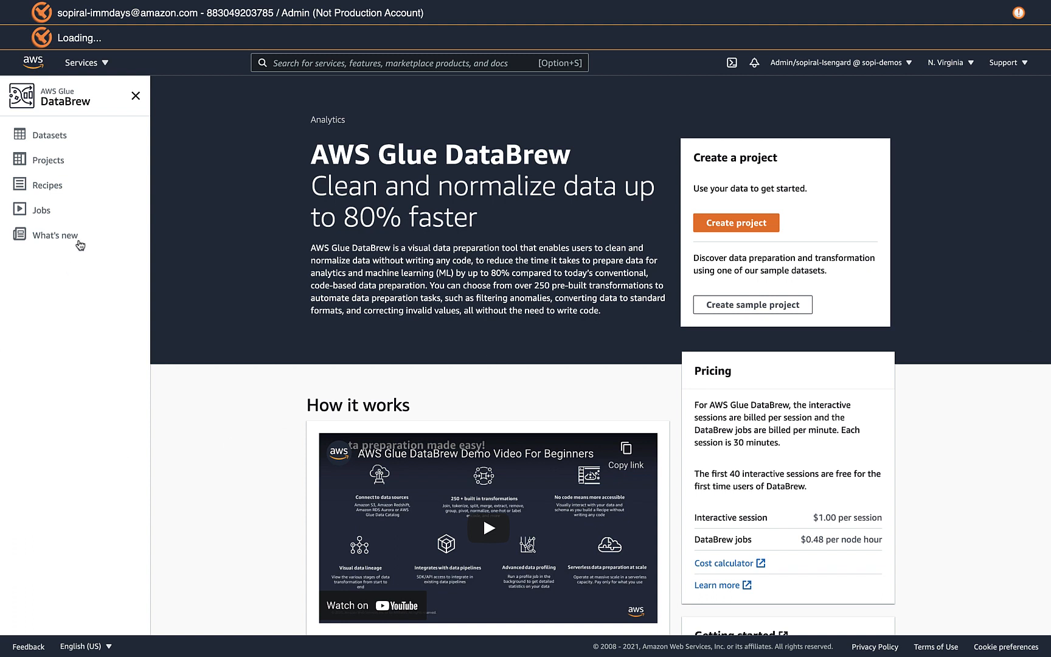
pyautogui.moveTo(63, 154)
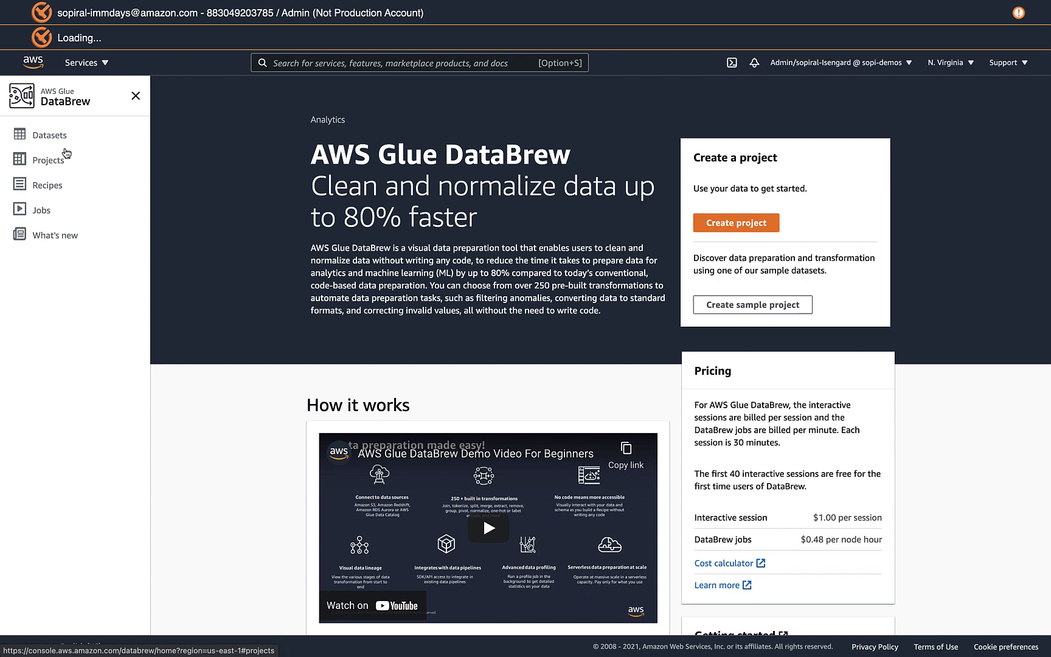
# Step: View the Customers dataset's details, S3 source location and row preview from the Datasets list
pyautogui.click(47, 135)
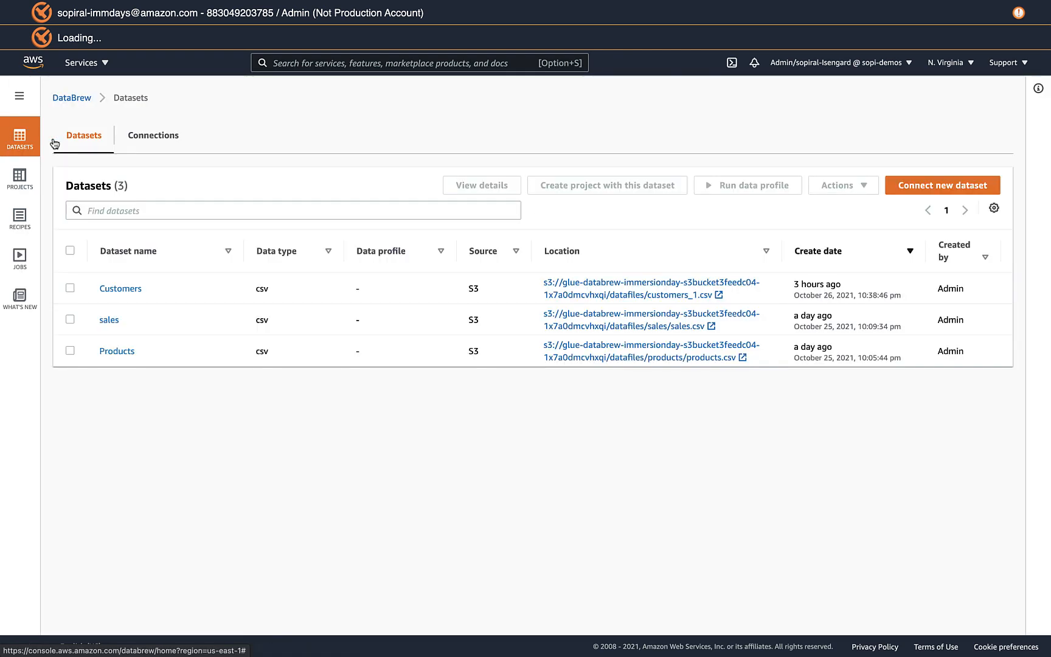
pyautogui.click(119, 289)
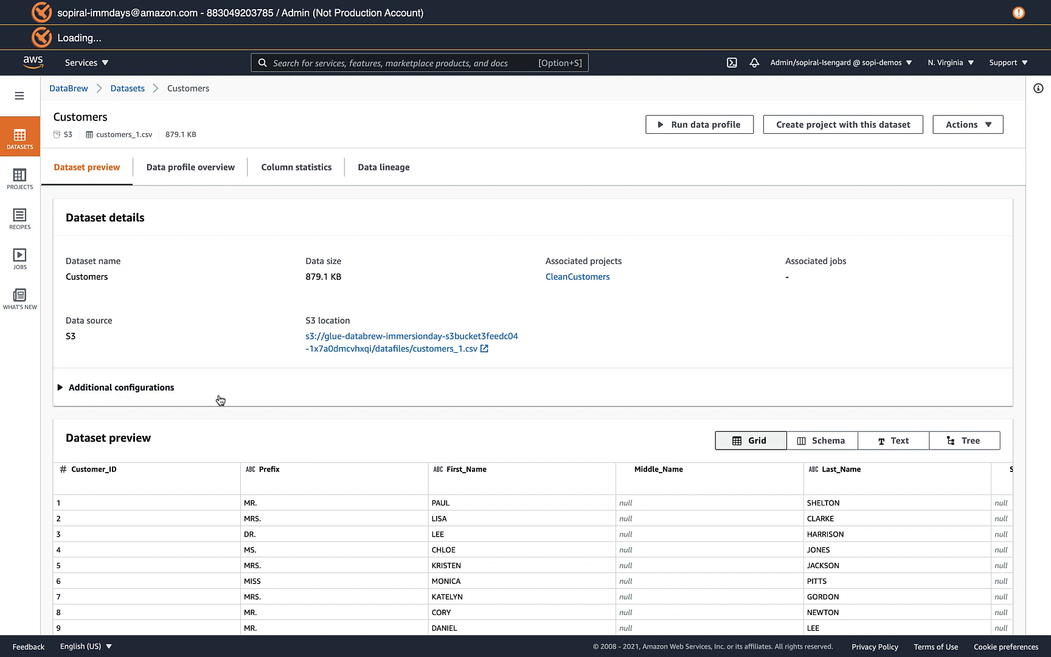
pyautogui.moveTo(312, 353)
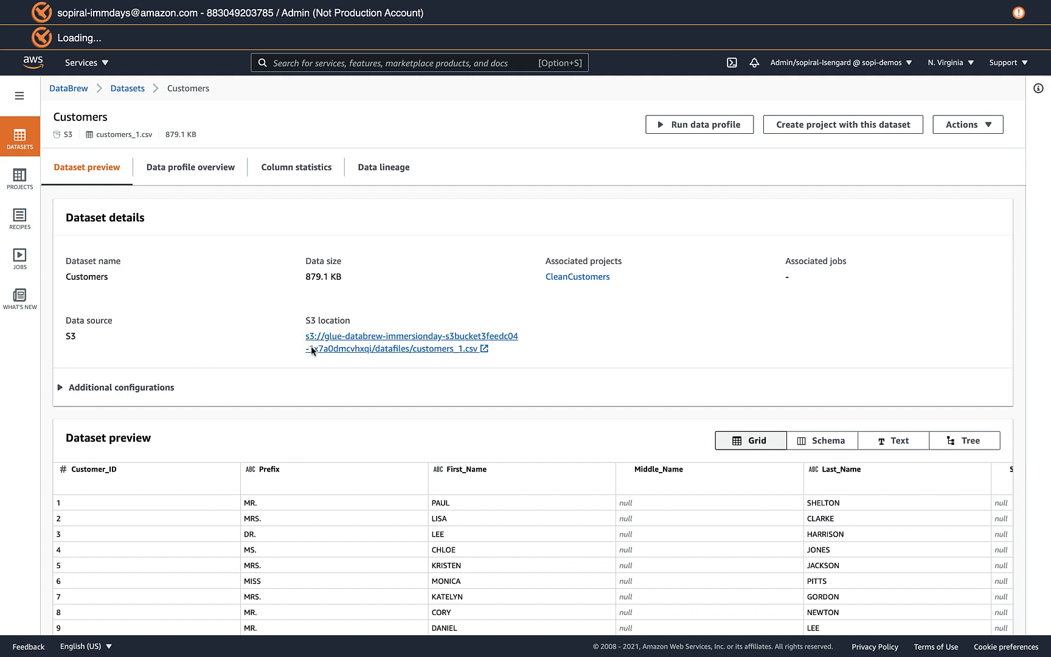
pyautogui.moveTo(373, 357)
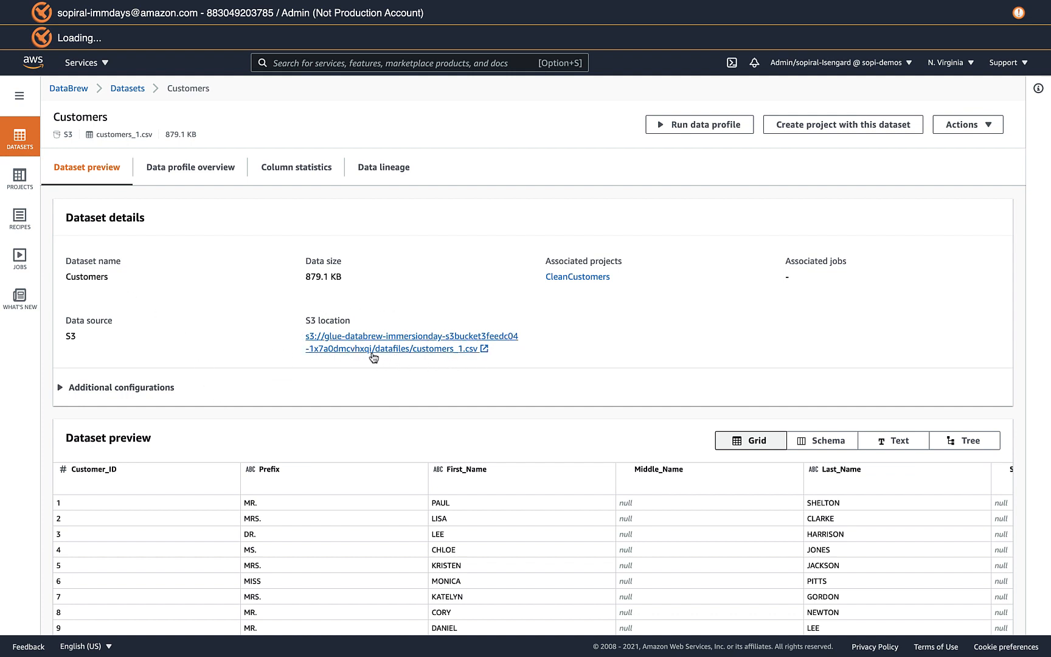
pyautogui.scroll(-3)
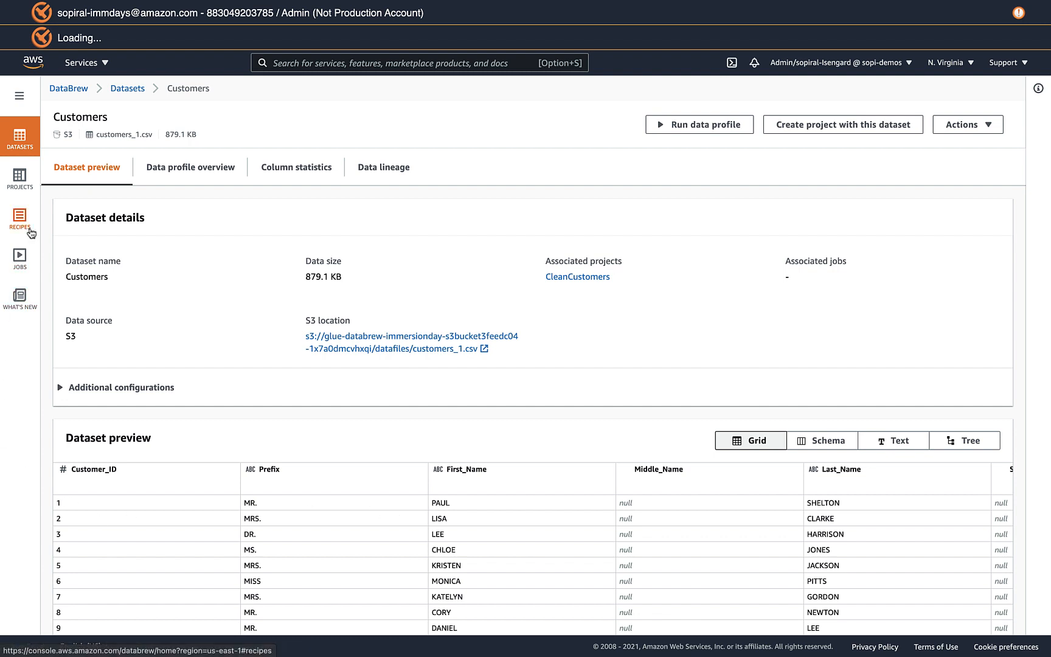
# Step: Enter the CleanCustomers project workspace from the Projects list, showing the 2,500-row sample grid
pyautogui.click(20, 176)
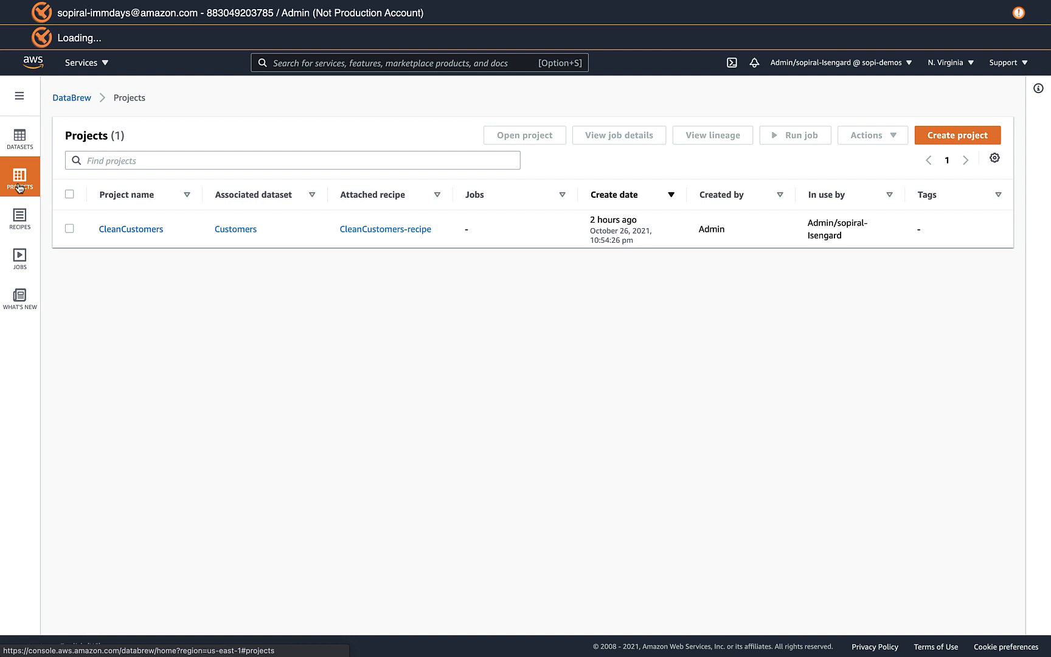
pyautogui.click(19, 216)
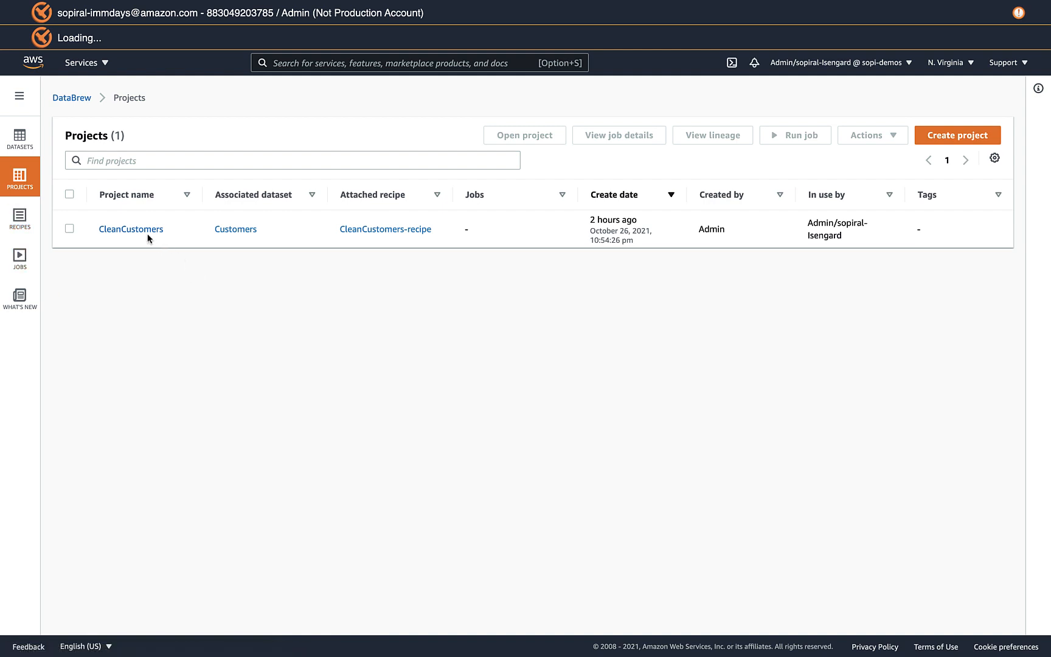
pyautogui.moveTo(145, 237)
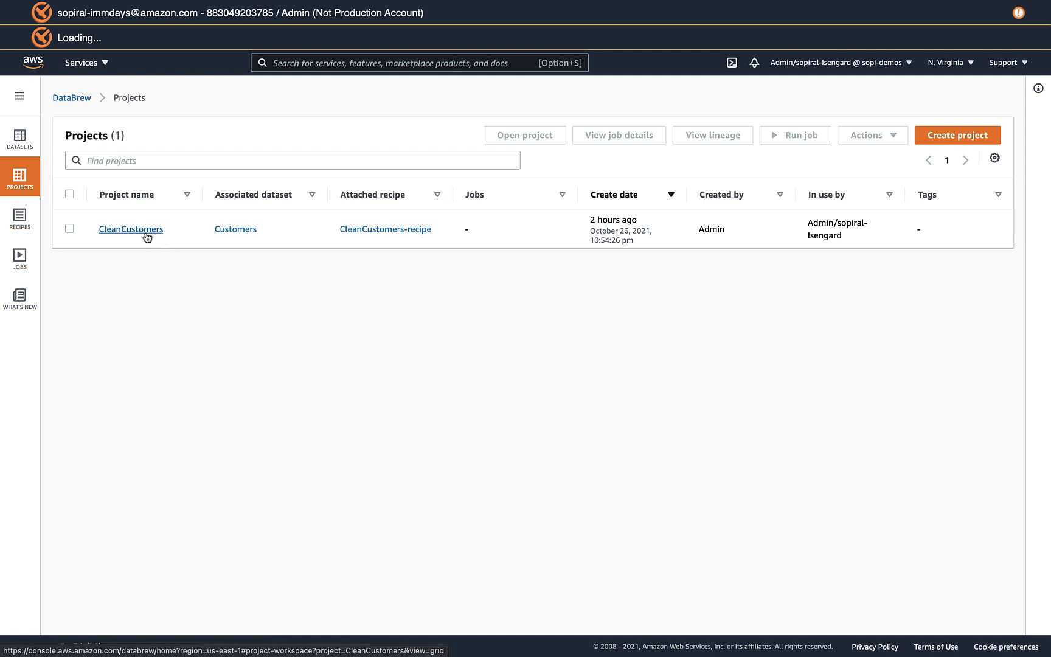
pyautogui.click(131, 229)
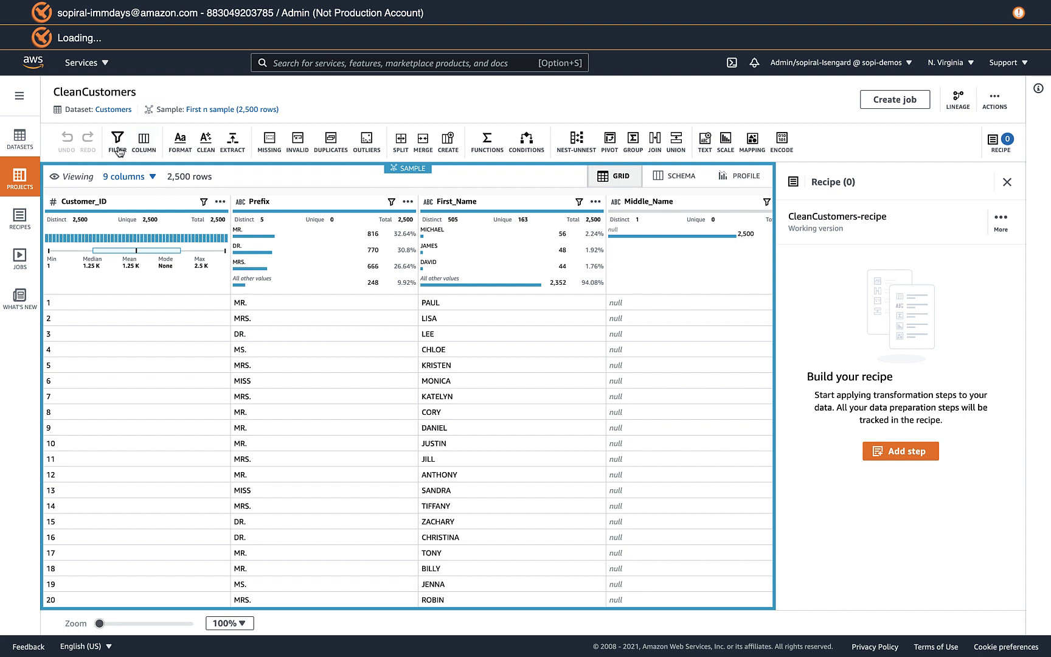
pyautogui.moveTo(515, 118)
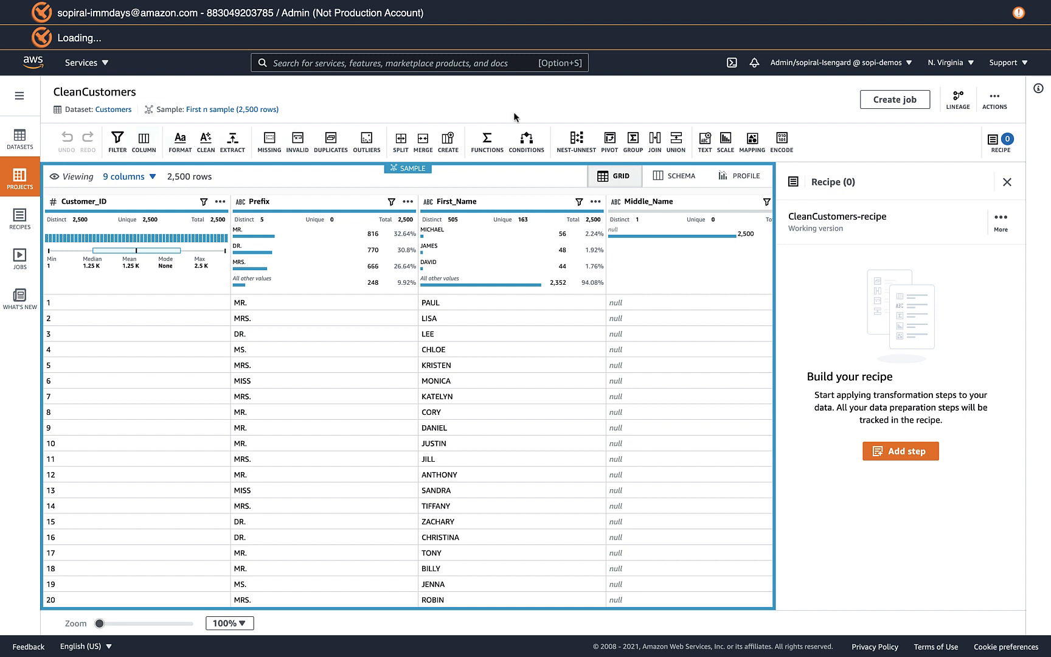
pyautogui.moveTo(147, 281)
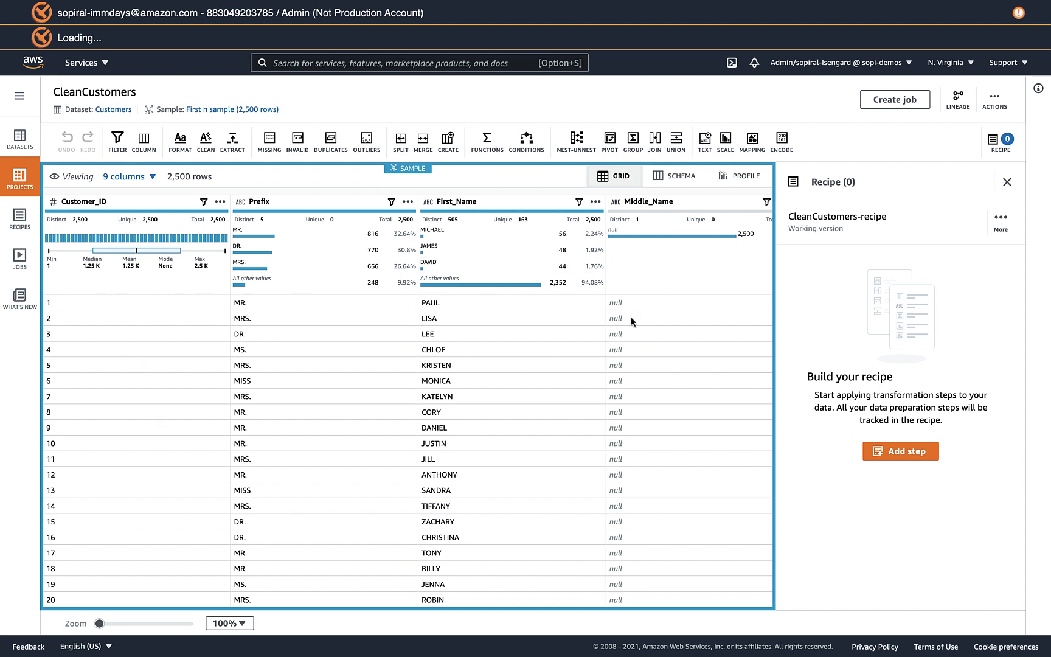
pyautogui.moveTo(624, 179)
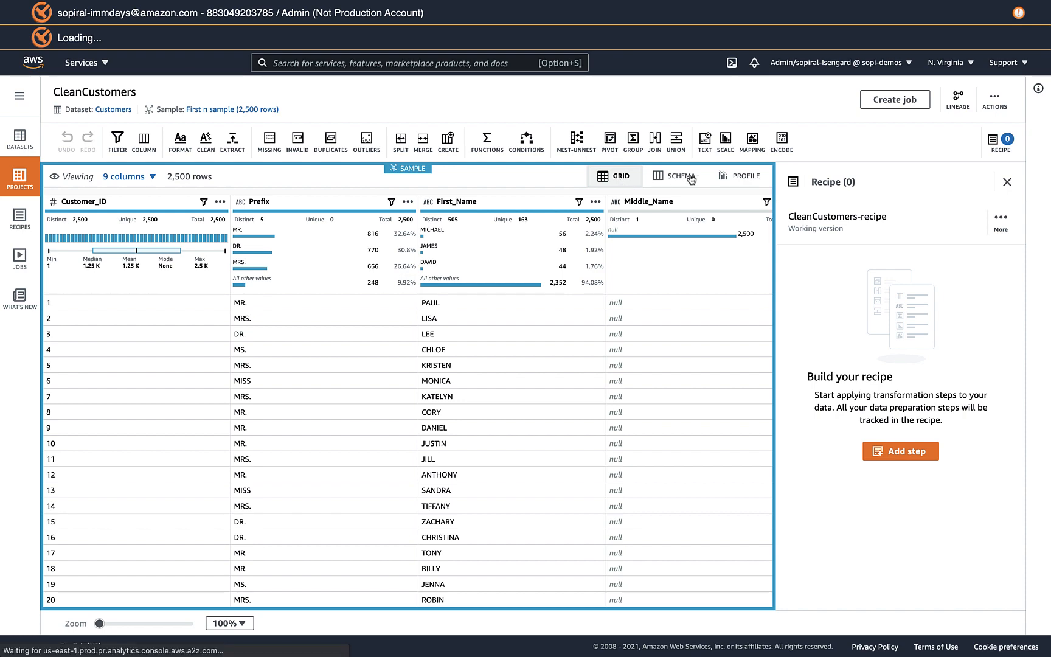
# Step: Switch to the schema view listing all nine columns with data types and quality, Gender 18% missing
pyautogui.click(682, 175)
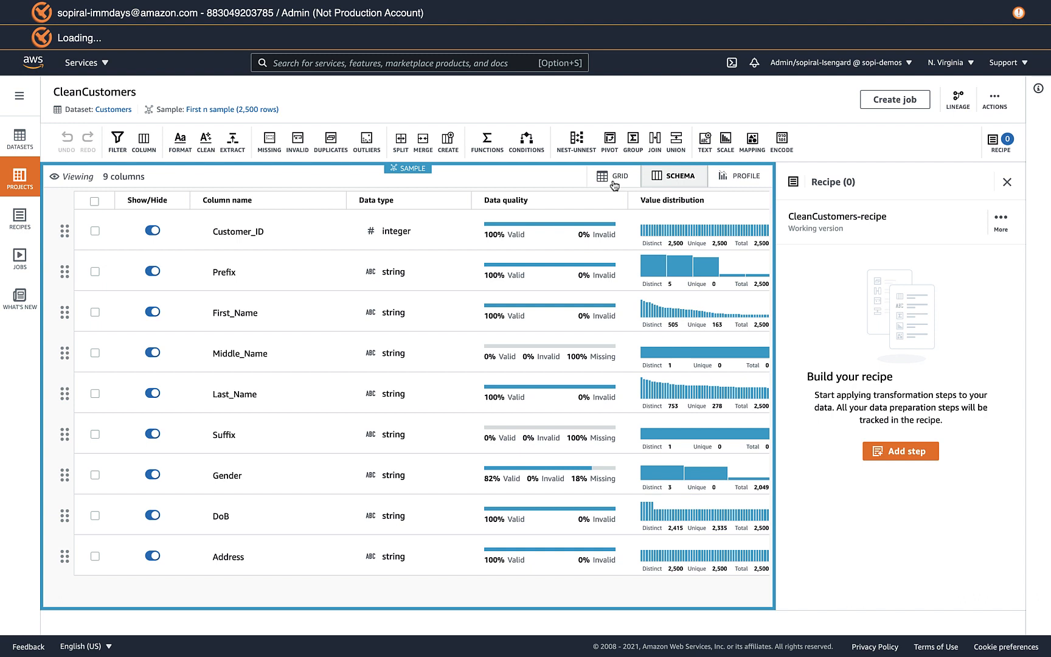
pyautogui.moveTo(588, 288)
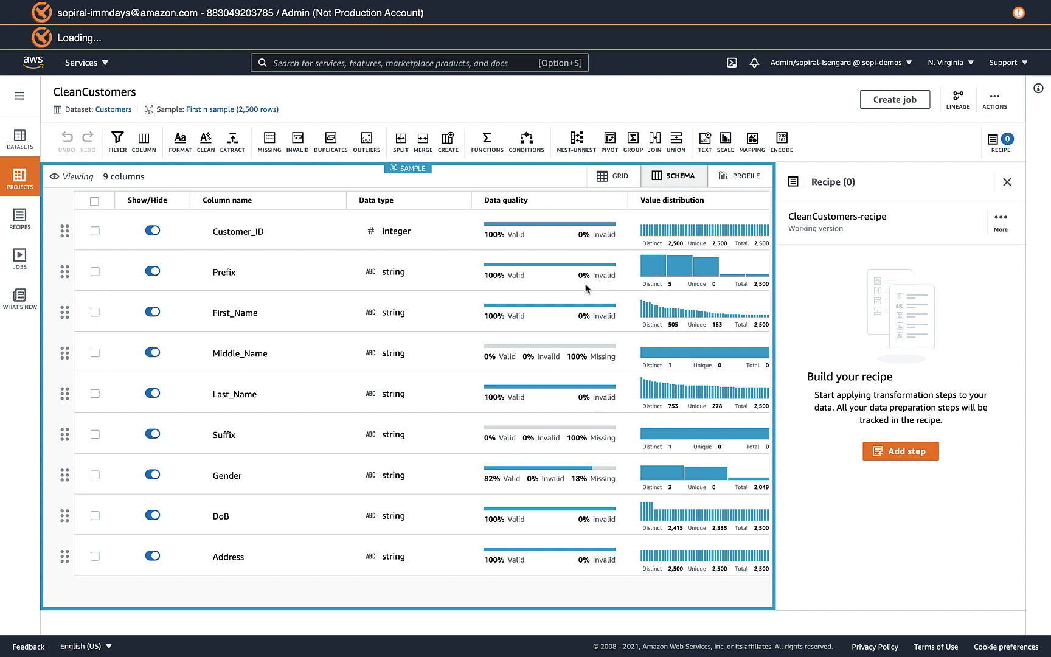
pyautogui.moveTo(538, 410)
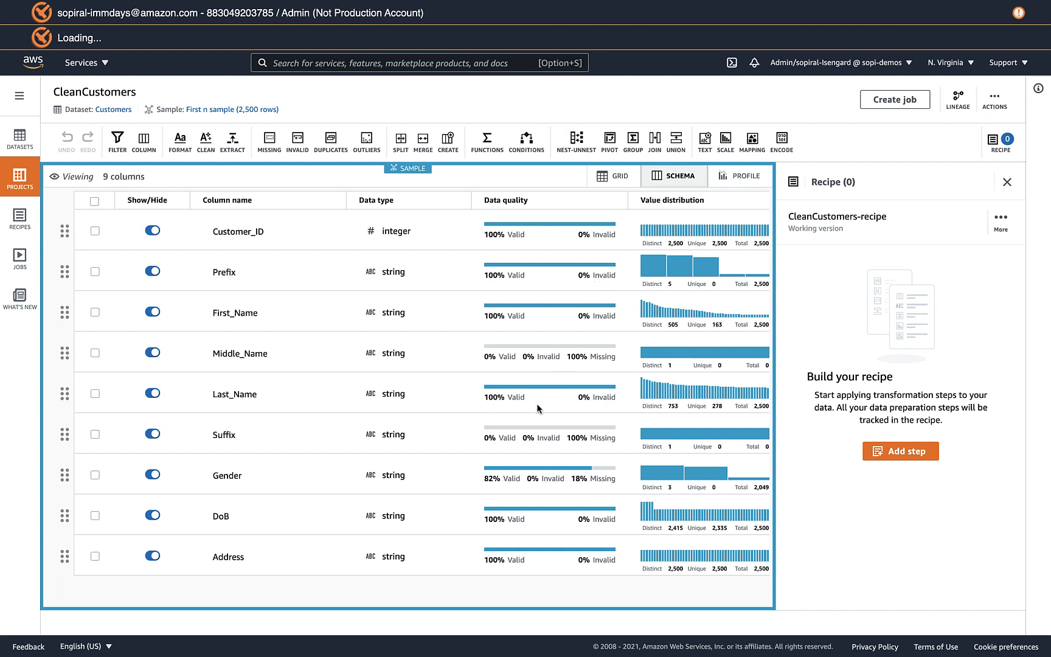
pyautogui.click(394, 434)
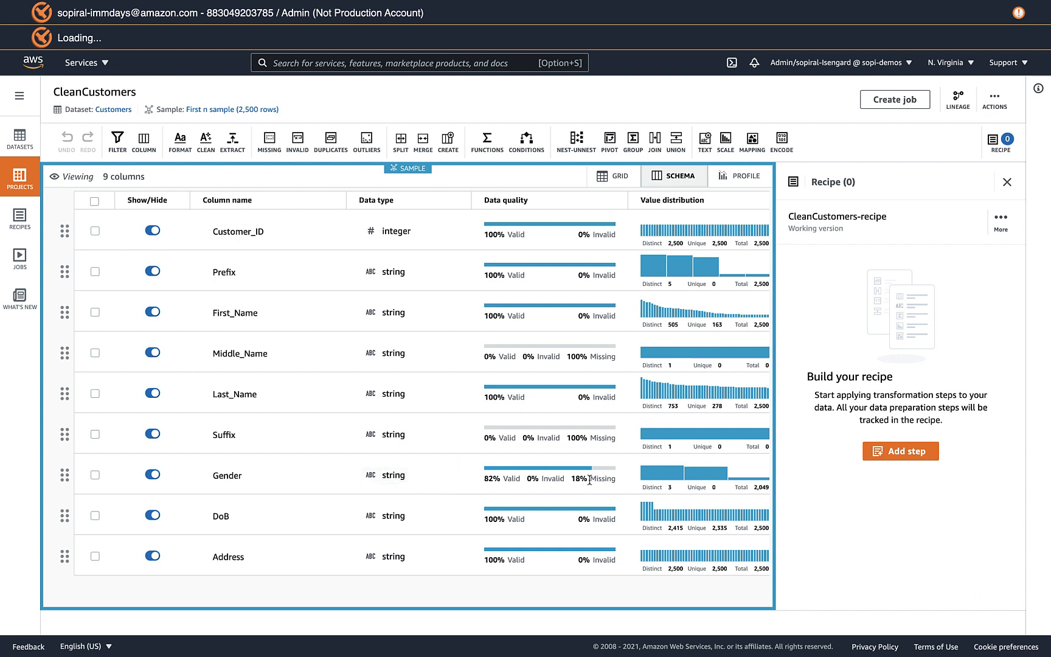
pyautogui.moveTo(579, 481)
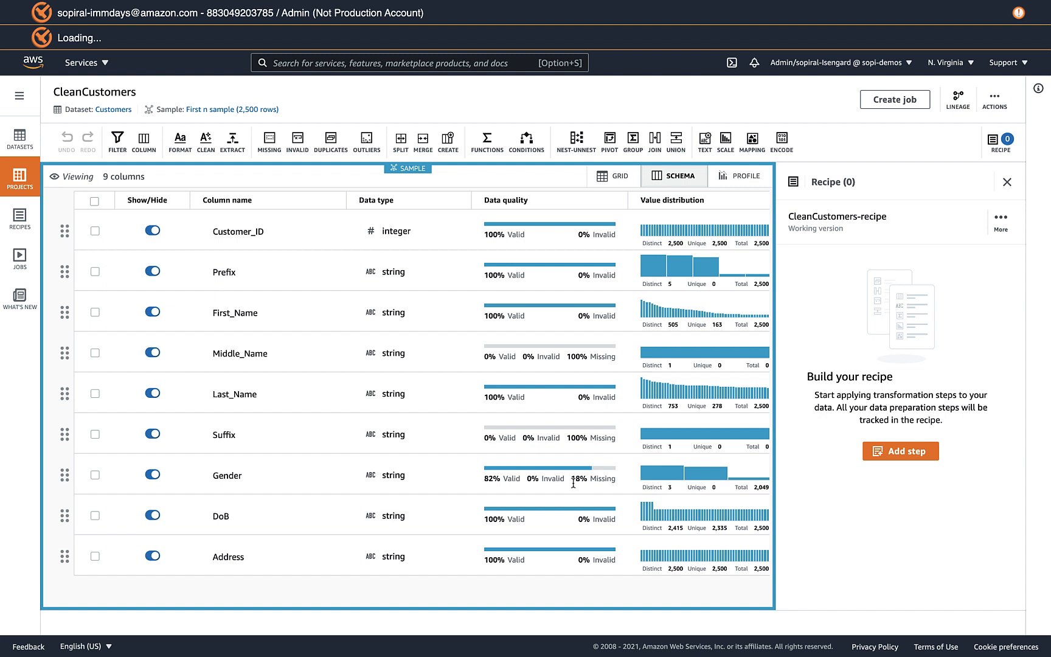
pyautogui.moveTo(613, 268)
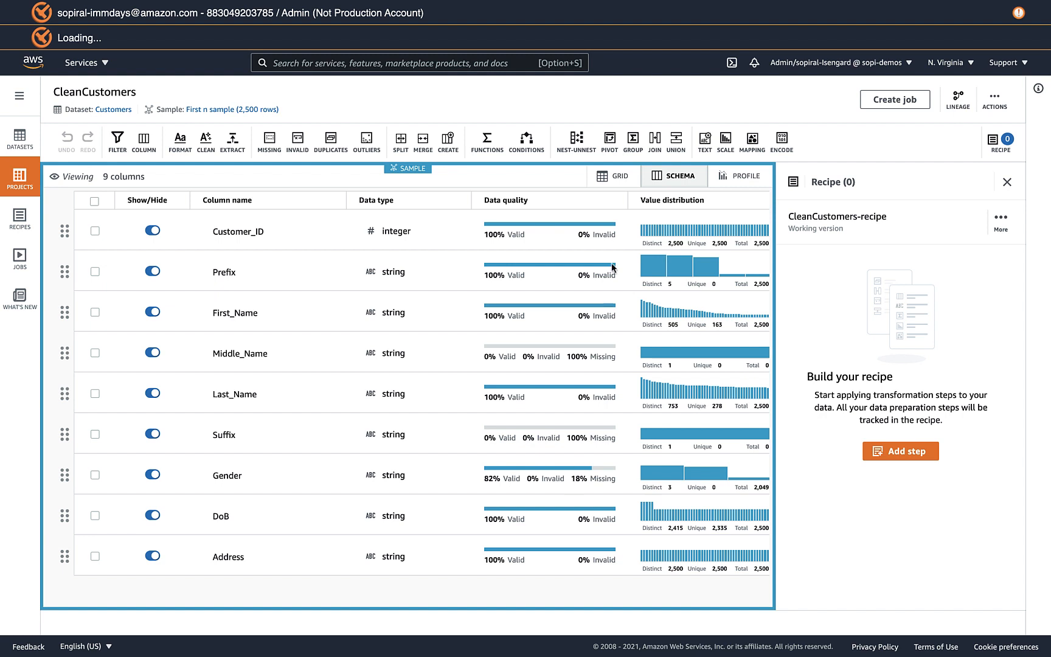
pyautogui.moveTo(616, 183)
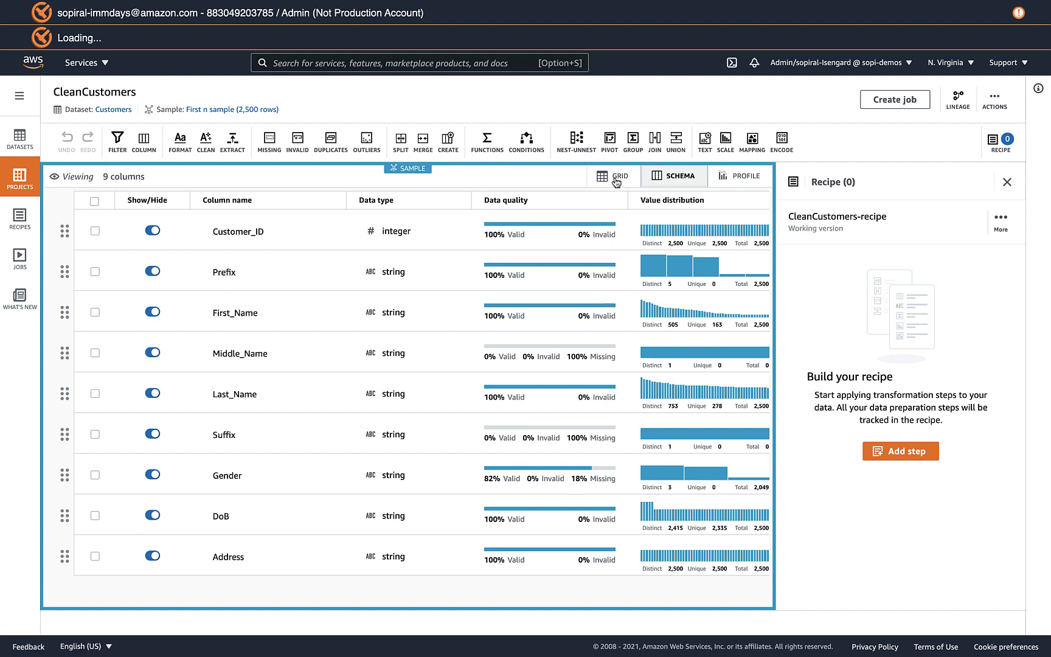
# Step: Return to the grid view and select the Gender column to show its details and recommendations
pyautogui.click(614, 175)
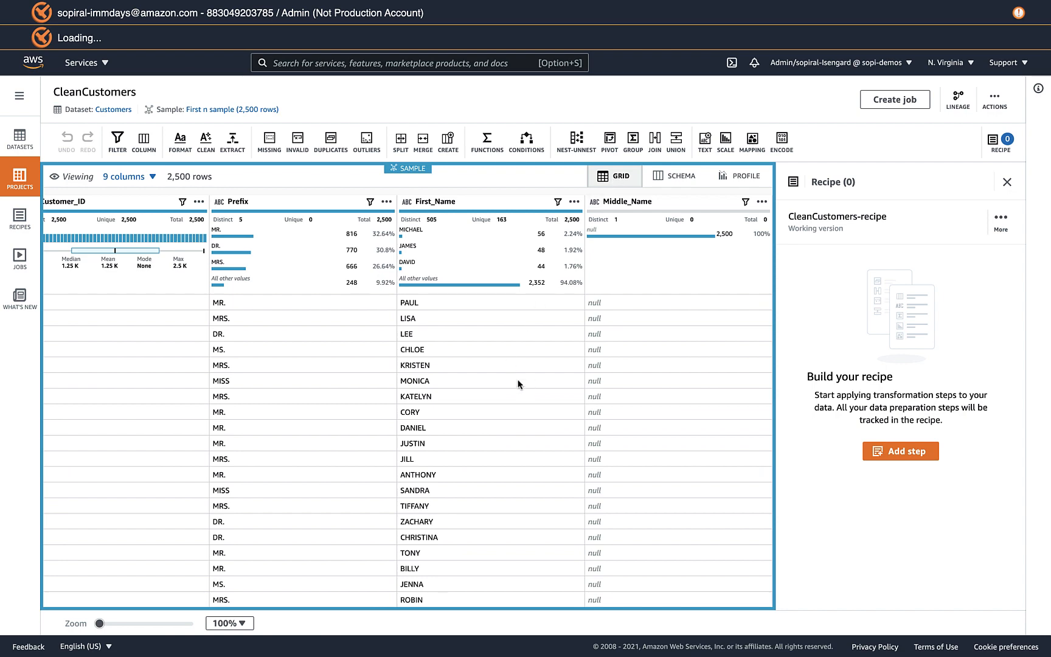
pyautogui.hscroll(3)
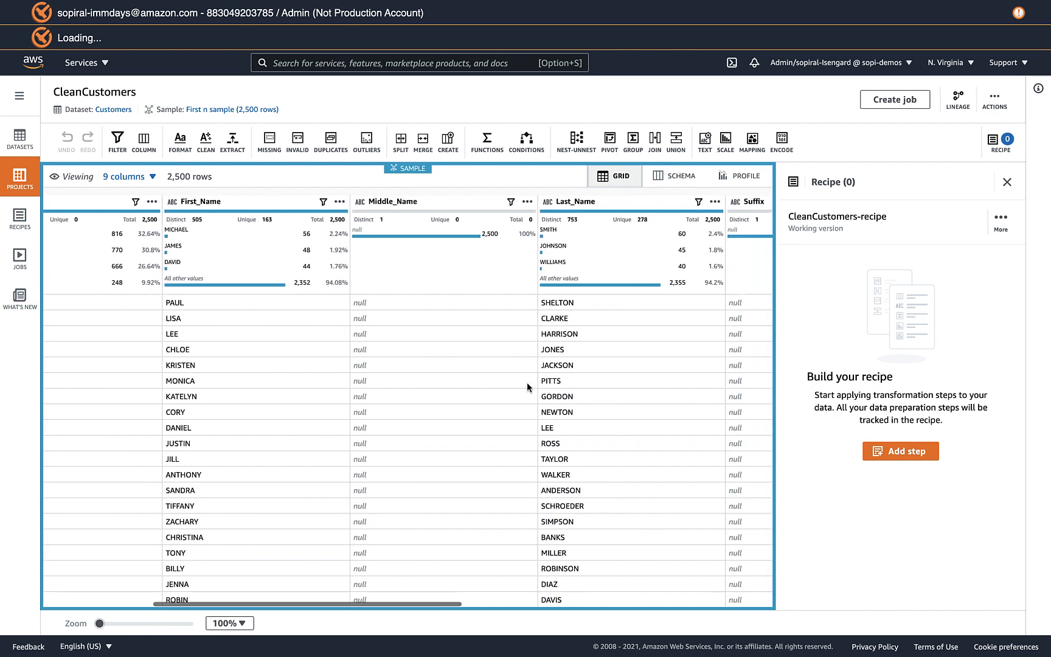
pyautogui.hscroll(3)
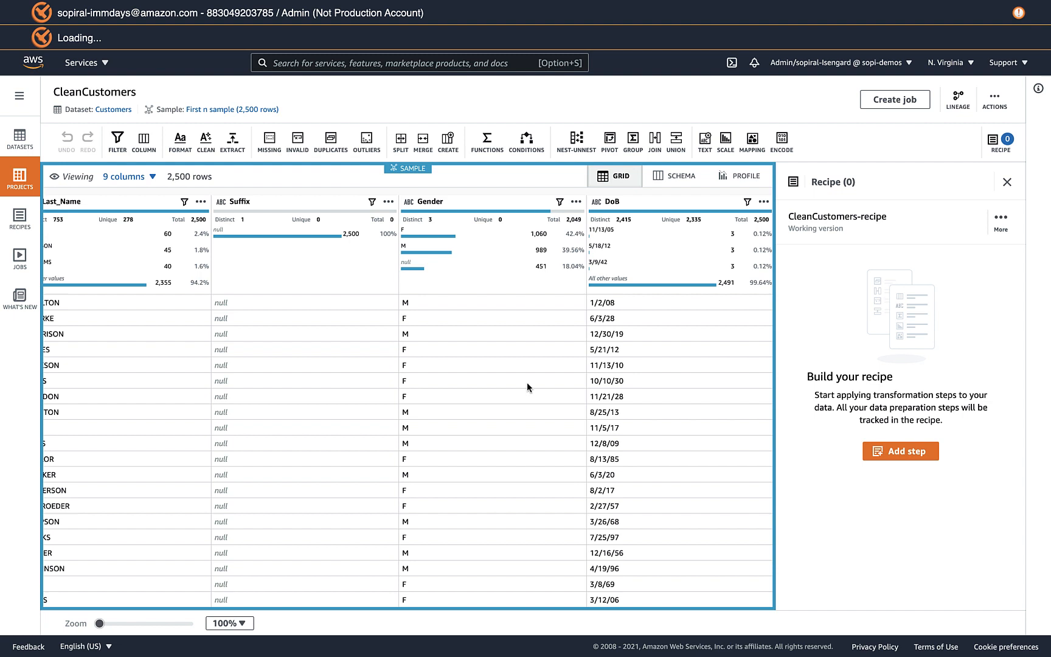
pyautogui.moveTo(579, 229)
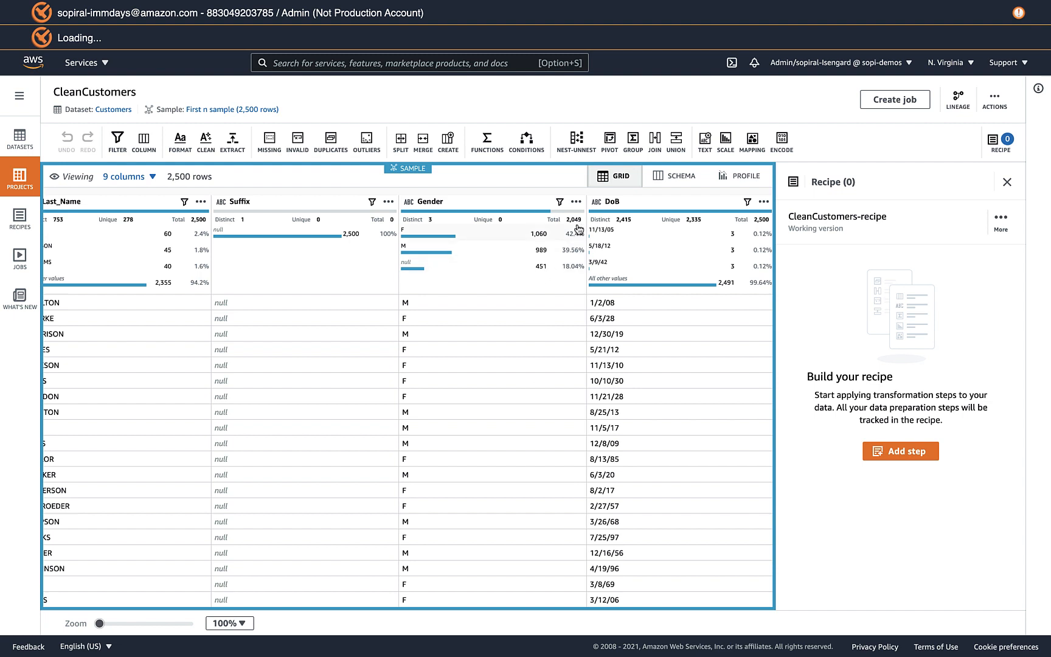
pyautogui.moveTo(577, 205)
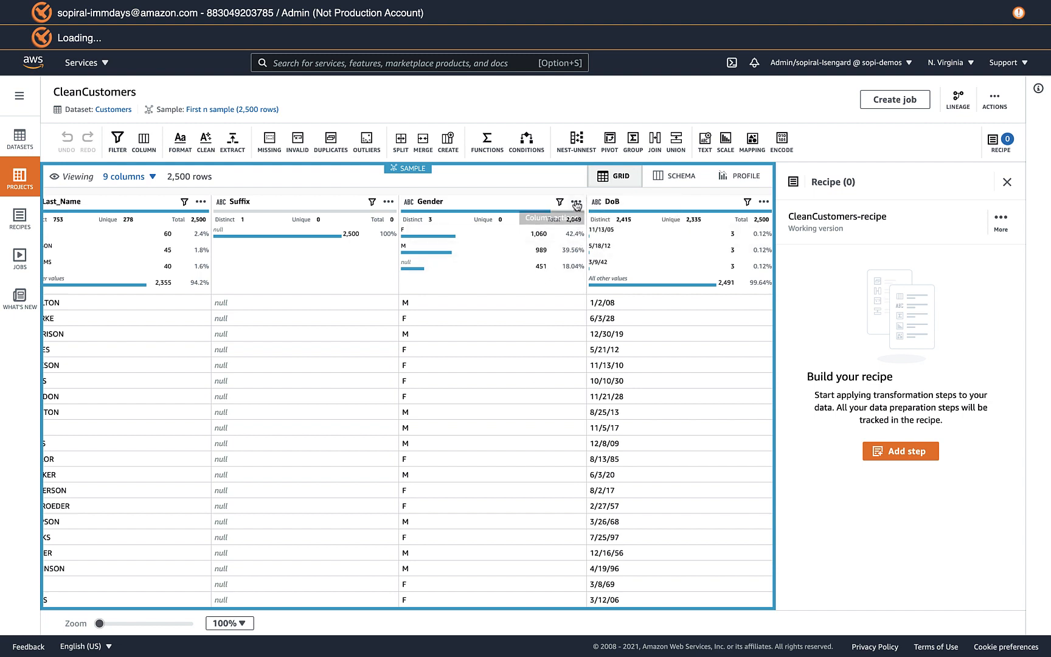
pyautogui.moveTo(575, 204)
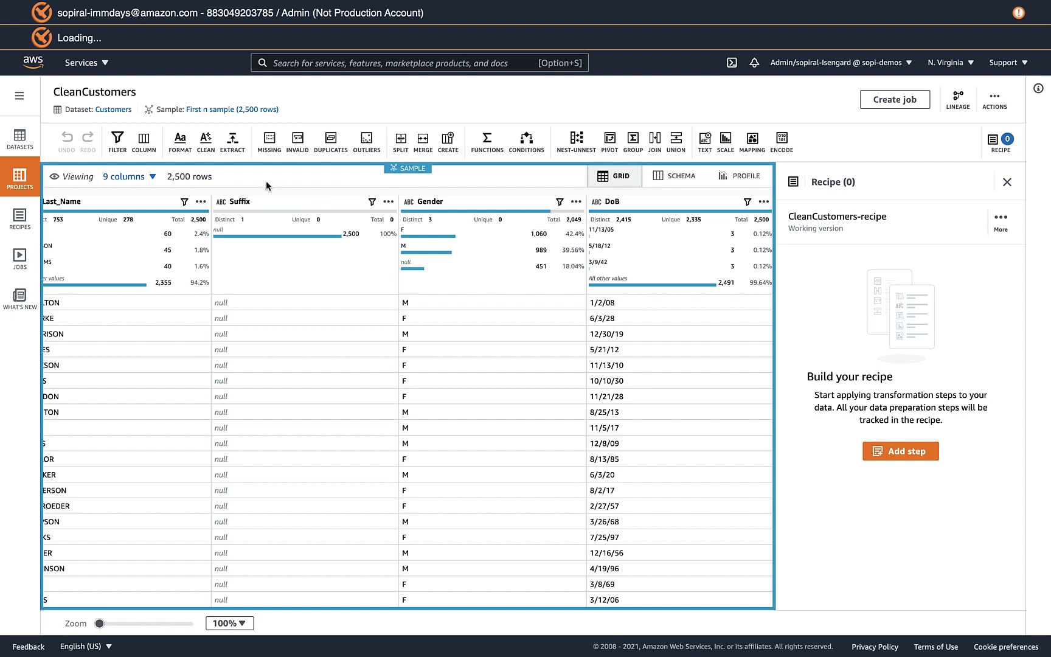
pyautogui.moveTo(511, 200)
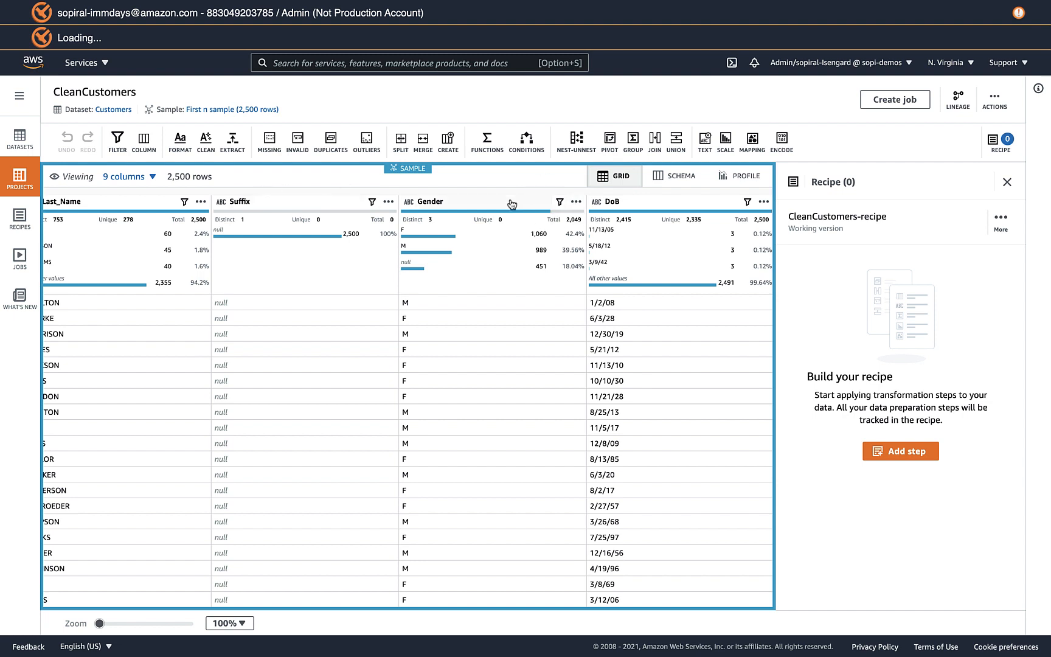
pyautogui.click(430, 202)
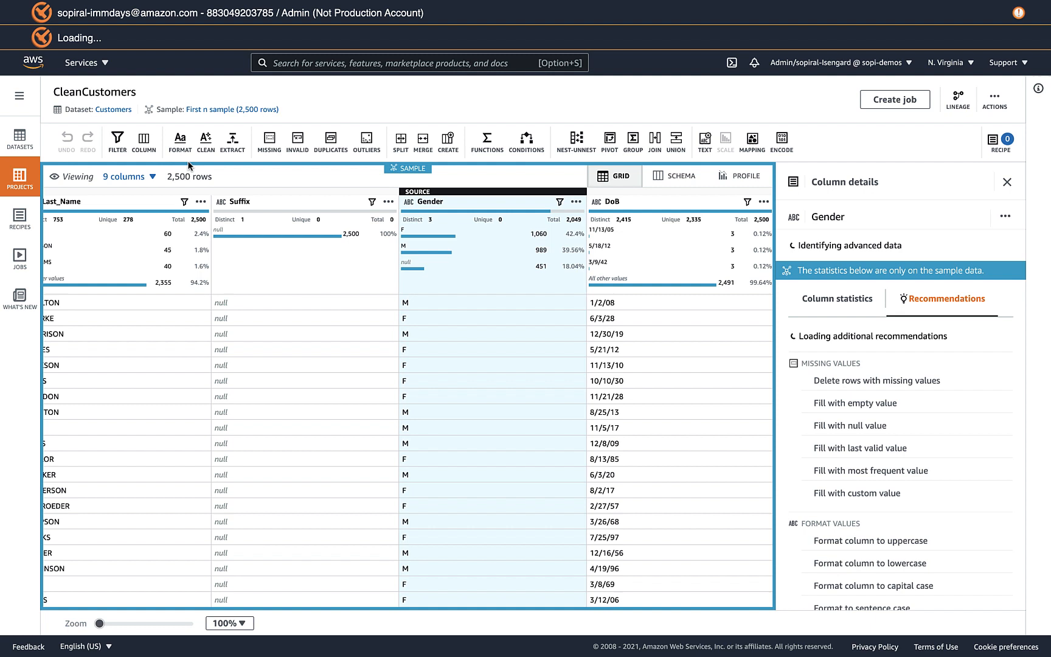
# Step: Show the missing-value handling choices for the Gender column
pyautogui.click(268, 139)
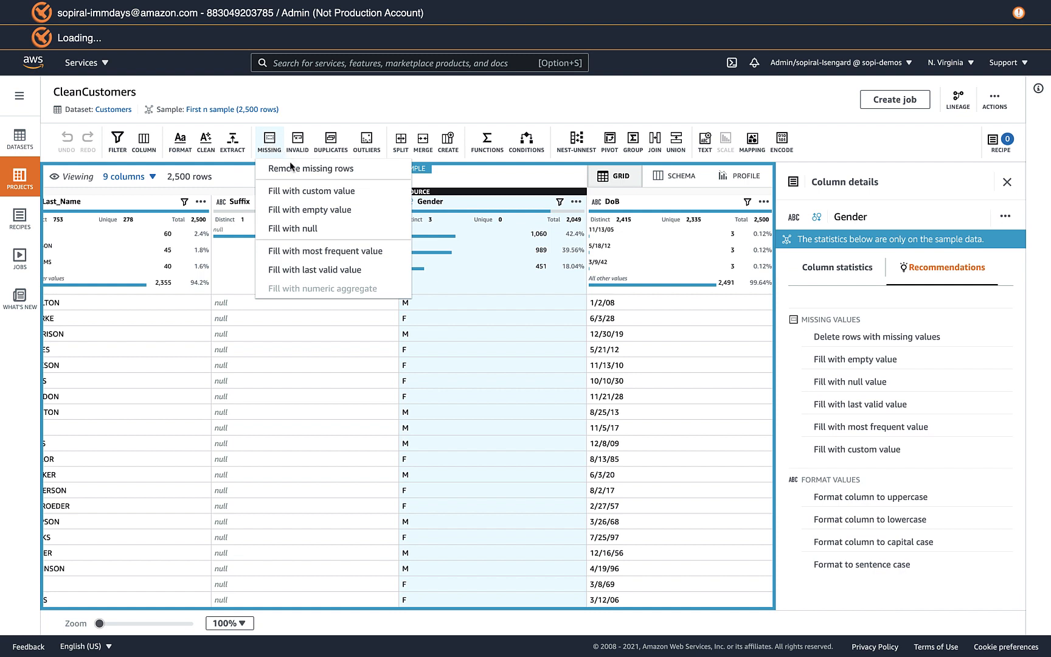
pyautogui.moveTo(289, 172)
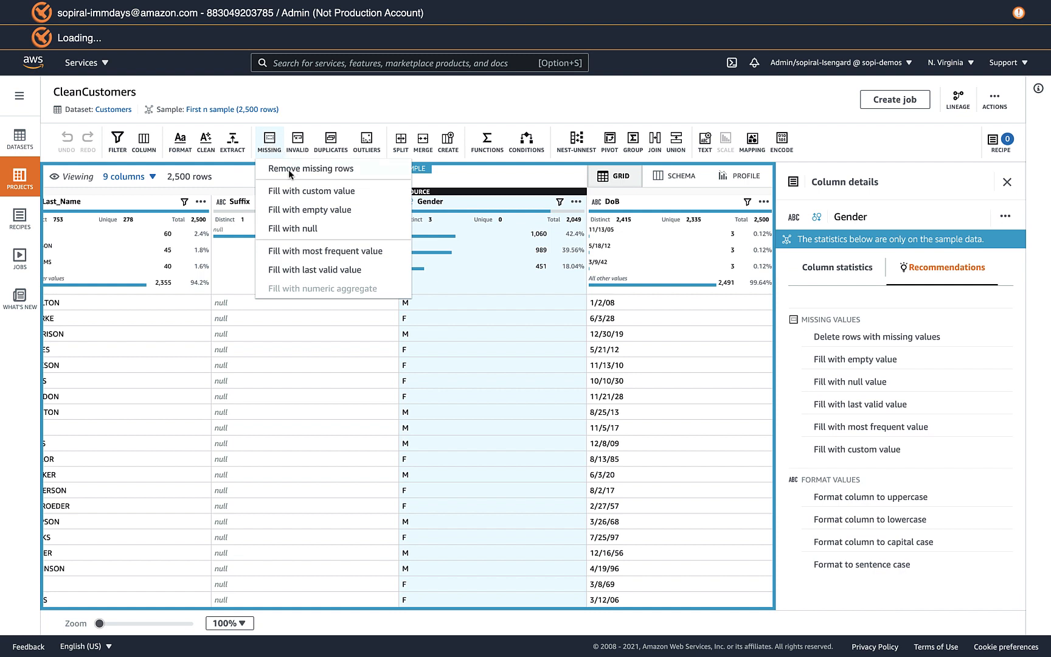
pyautogui.moveTo(288, 199)
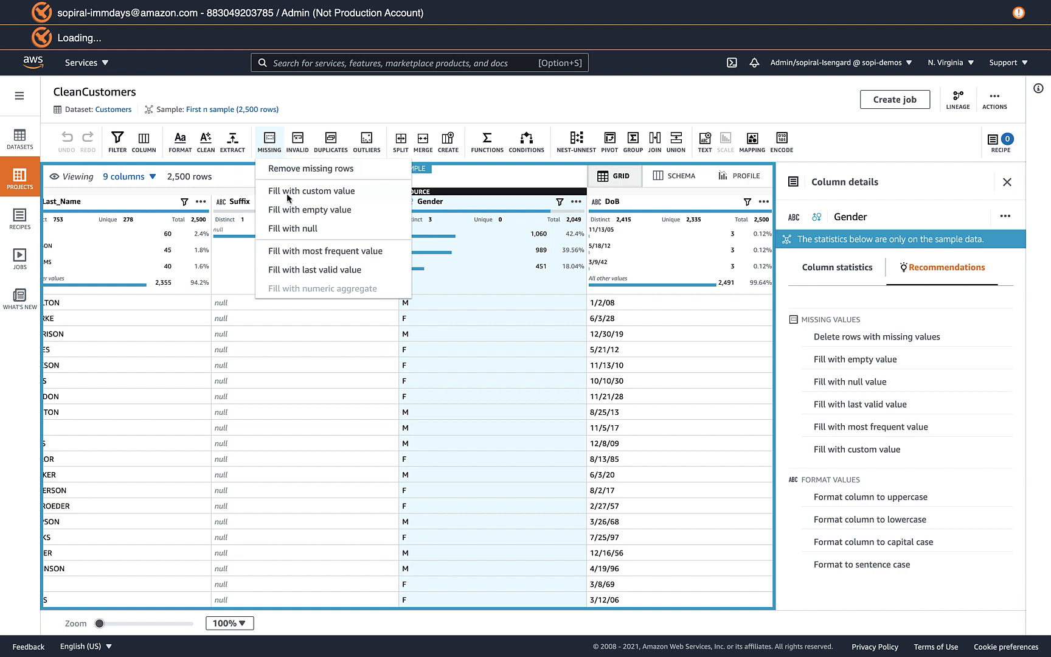
pyautogui.moveTo(296, 217)
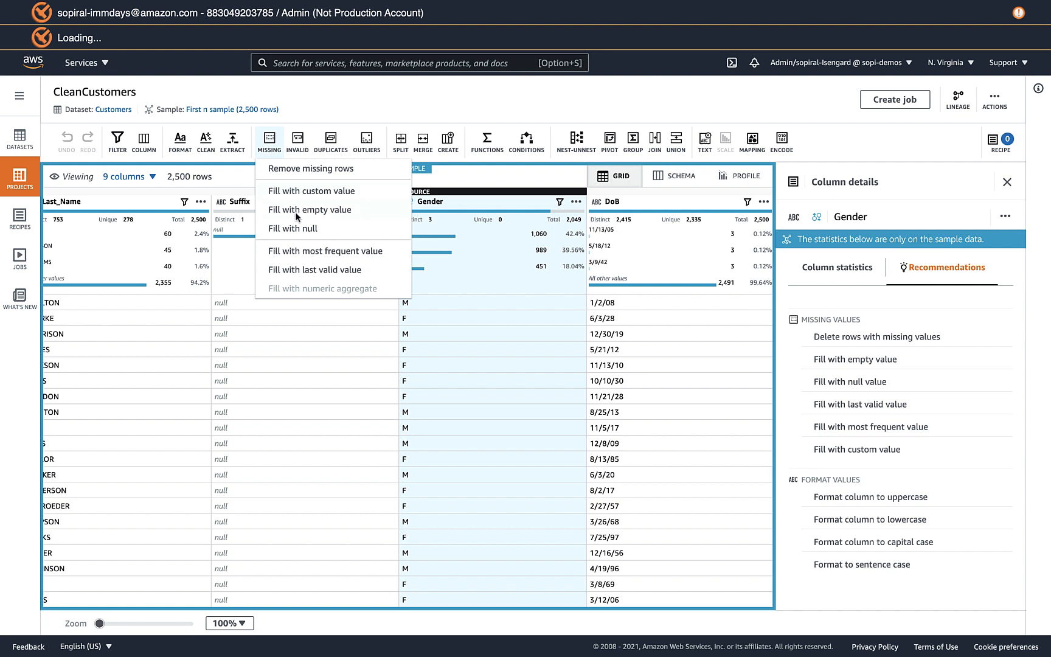
pyautogui.moveTo(294, 255)
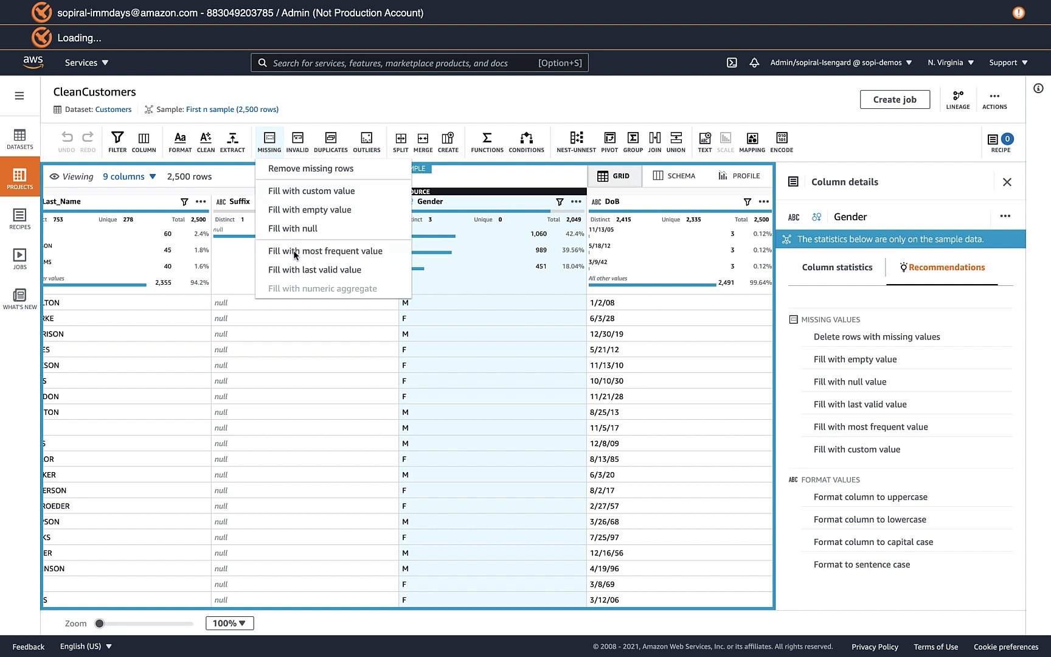
pyautogui.moveTo(286, 277)
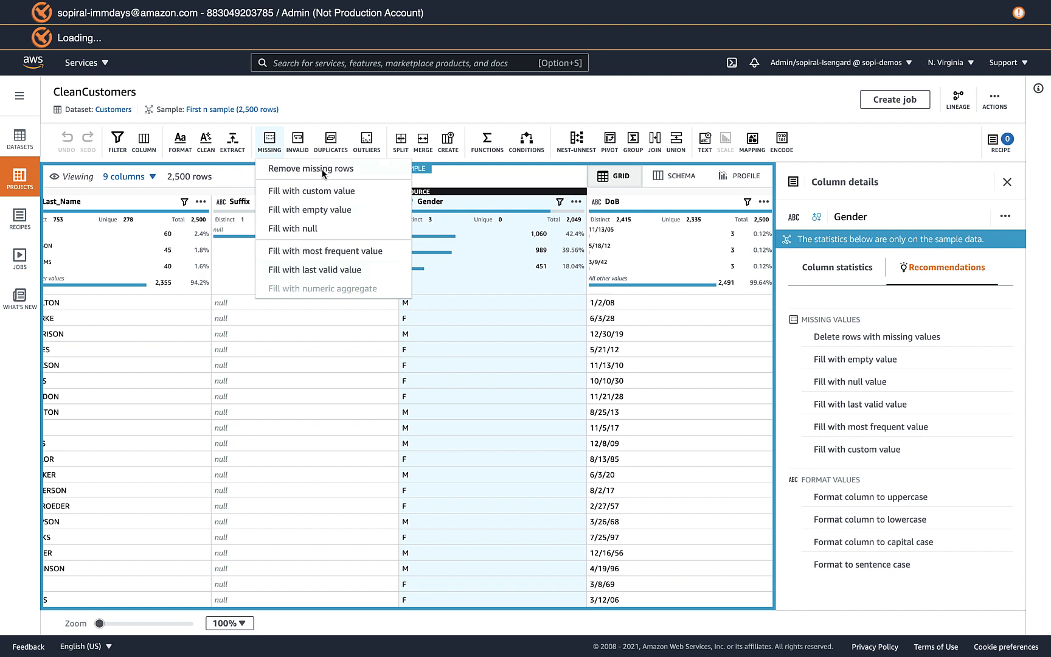
# Step: Remove rows with missing Gender values, preview the result and apply it, leaving 2,049 rows
pyautogui.click(310, 170)
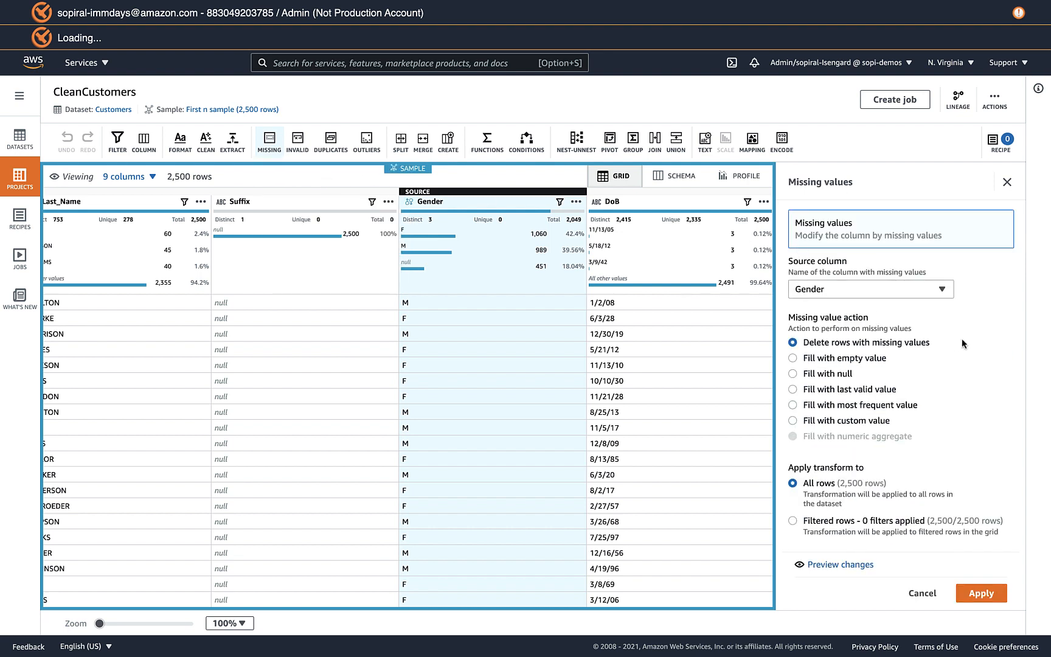
pyautogui.moveTo(824, 296)
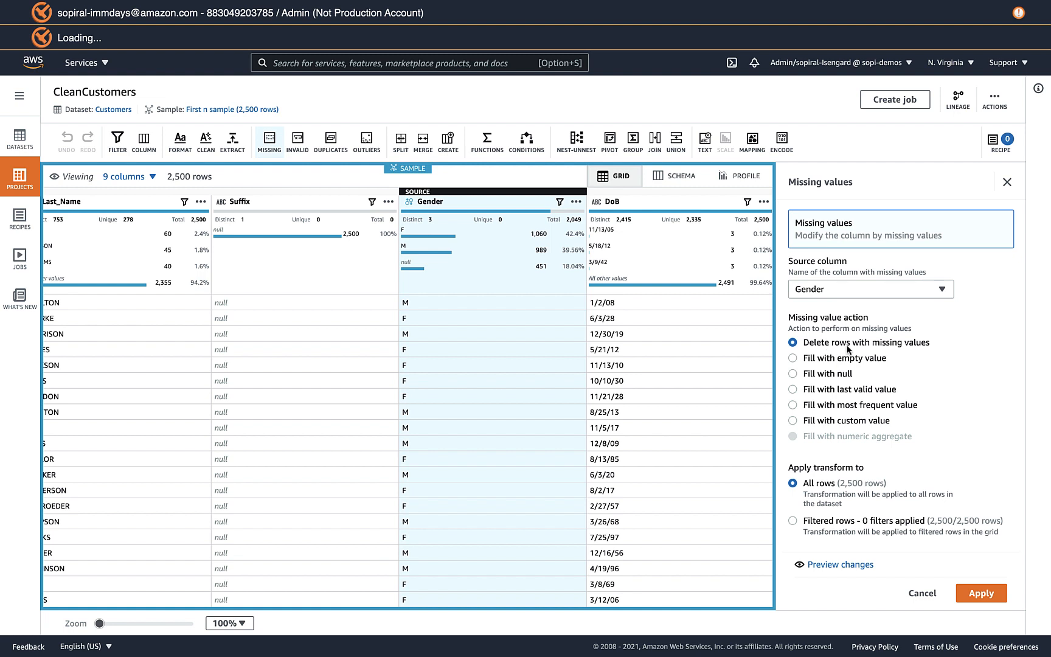
pyautogui.moveTo(896, 541)
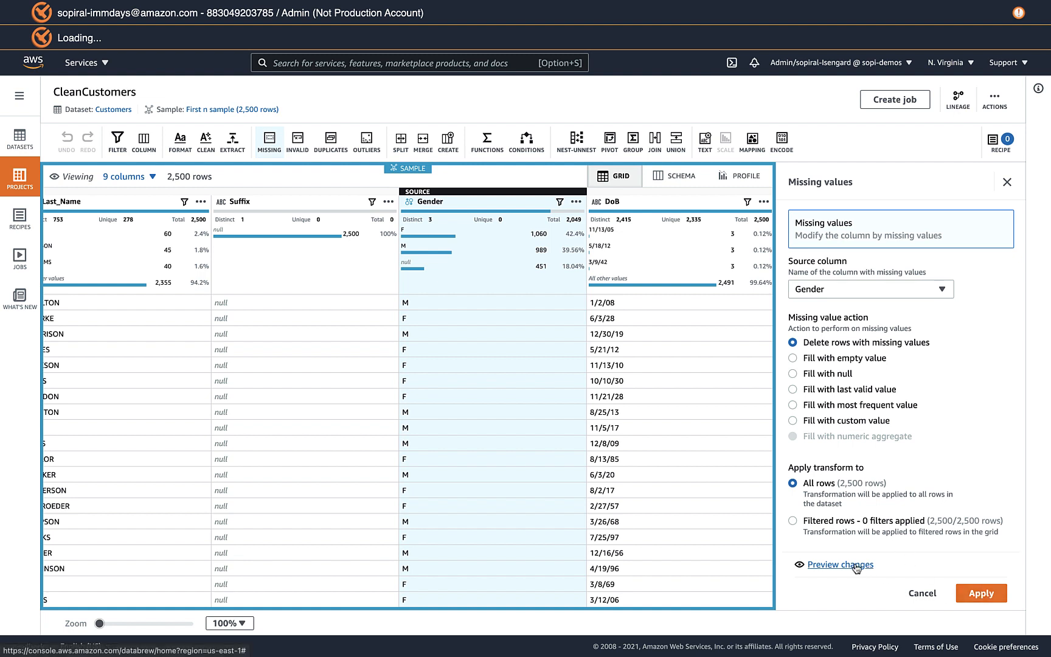
pyautogui.click(839, 565)
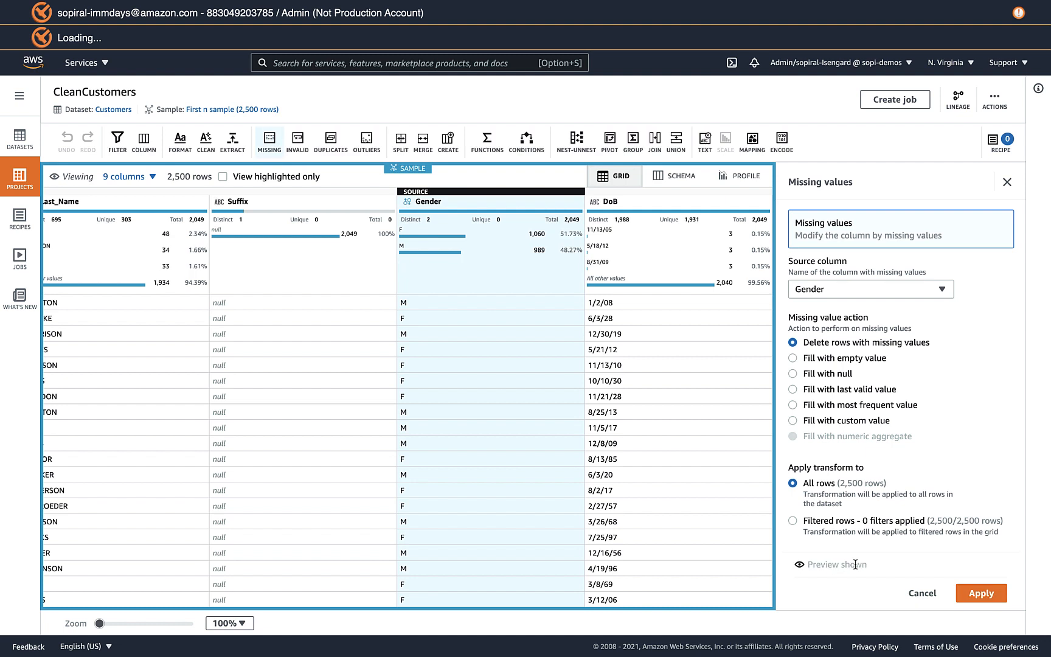
pyautogui.click(982, 594)
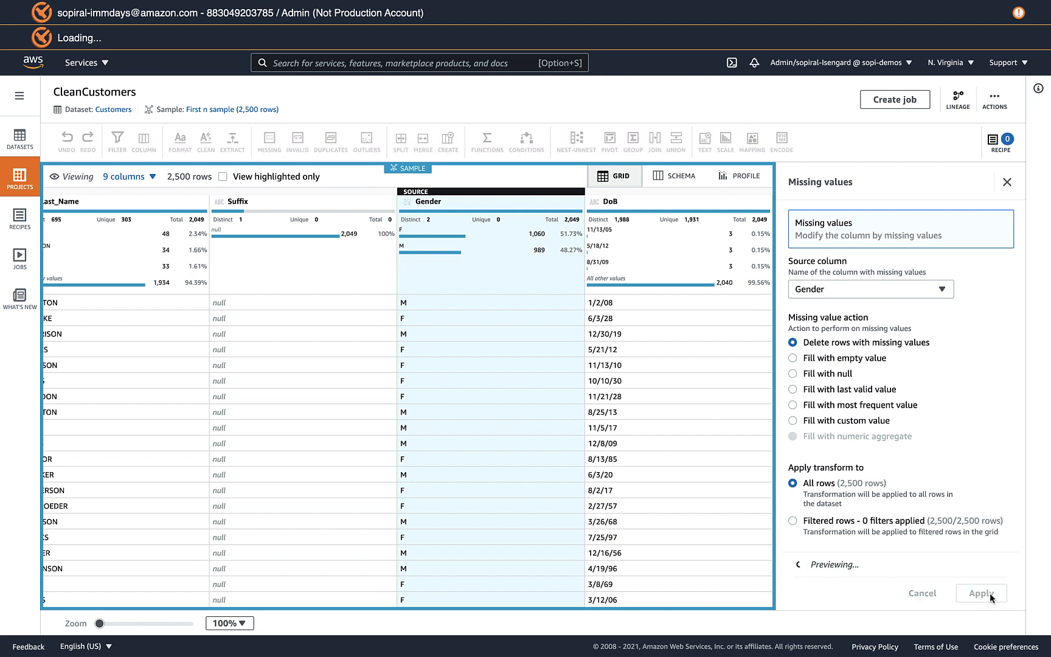
pyautogui.click(982, 594)
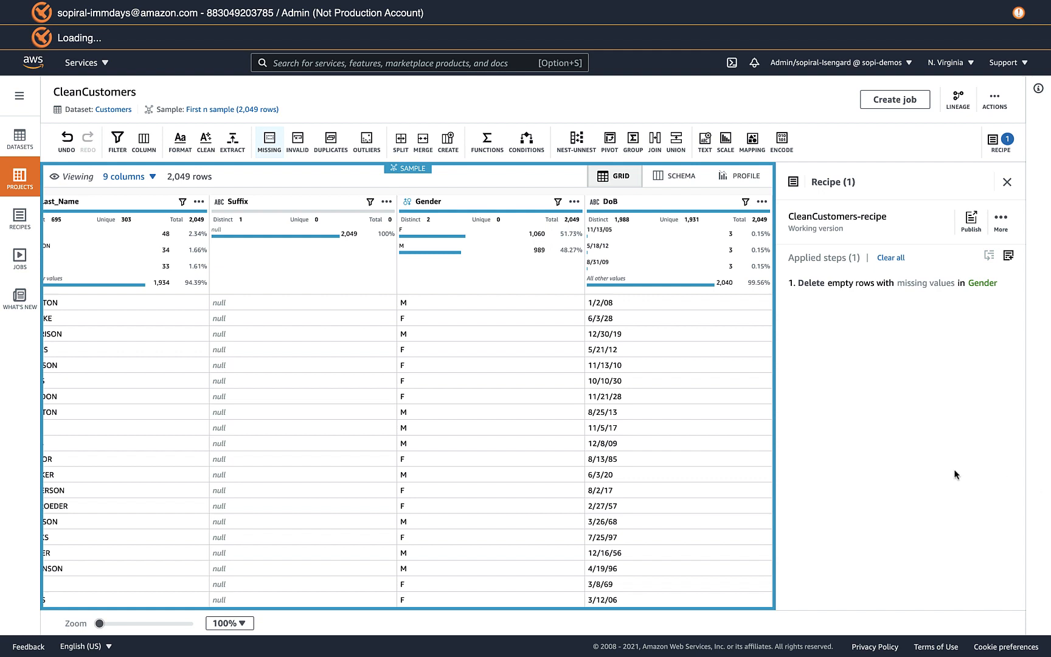
pyautogui.moveTo(845, 301)
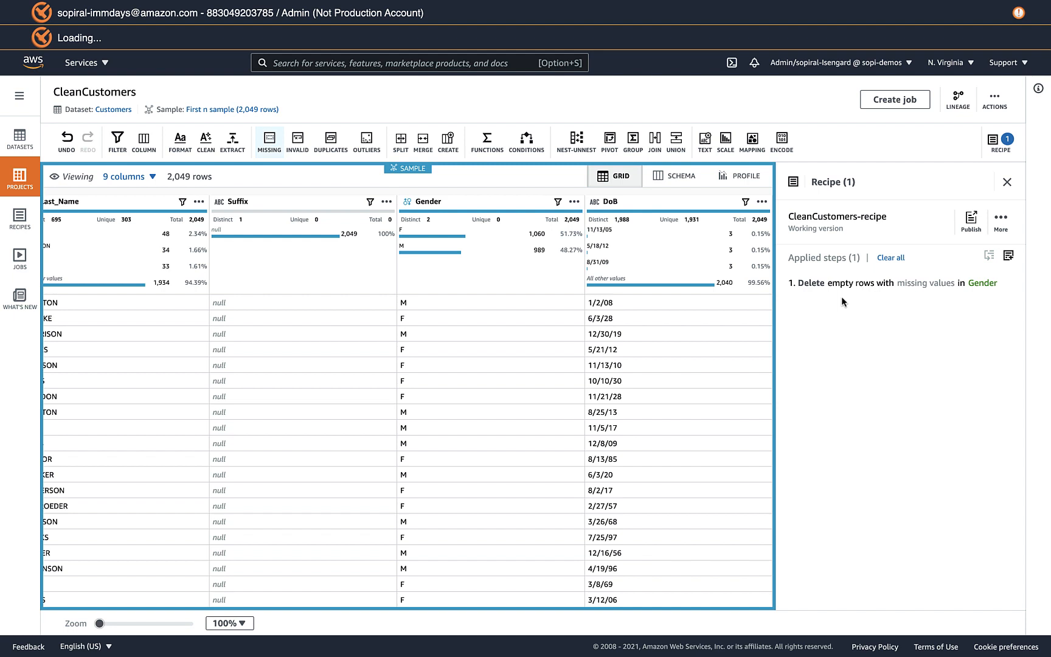
pyautogui.moveTo(844, 290)
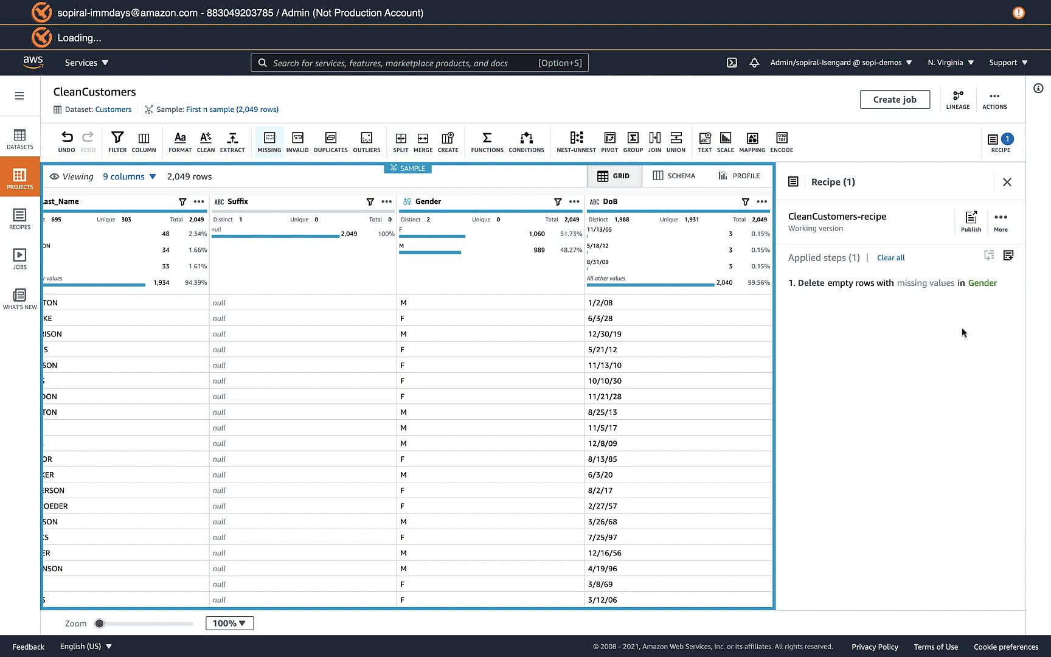
pyautogui.moveTo(874, 346)
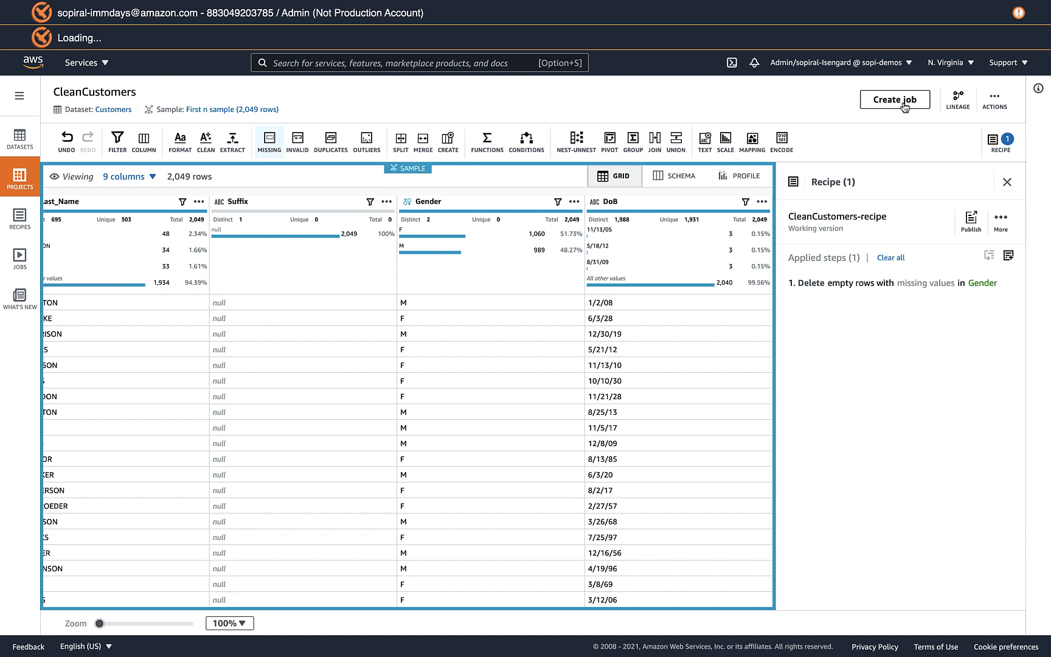
pyautogui.moveTo(308, 348)
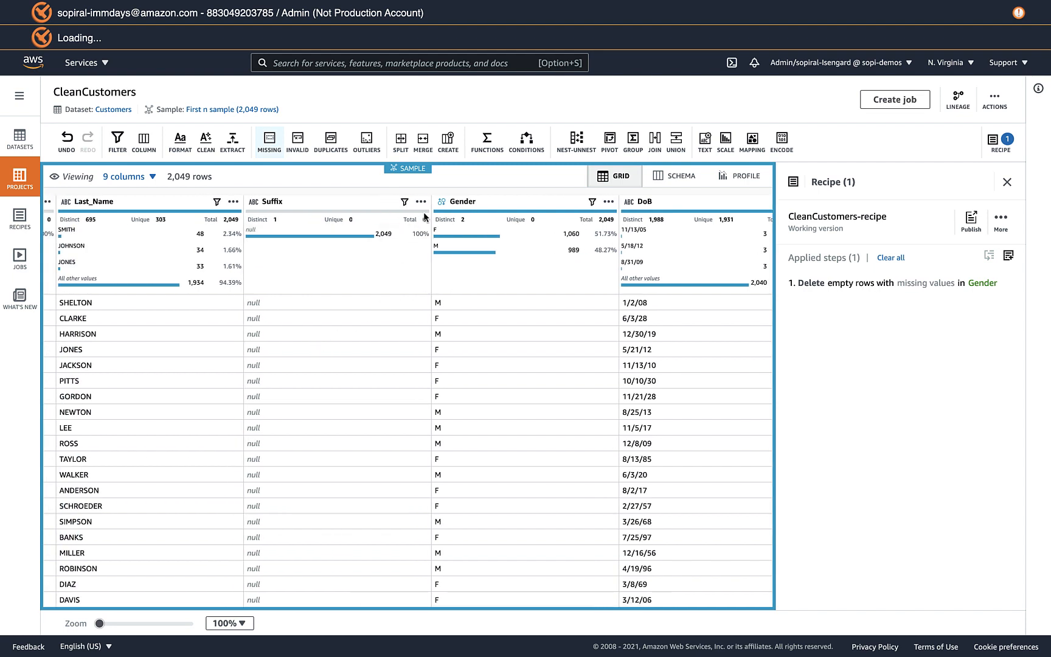
# Step: Select the Suffix column to show its details and handling options
pyautogui.click(421, 201)
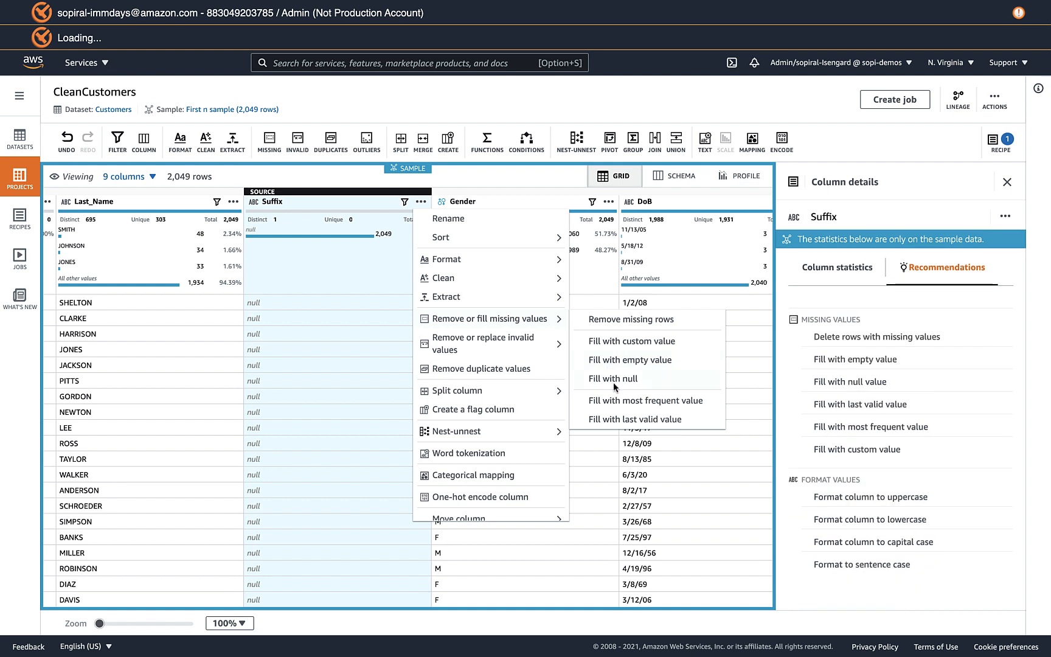
pyautogui.moveTo(613, 412)
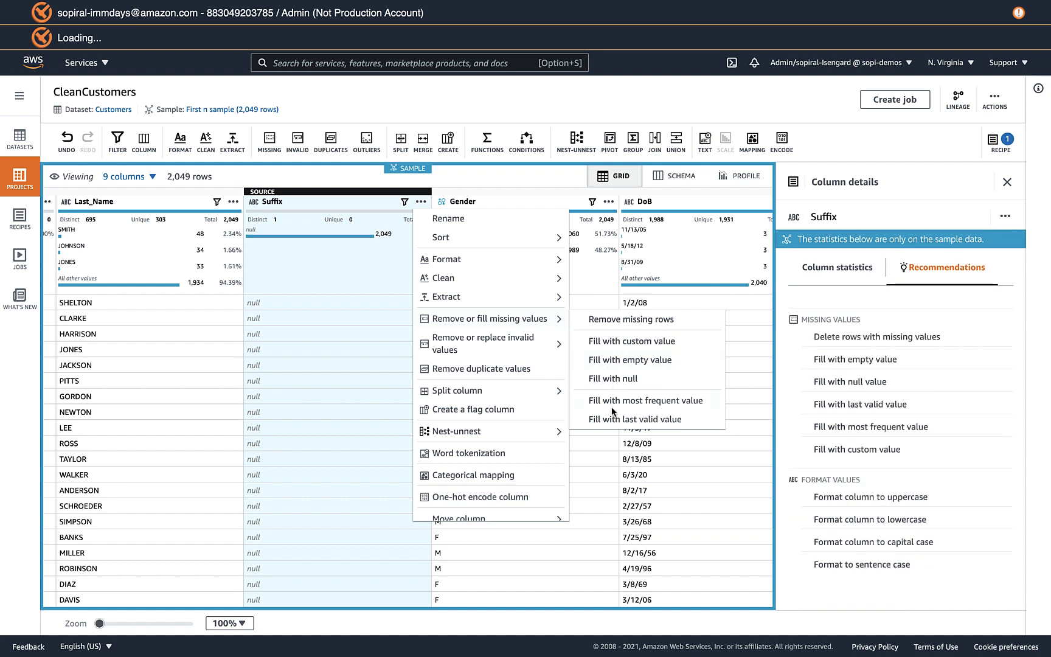
pyautogui.moveTo(620, 351)
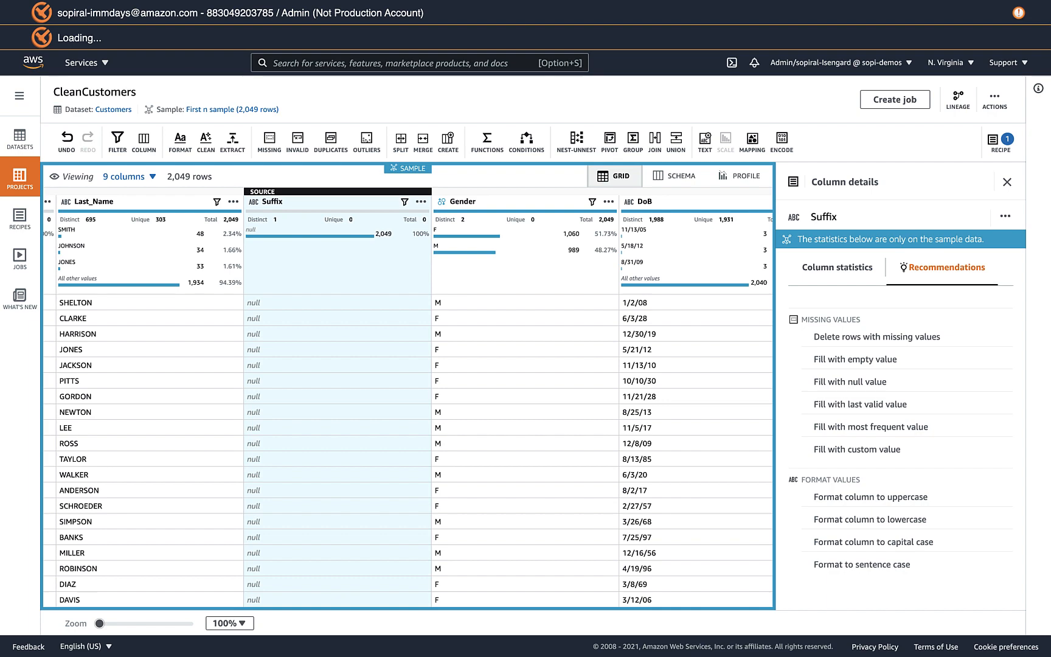
pyautogui.moveTo(254, 494)
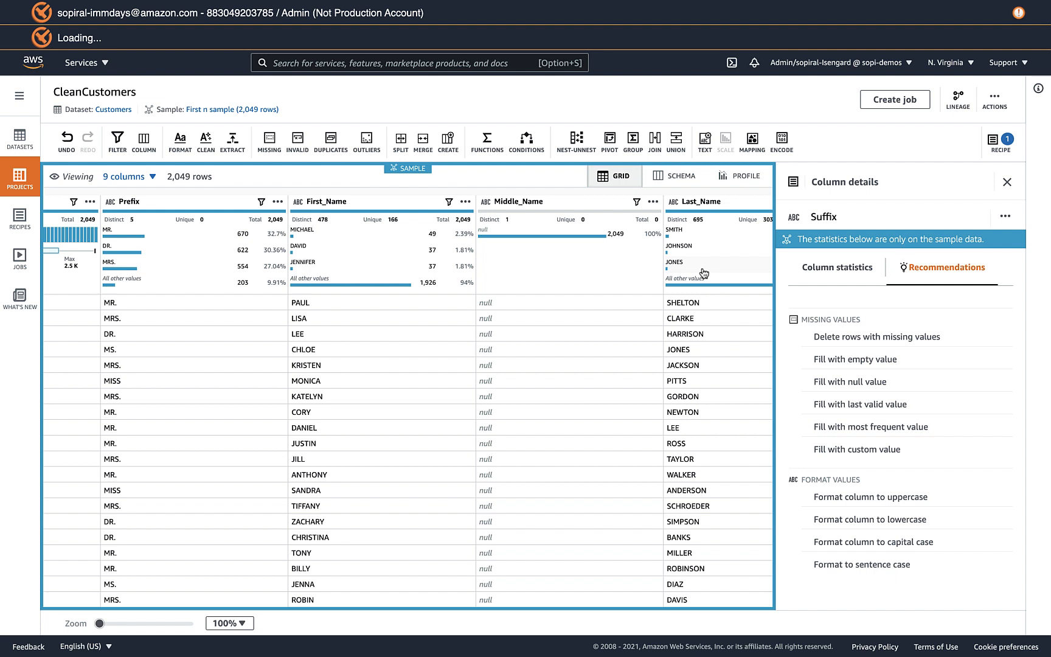
pyautogui.moveTo(167, 267)
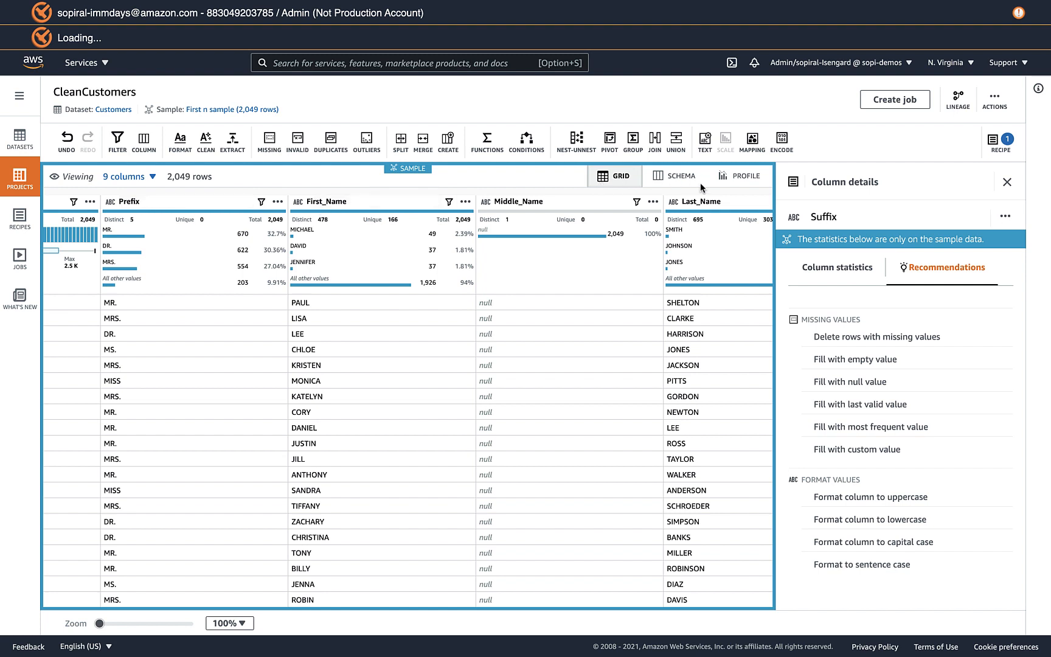
pyautogui.moveTo(275, 267)
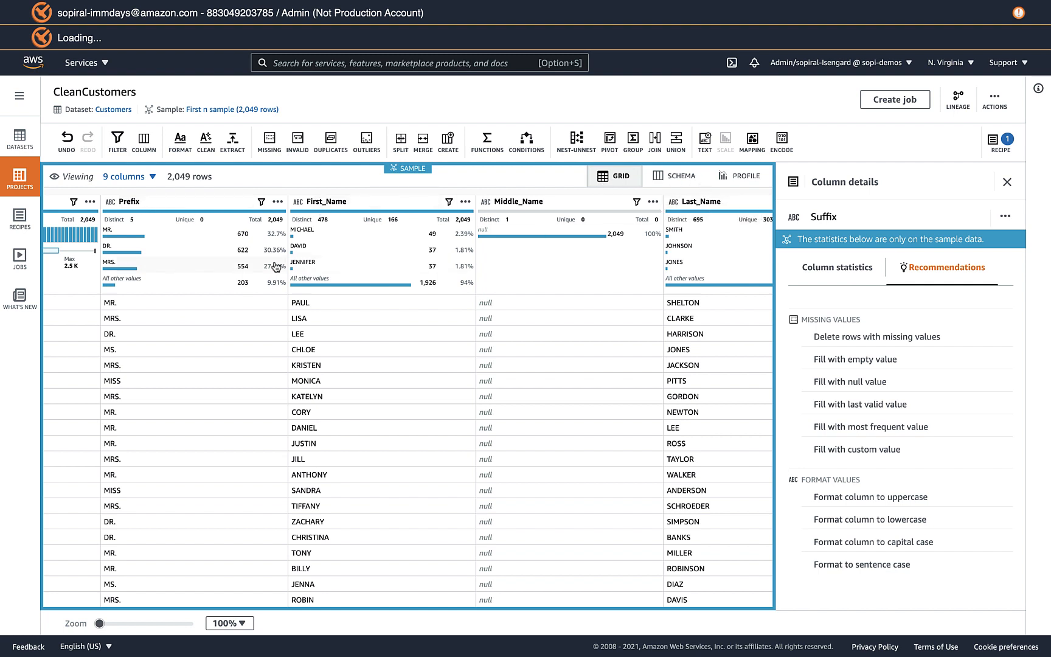
pyautogui.moveTo(301, 174)
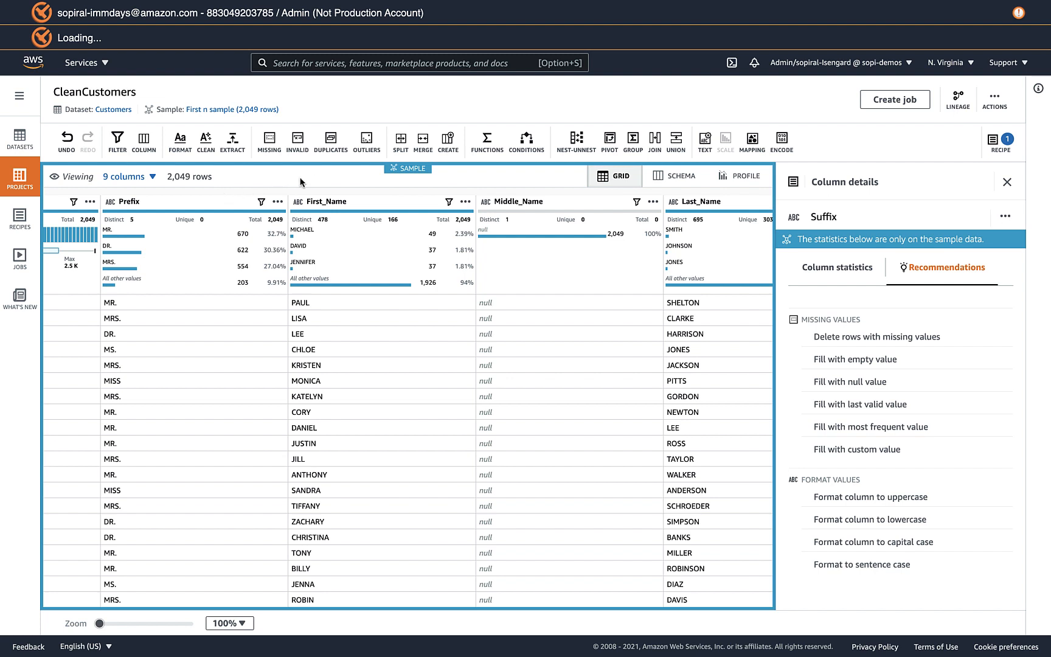
# Step: Merge Prefix, First_Name and Last_Name (dropping Suffix) into a new column named Name
pyautogui.click(422, 136)
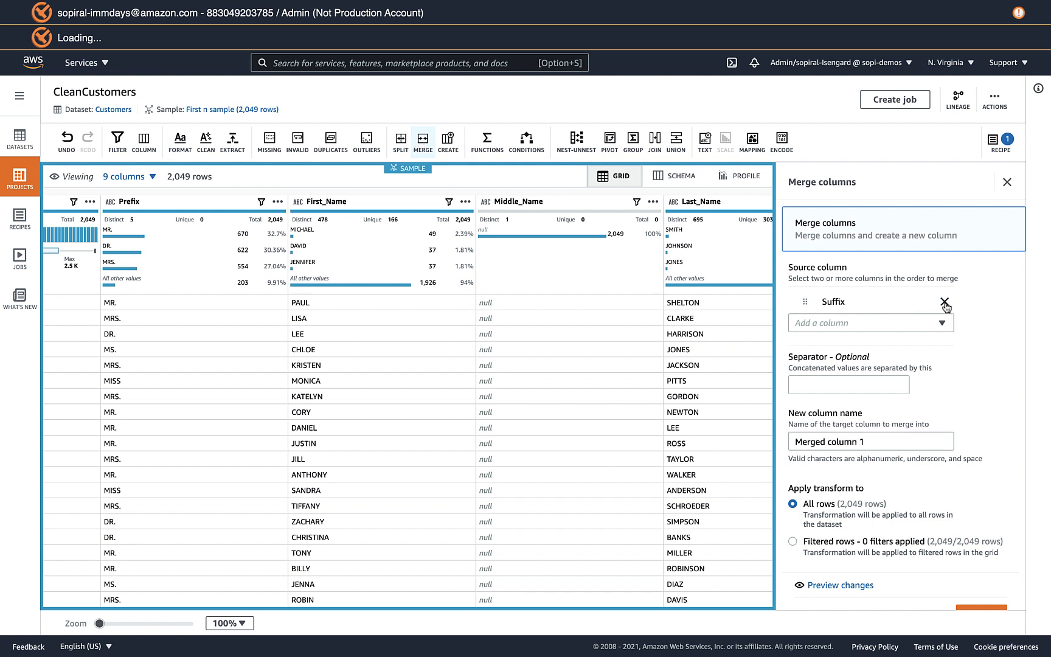
pyautogui.click(945, 303)
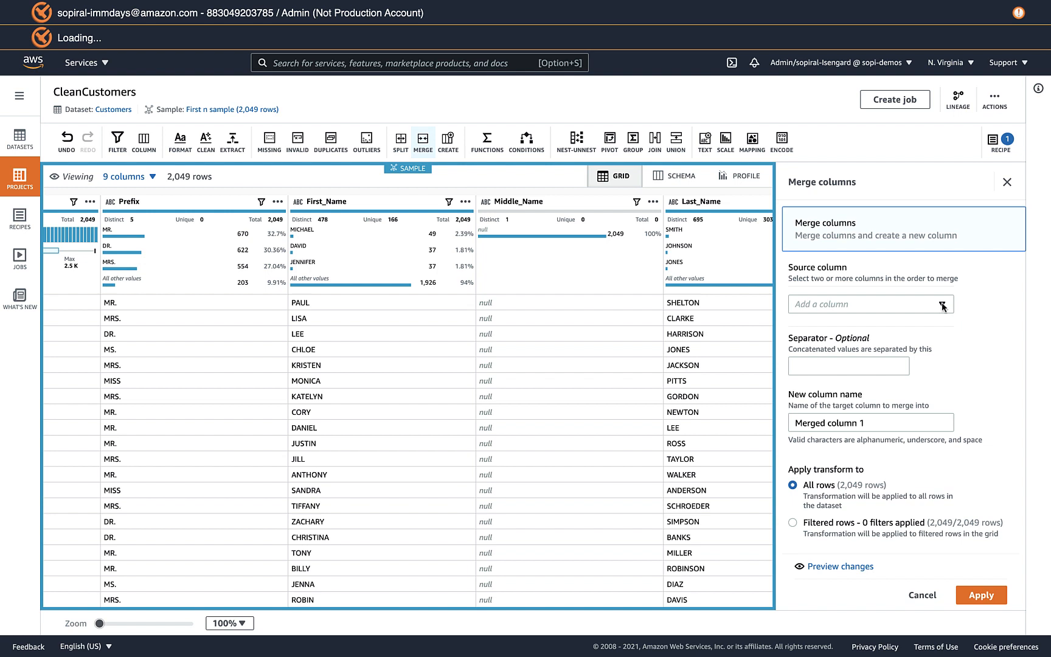
pyautogui.click(871, 304)
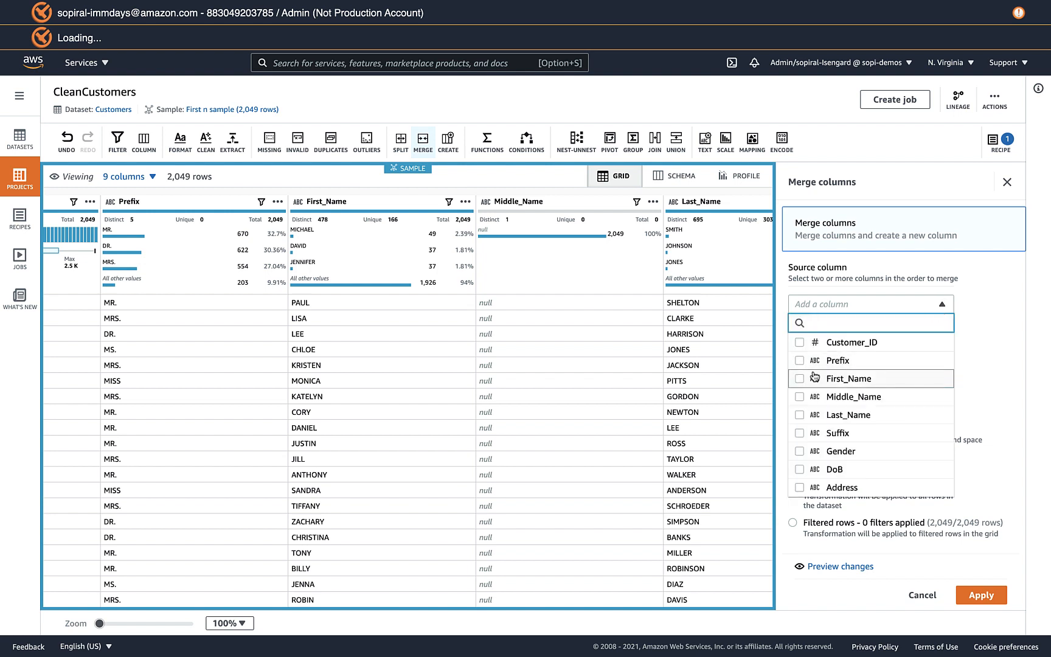
pyautogui.click(799, 360)
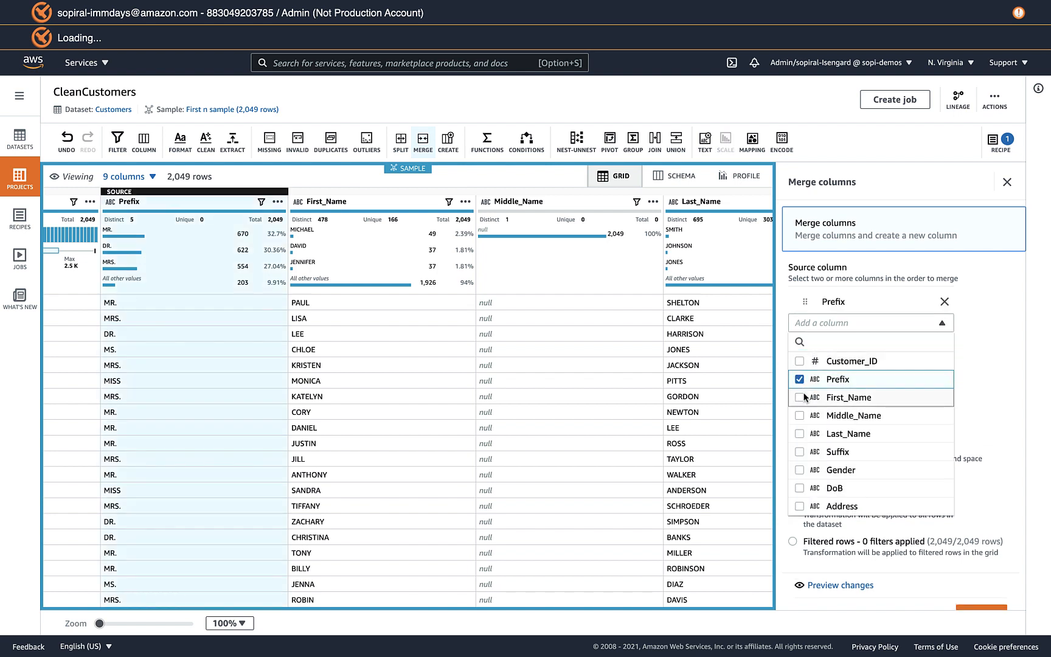
pyautogui.click(799, 396)
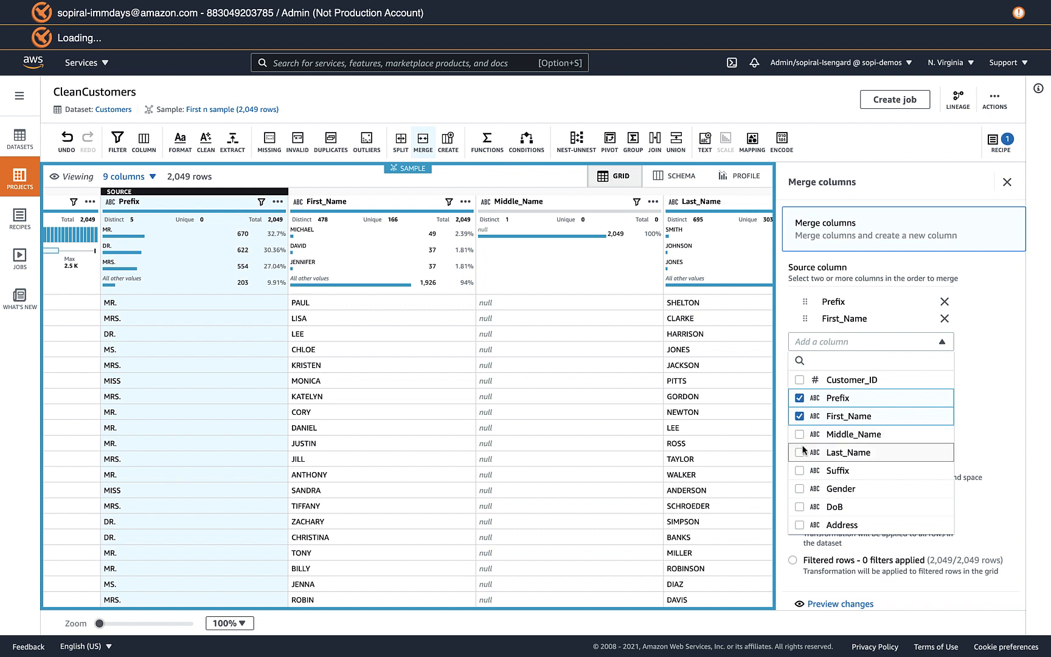
pyautogui.click(798, 452)
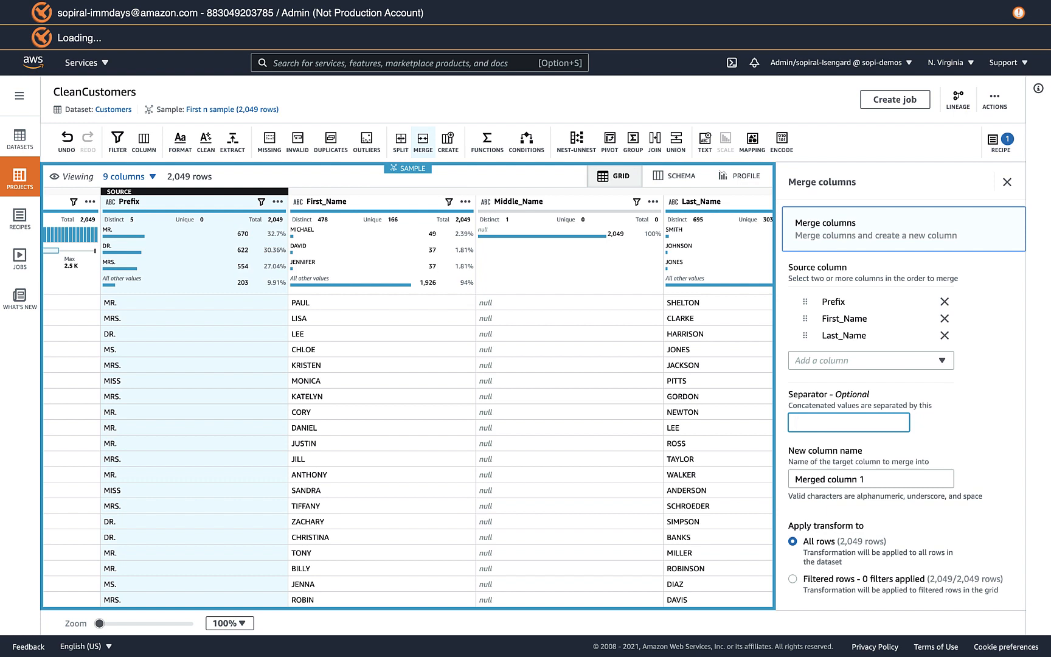
pyautogui.click(871, 479)
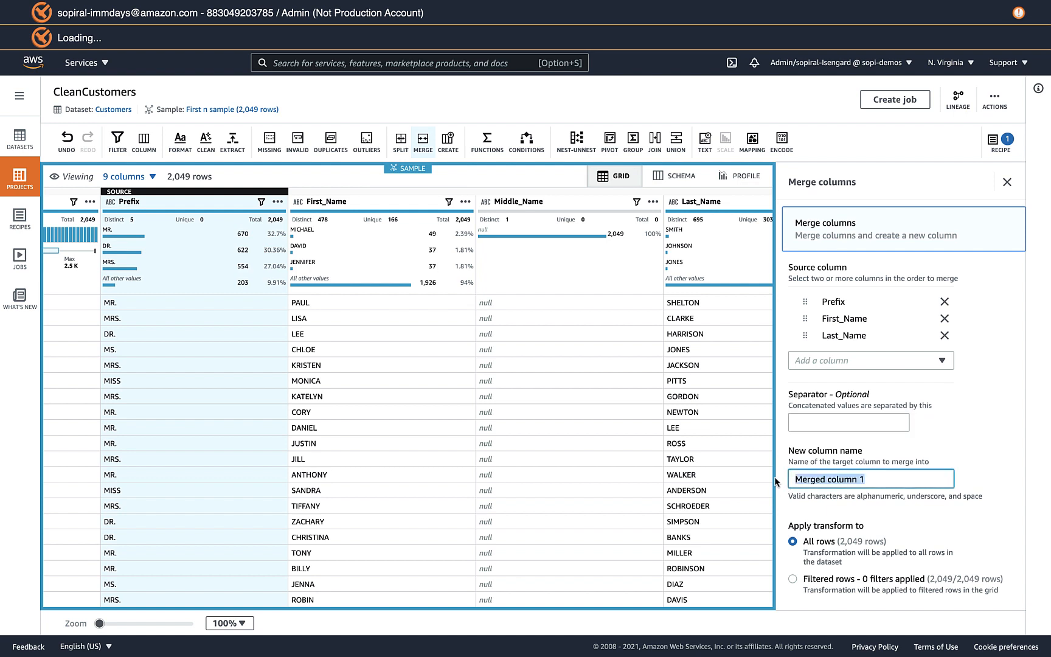
pyautogui.write('Name')
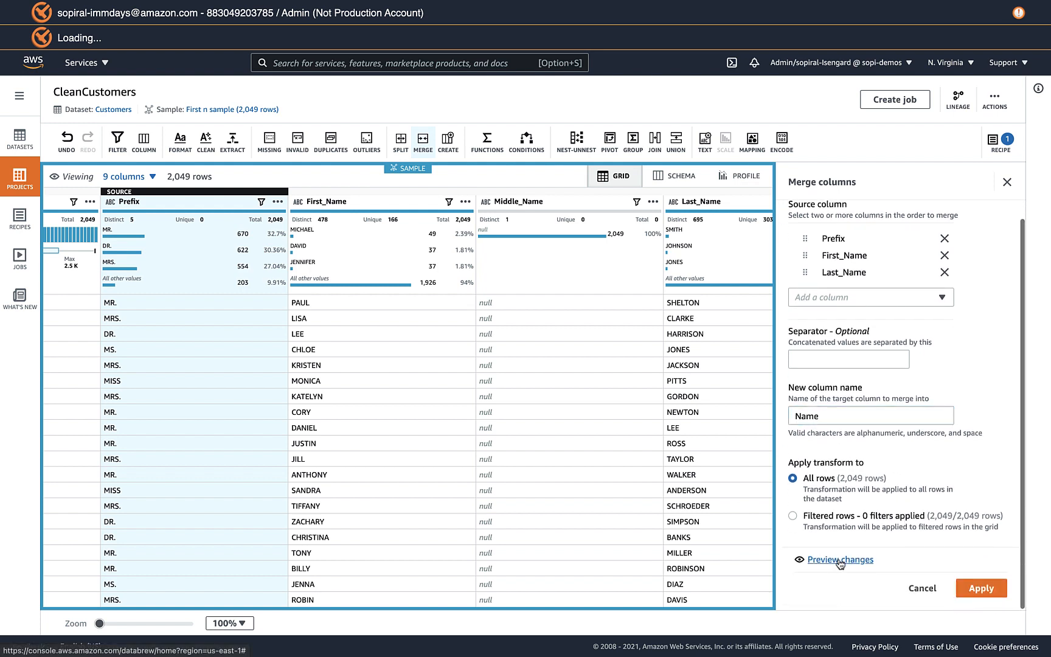
# Step: Preview the merged Name column of full names and apply it as the recipe's second step
pyautogui.click(839, 559)
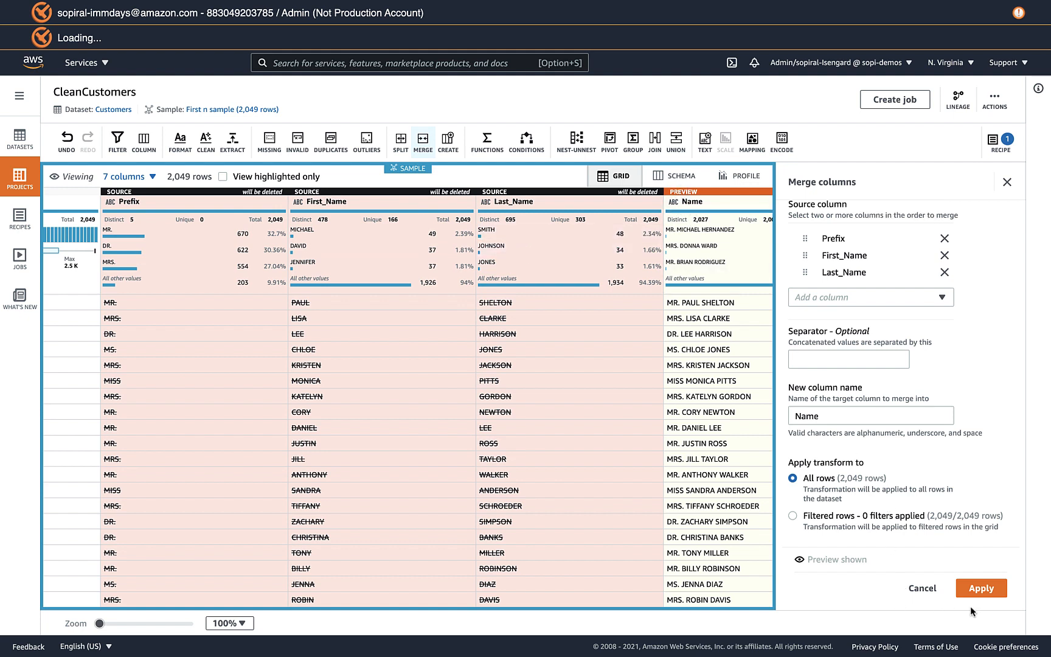
pyautogui.click(982, 587)
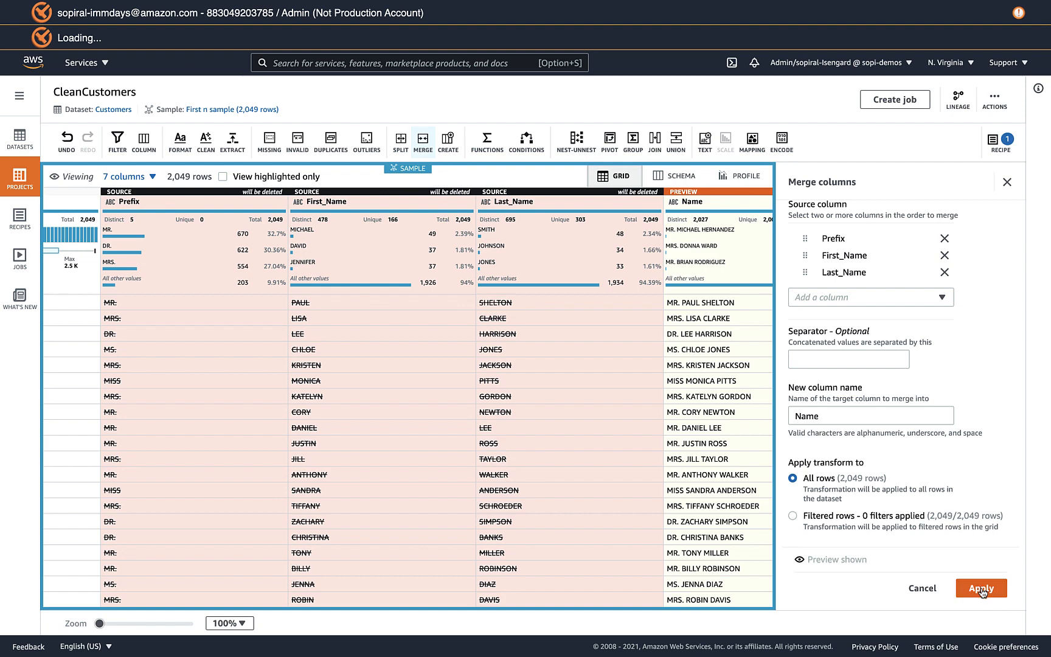
pyautogui.click(983, 587)
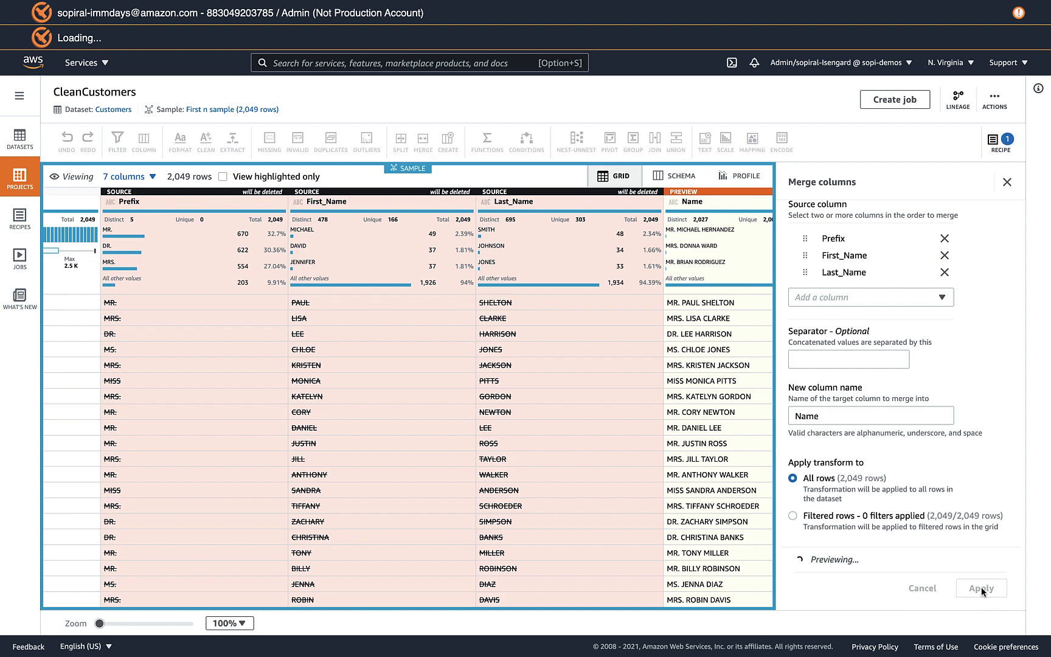
pyautogui.click(981, 588)
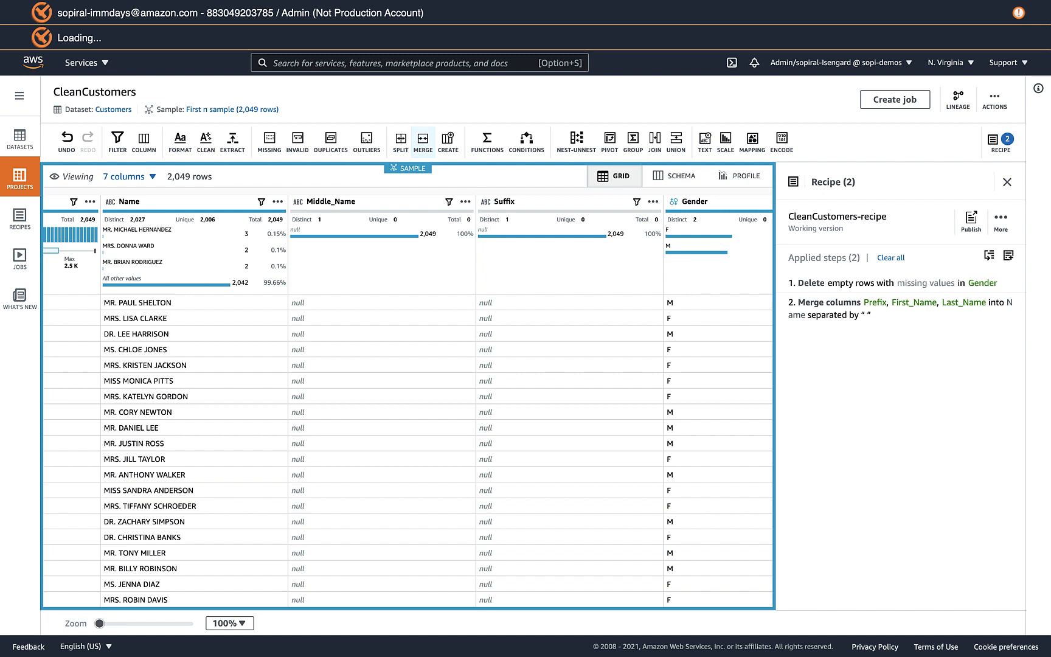
pyautogui.moveTo(500, 557)
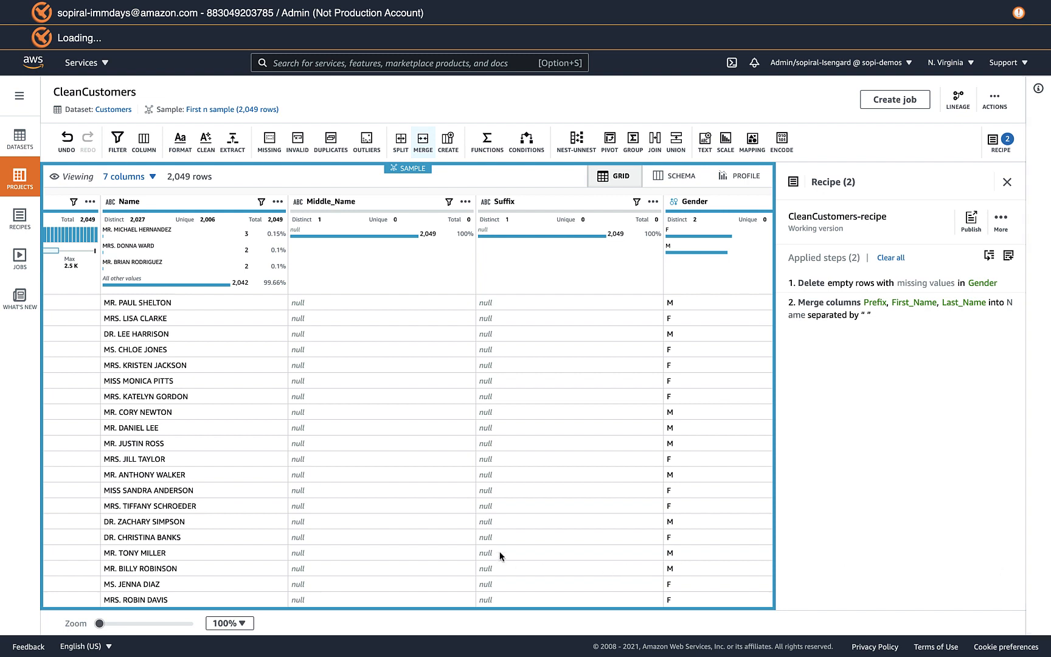
# Step: Show the Address column's actions menu with its Clean removal options
pyautogui.hscroll(3)
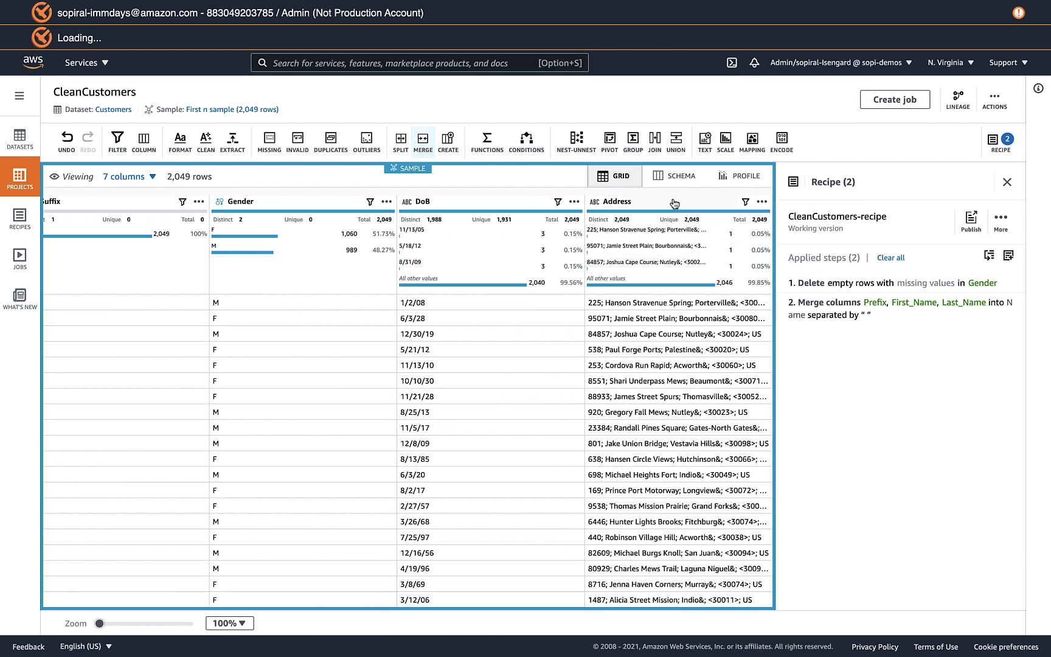
pyautogui.click(761, 202)
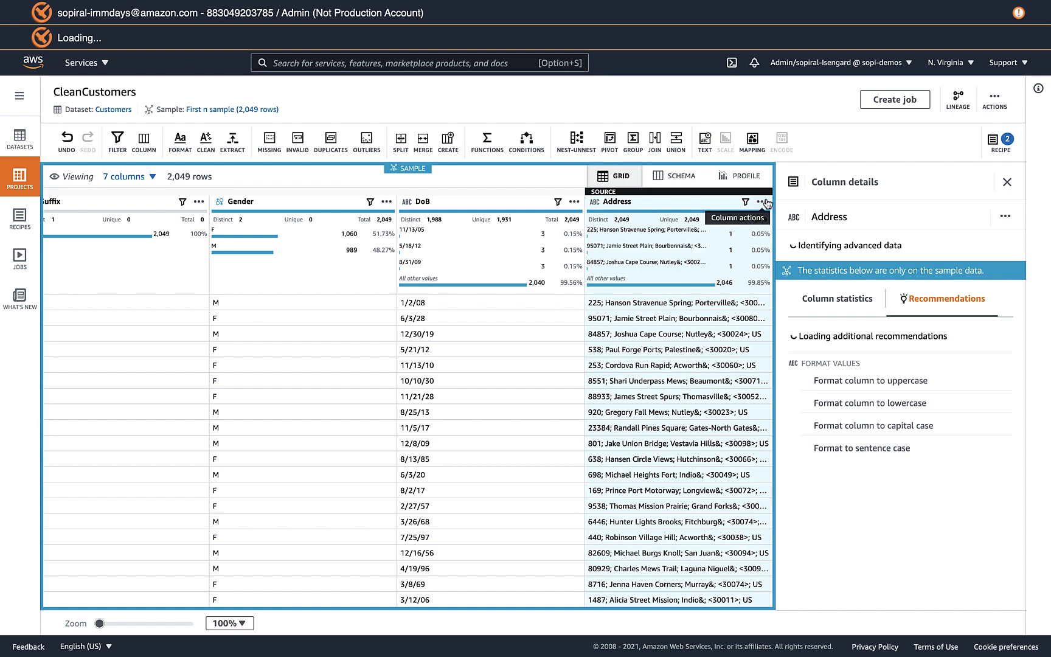
pyautogui.click(761, 202)
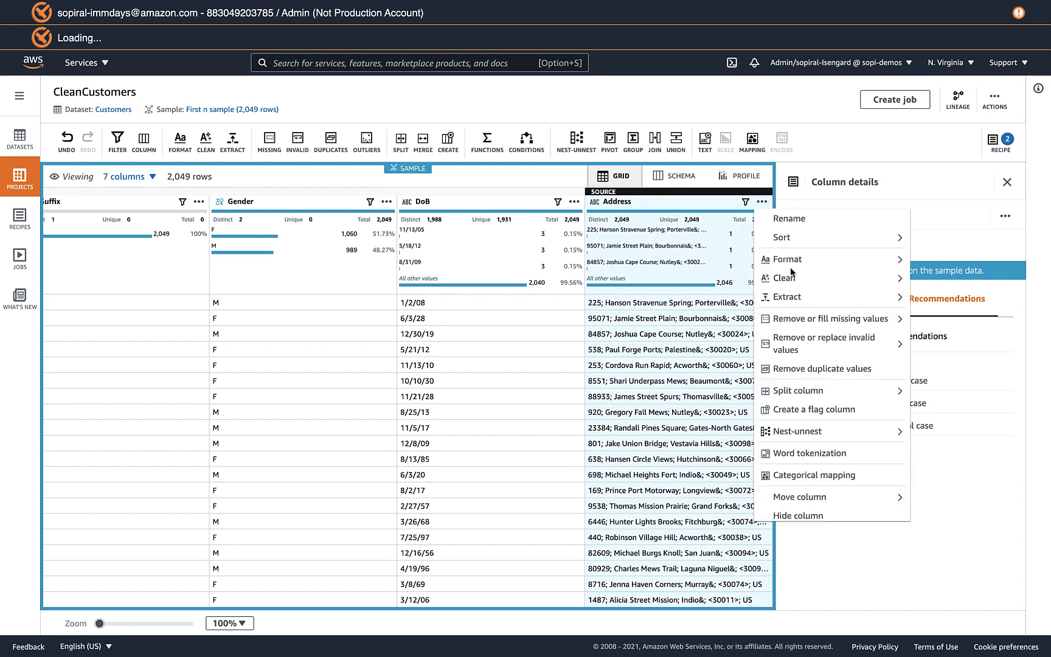
pyautogui.click(785, 277)
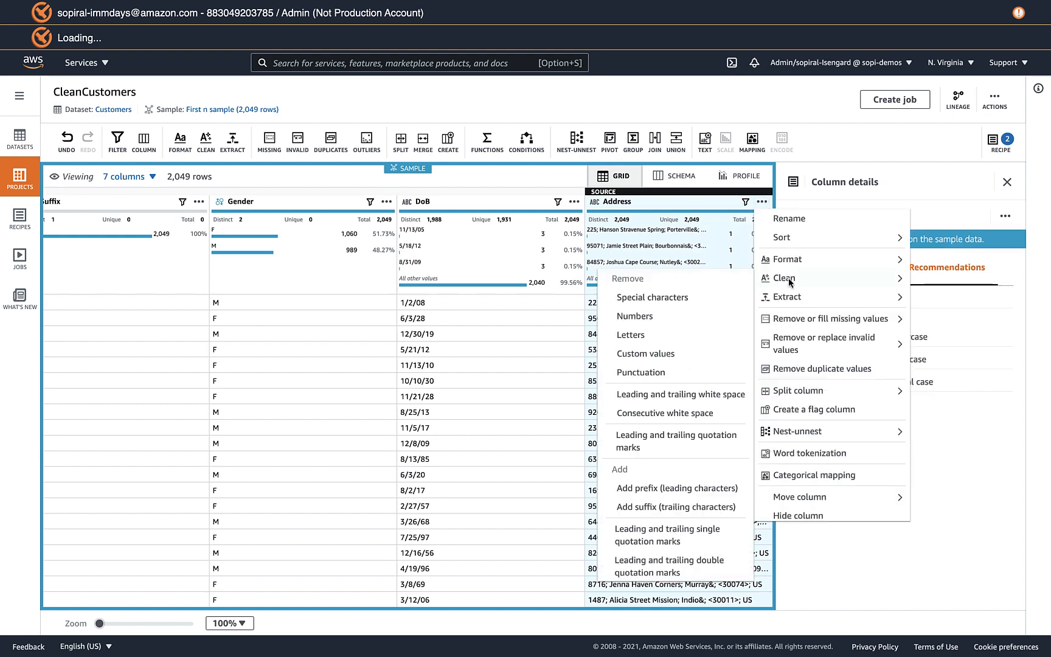
pyautogui.moveTo(681, 304)
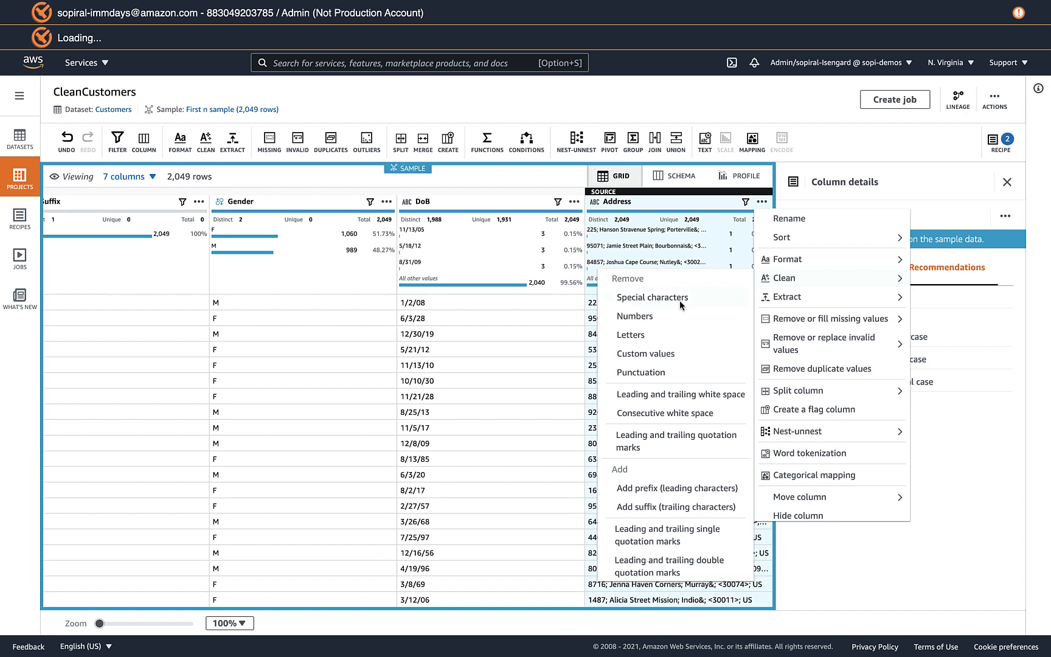
# Step: Remove custom special characters <>& from Address, preview the result and apply it as a recipe step
pyautogui.click(652, 298)
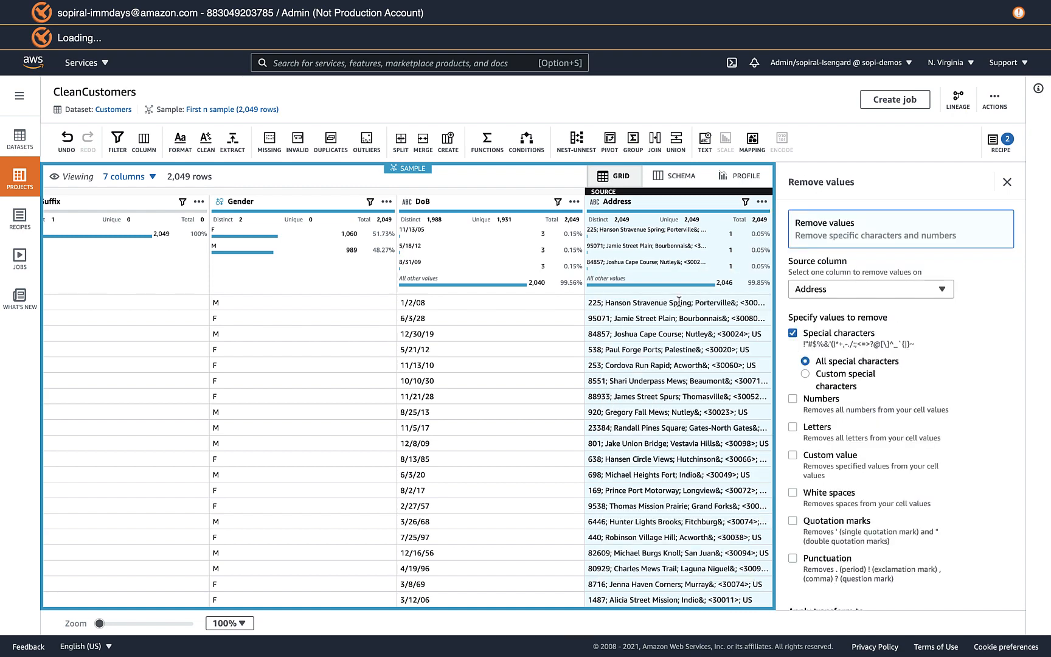
pyautogui.moveTo(892, 391)
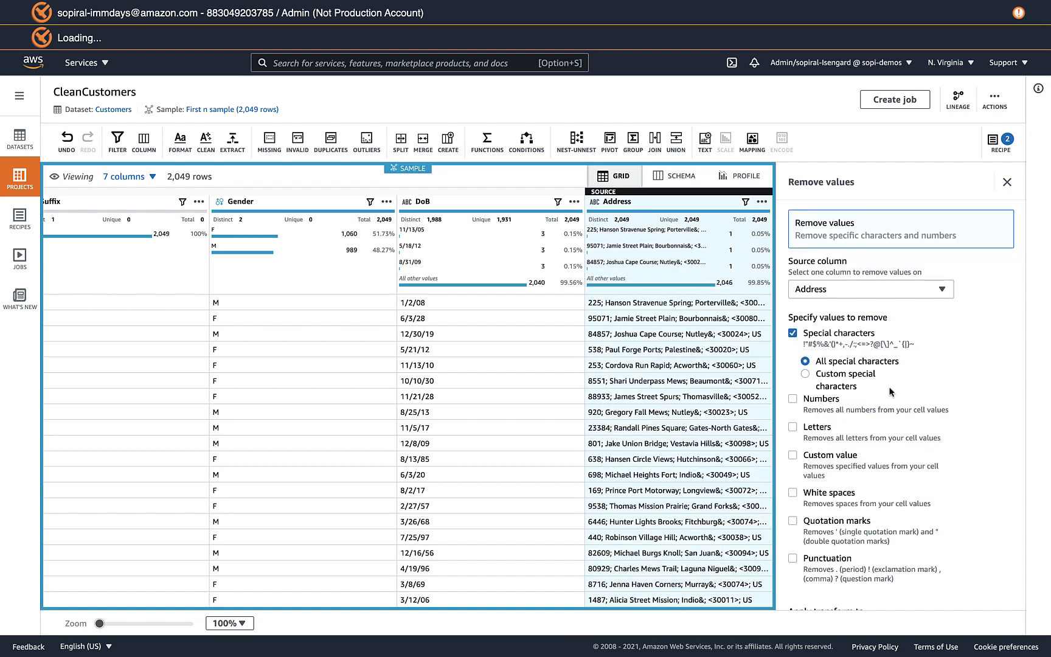
pyautogui.click(805, 373)
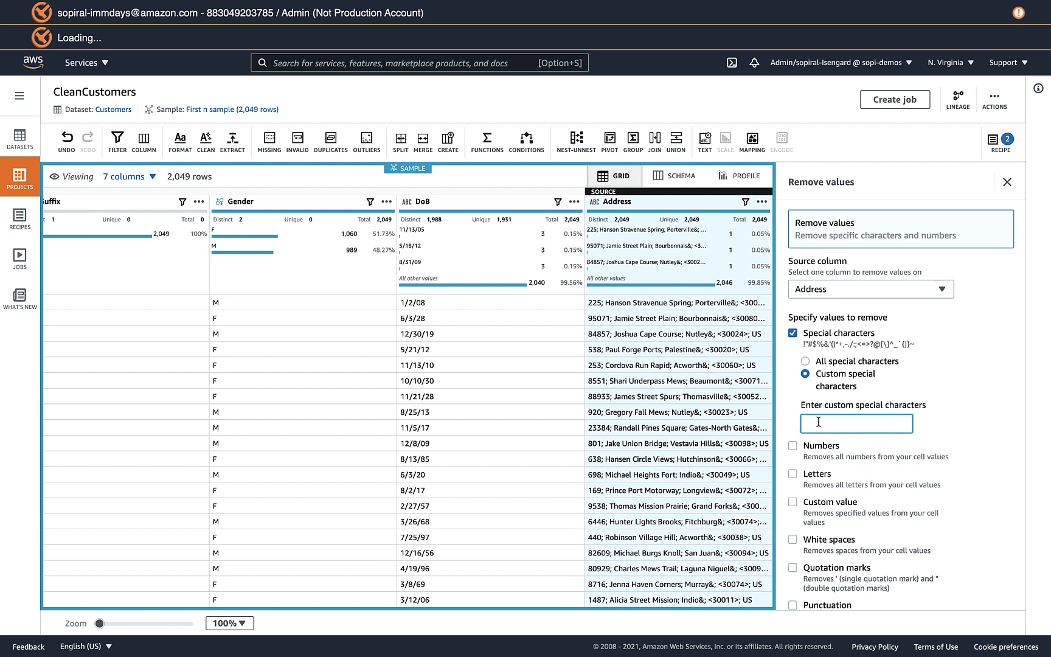
pyautogui.write('<>&')
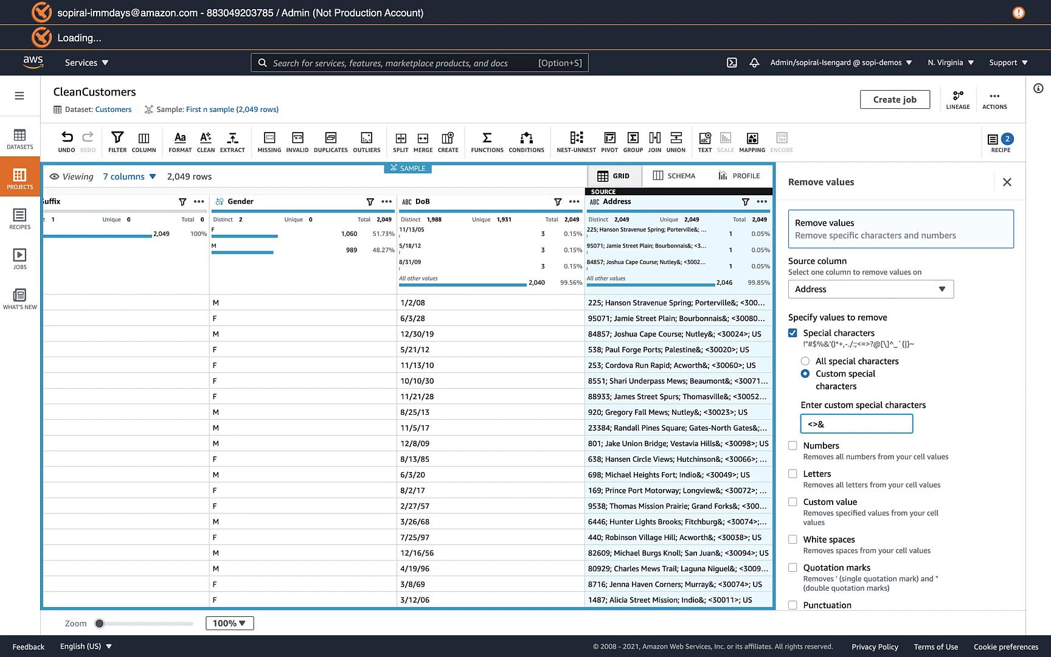
pyautogui.moveTo(895, 491)
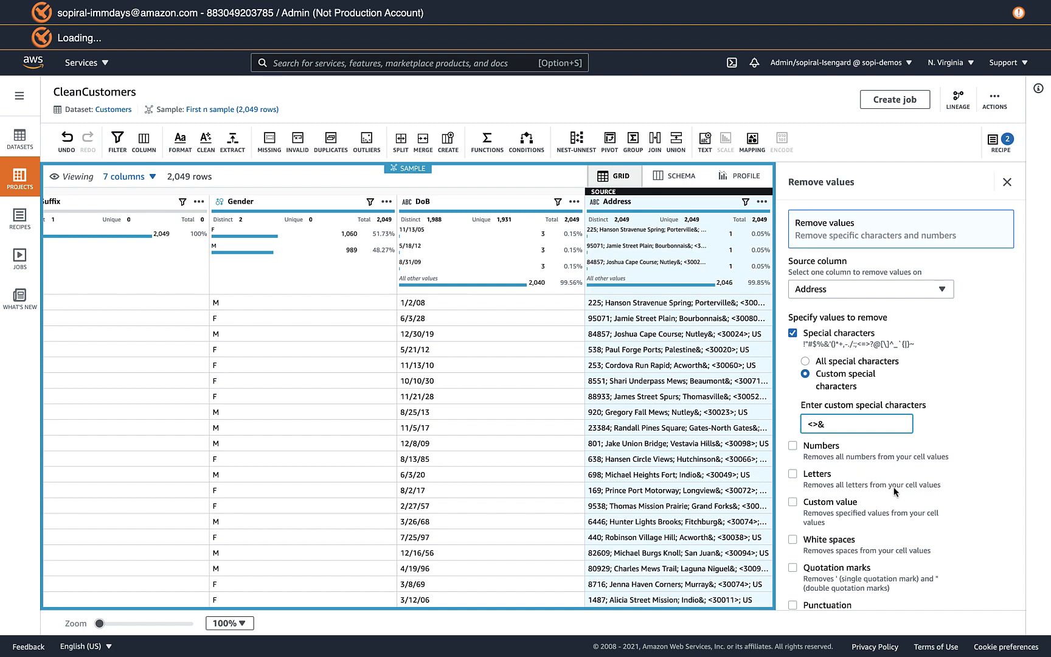
pyautogui.scroll(-3)
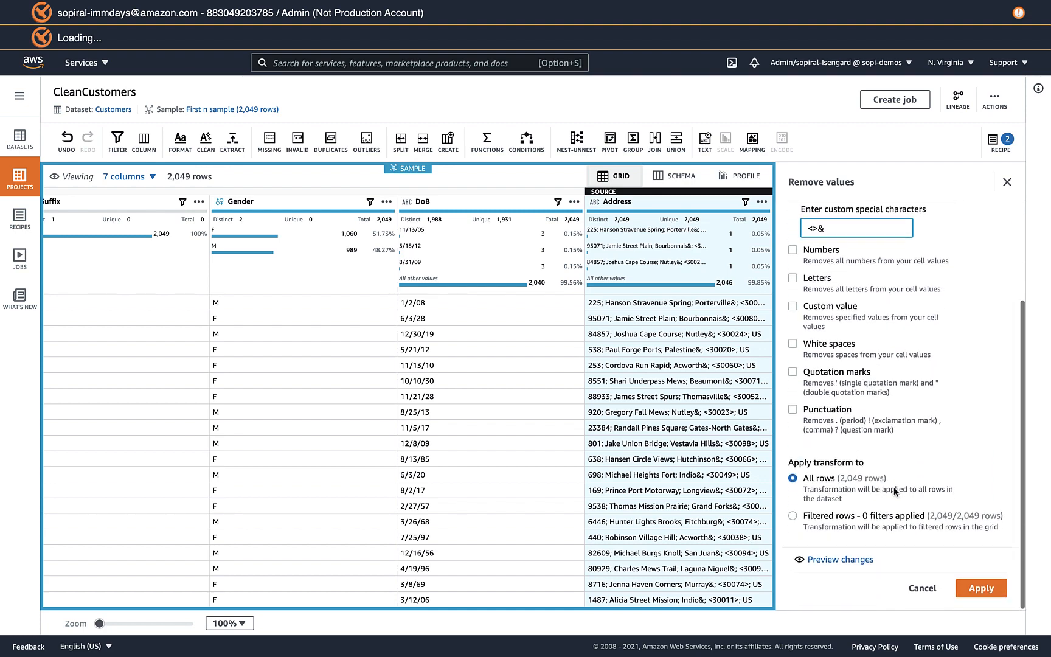
pyautogui.click(839, 559)
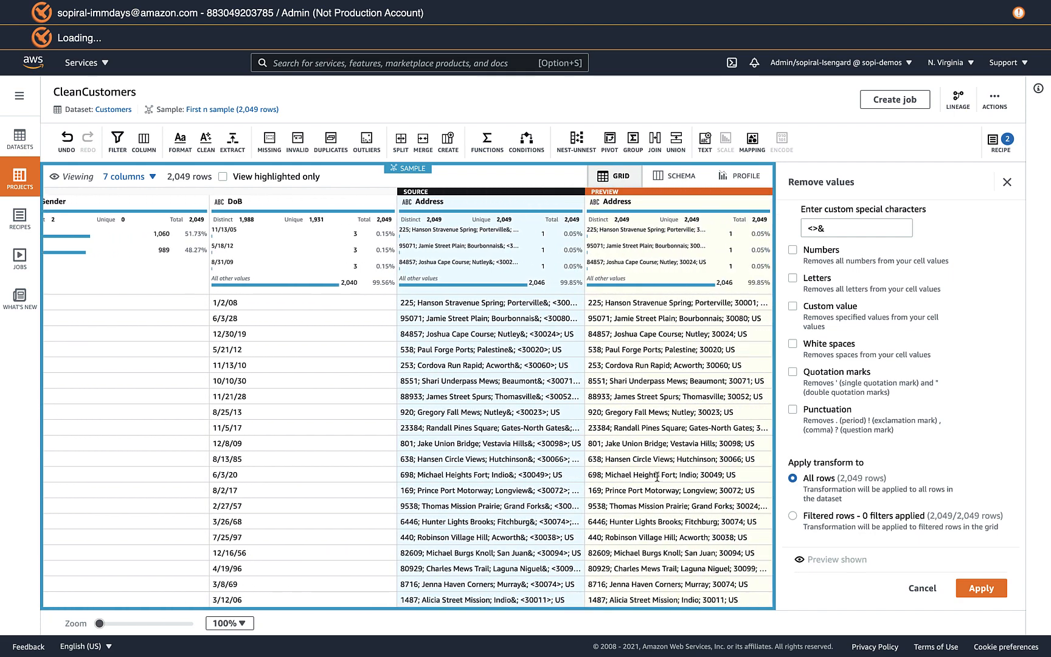
pyautogui.moveTo(444, 319)
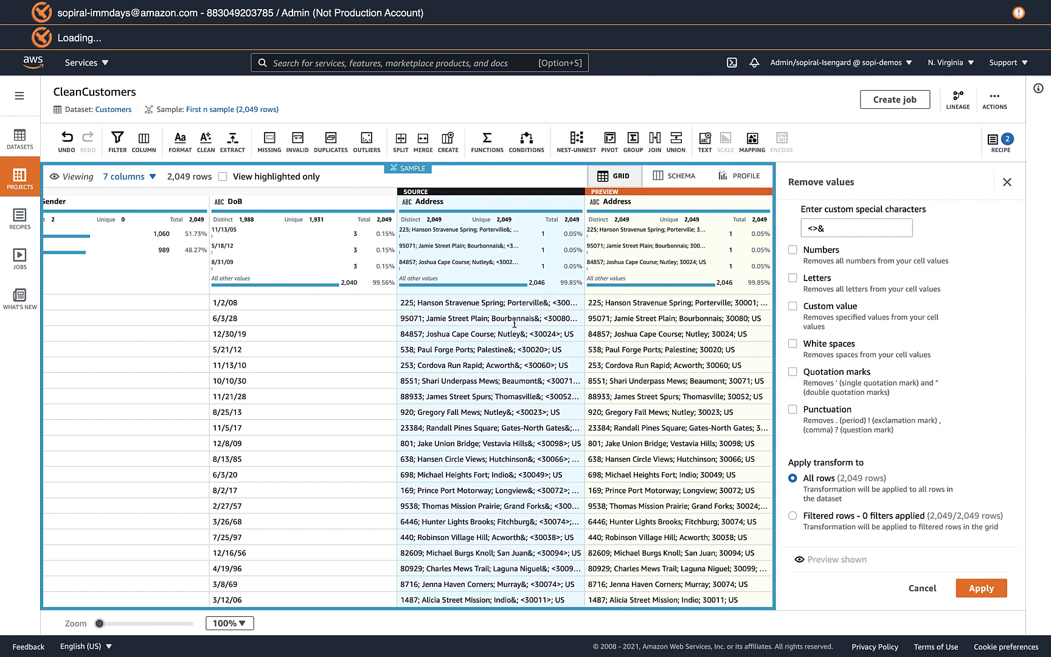
pyautogui.moveTo(556, 312)
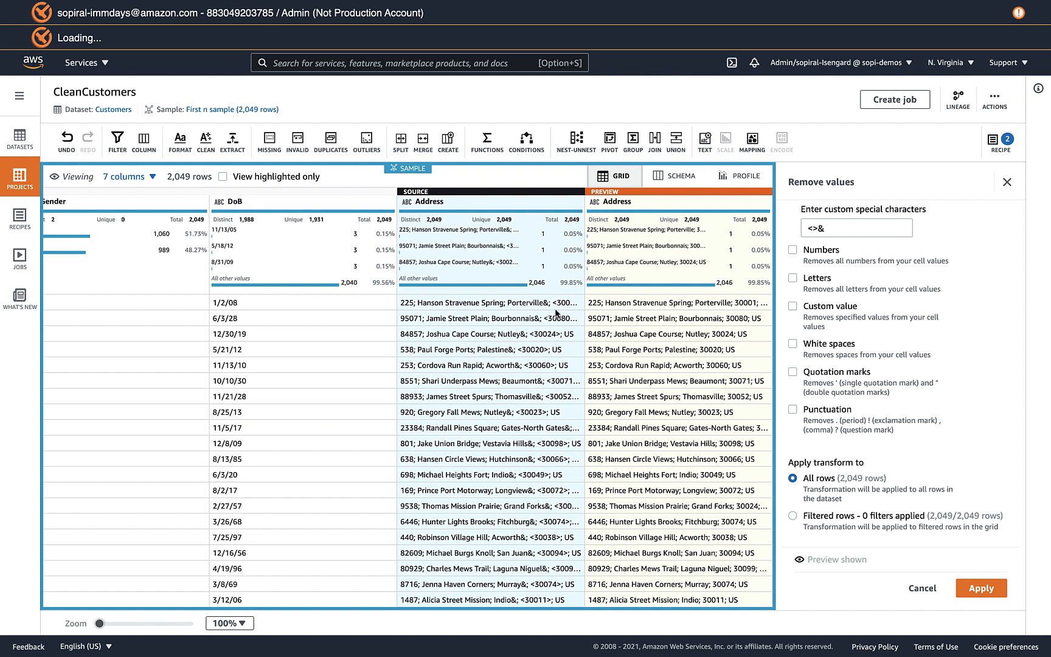
pyautogui.moveTo(699, 399)
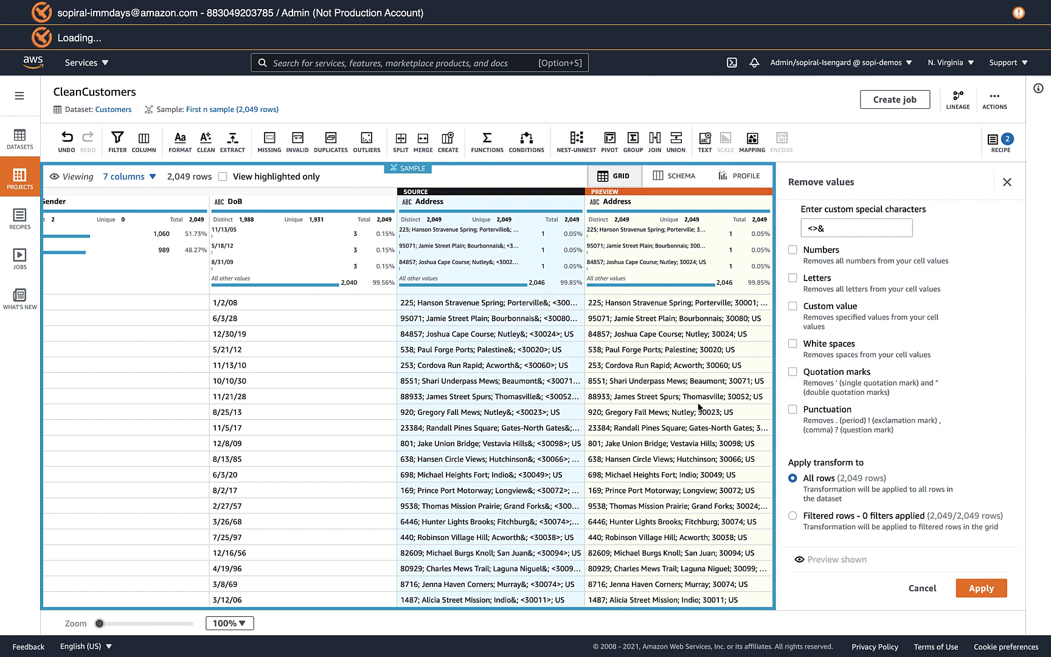
pyautogui.moveTo(685, 397)
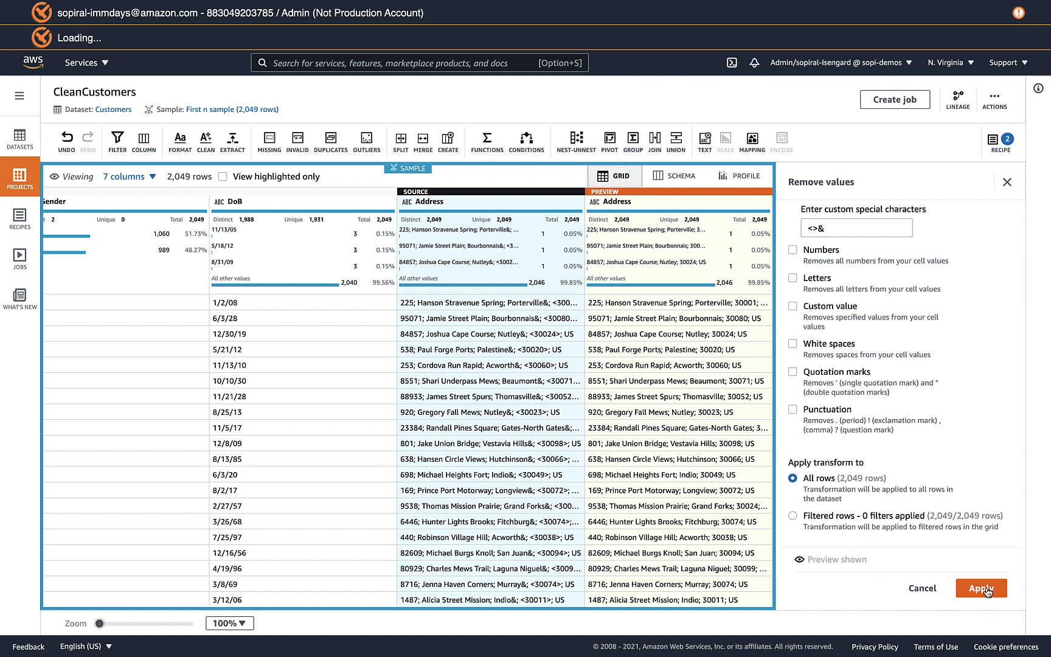
pyautogui.click(982, 588)
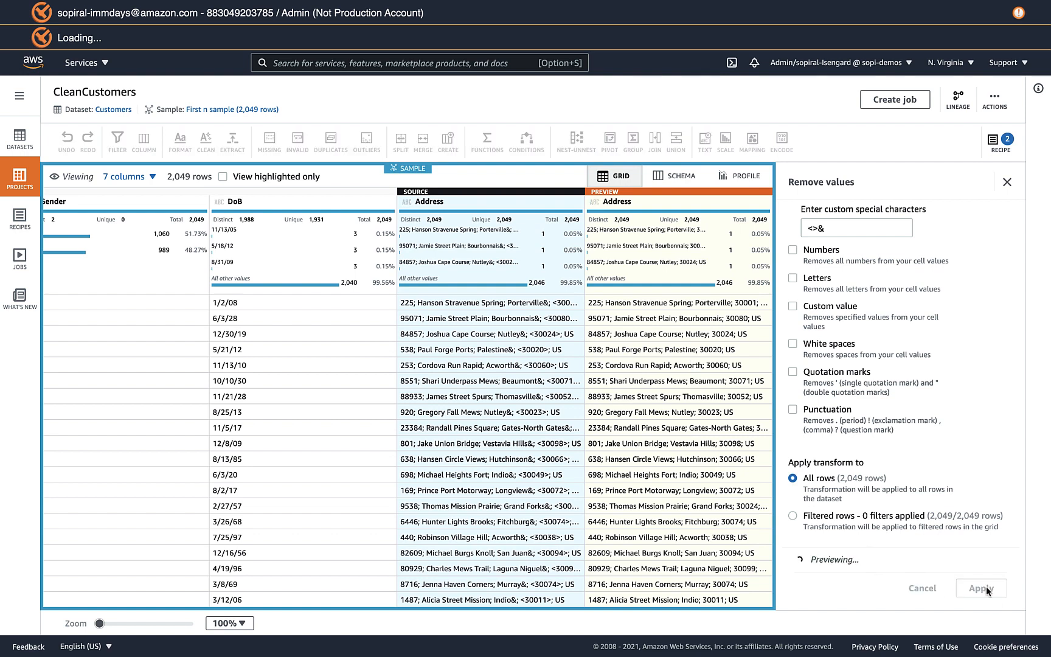
pyautogui.click(982, 589)
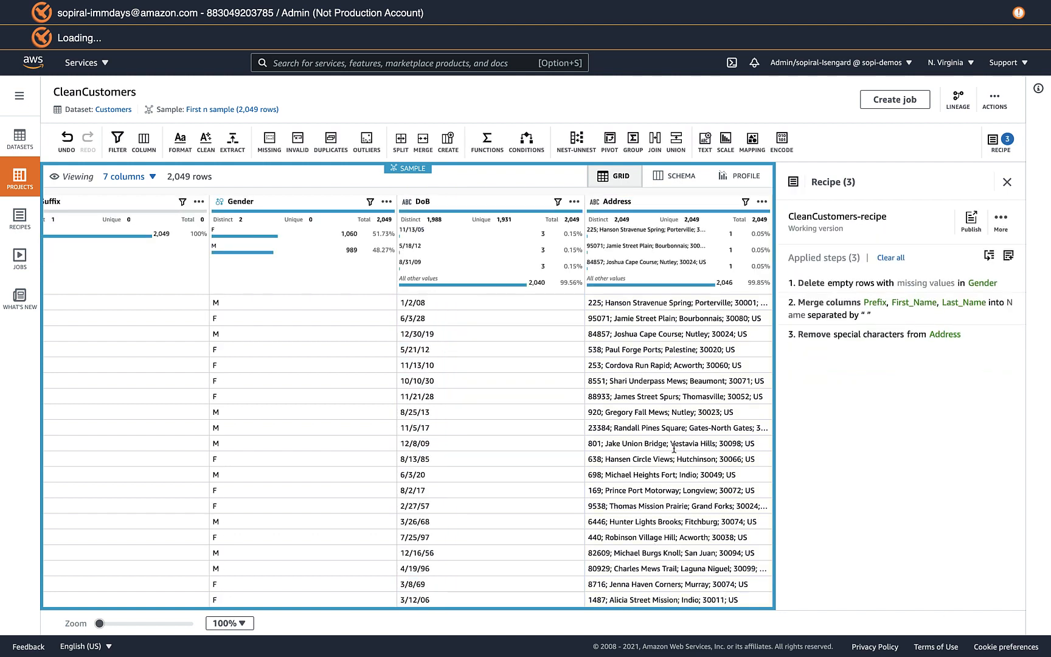
pyautogui.moveTo(761, 202)
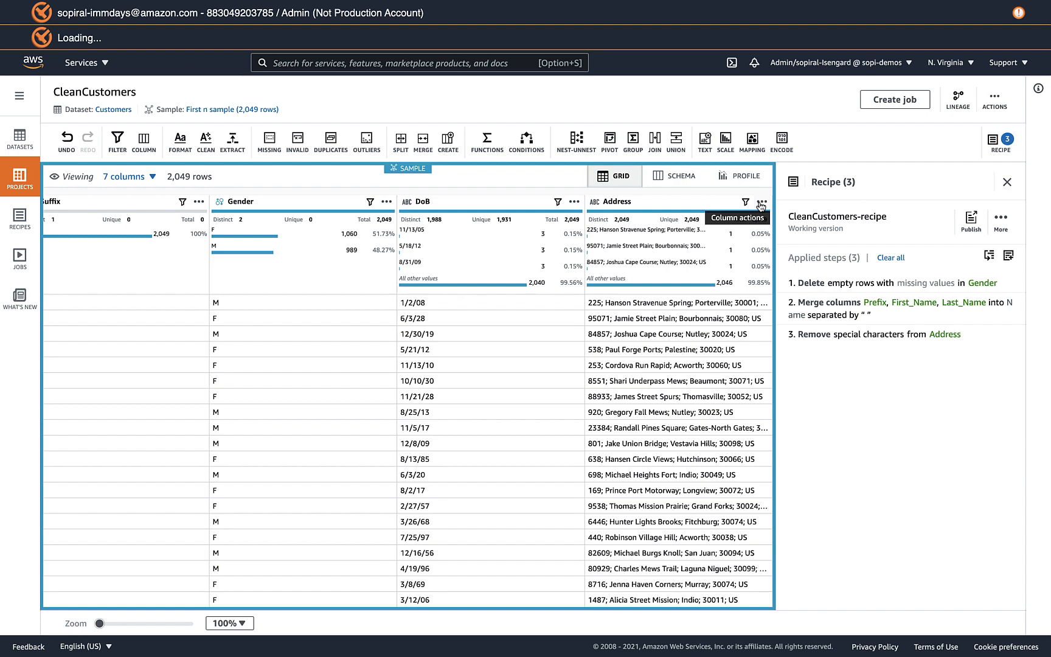
# Step: From the Address column actions, choose Replace value or pattern
pyautogui.click(761, 202)
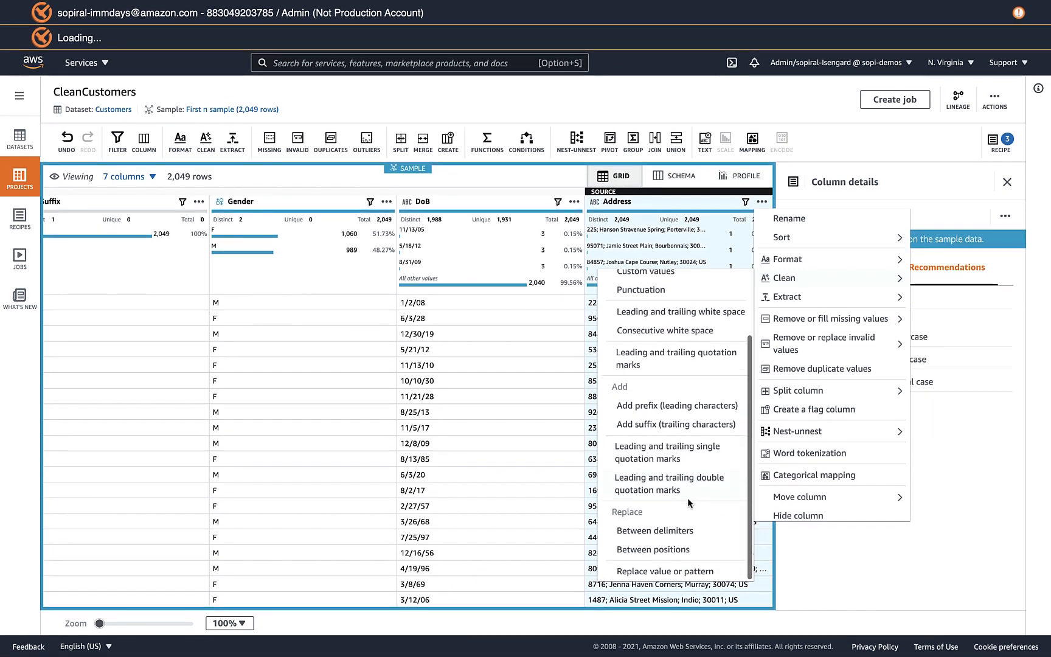
pyautogui.moveTo(628, 537)
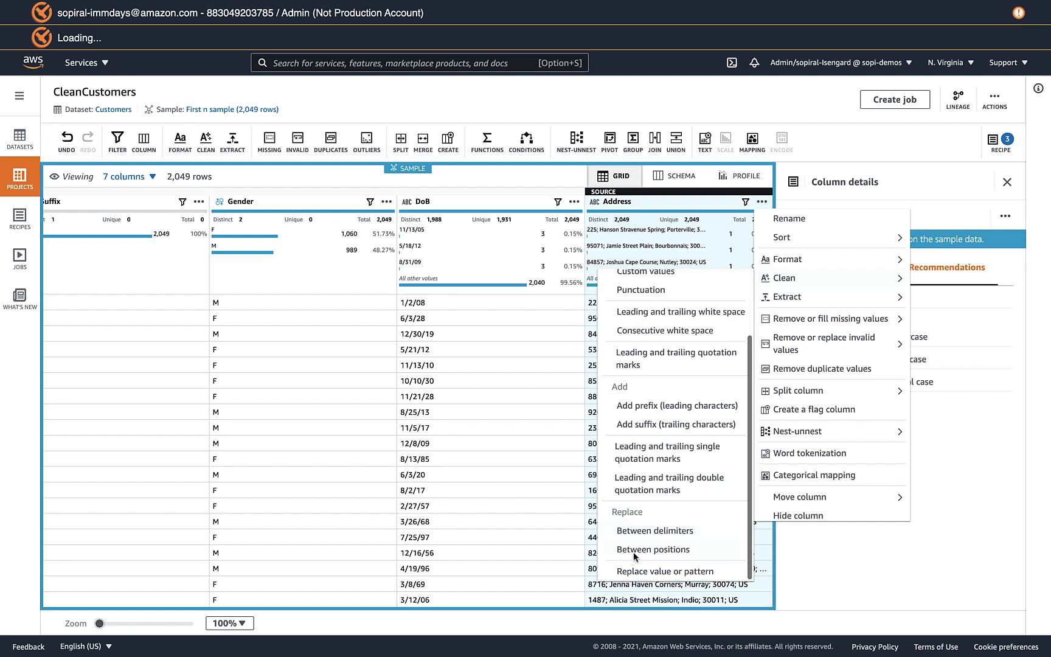
pyautogui.moveTo(689, 574)
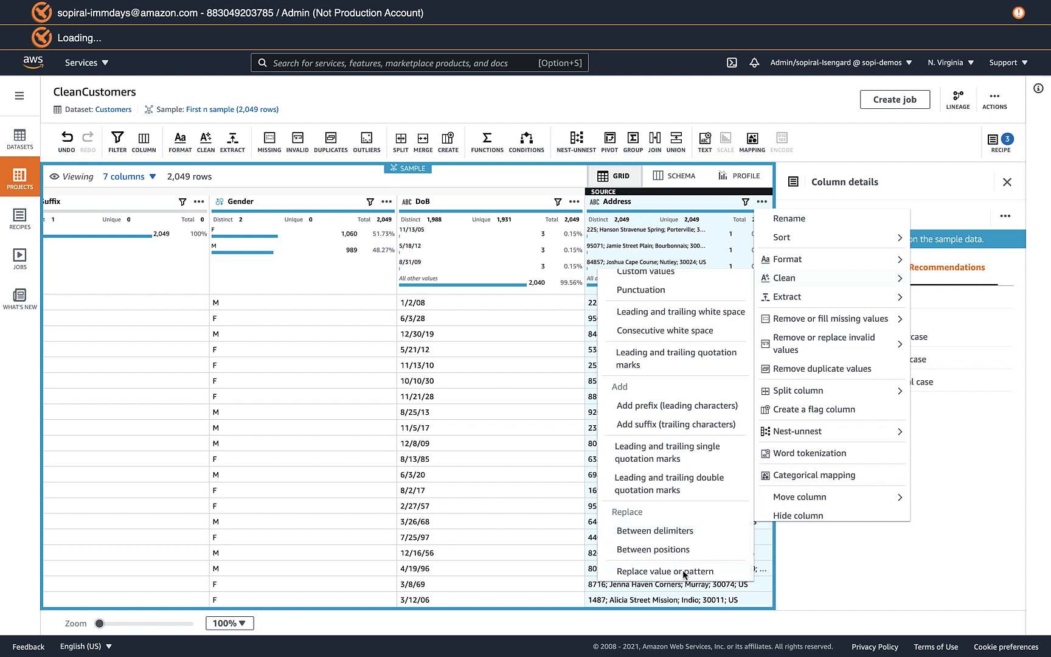
pyautogui.click(664, 571)
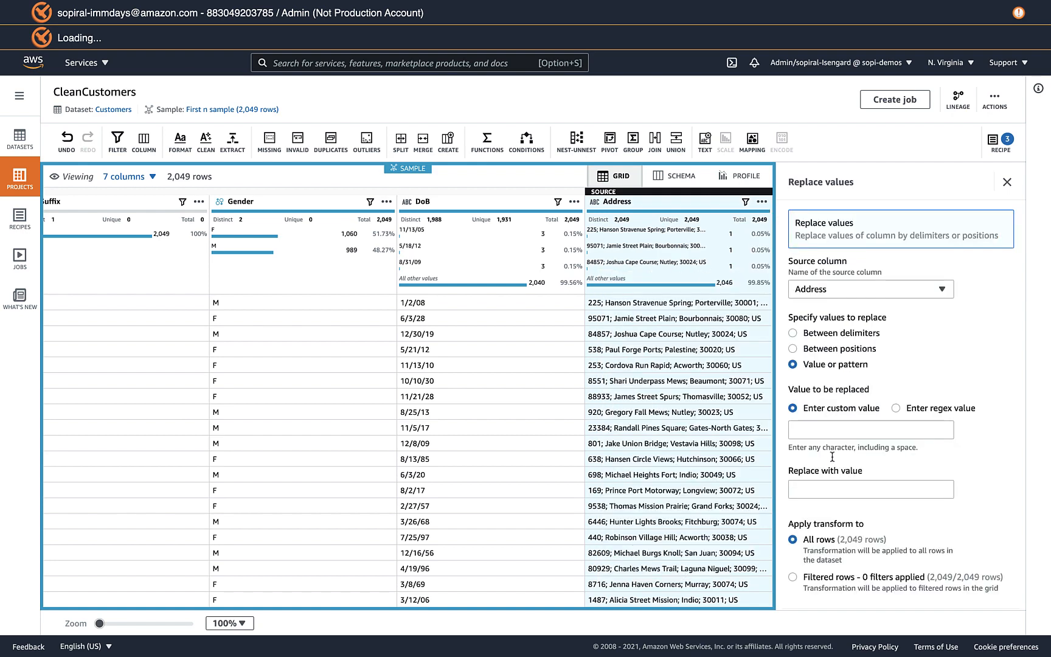
pyautogui.moveTo(845, 438)
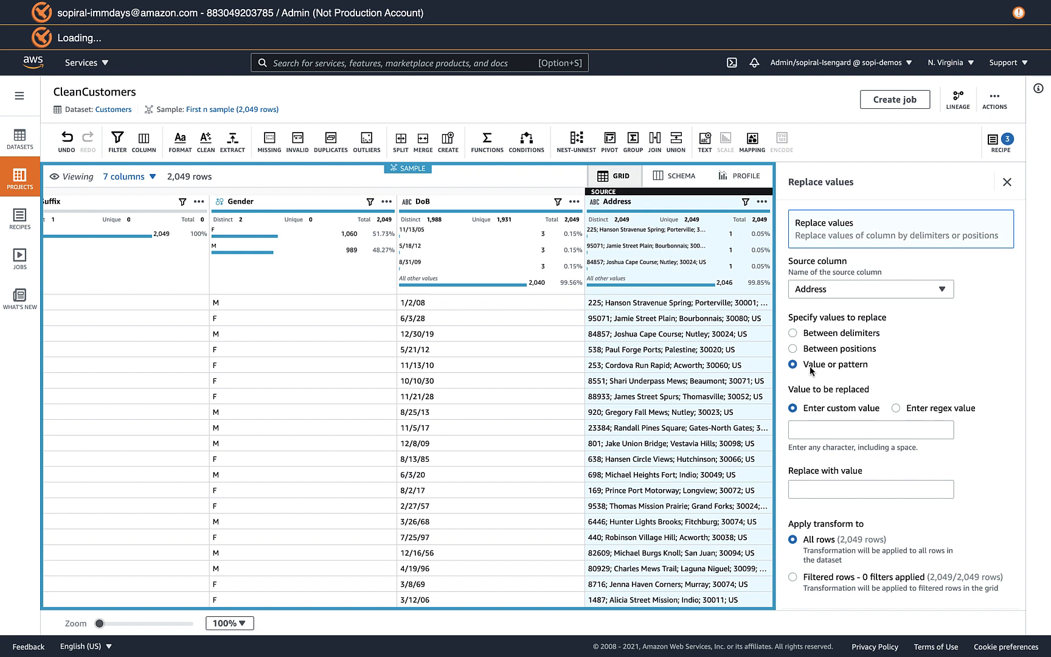
pyautogui.moveTo(849, 365)
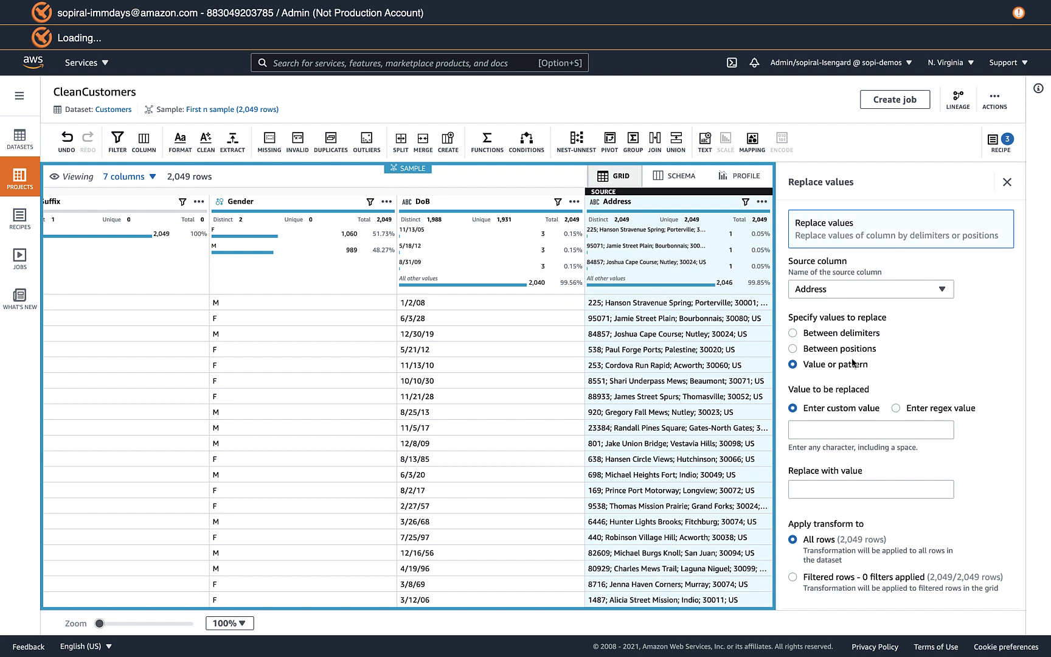
# Step: Replace ; with a comma in Address, preview and apply as the fourth recipe step
pyautogui.click(871, 429)
pyautogui.write(';')
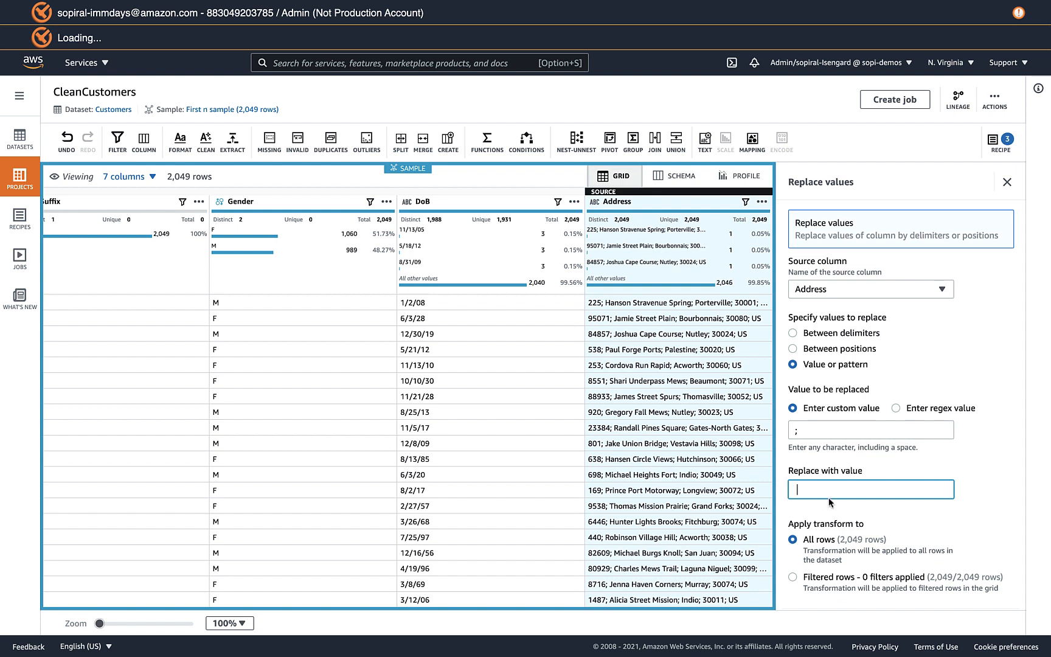
pyautogui.scroll(-3)
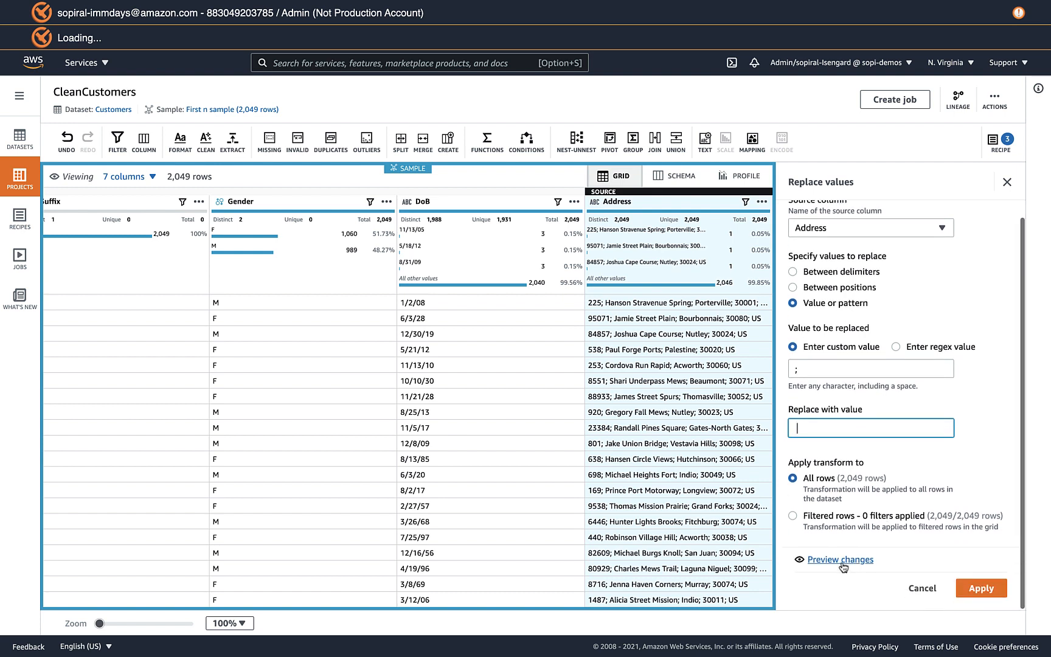
pyautogui.click(841, 559)
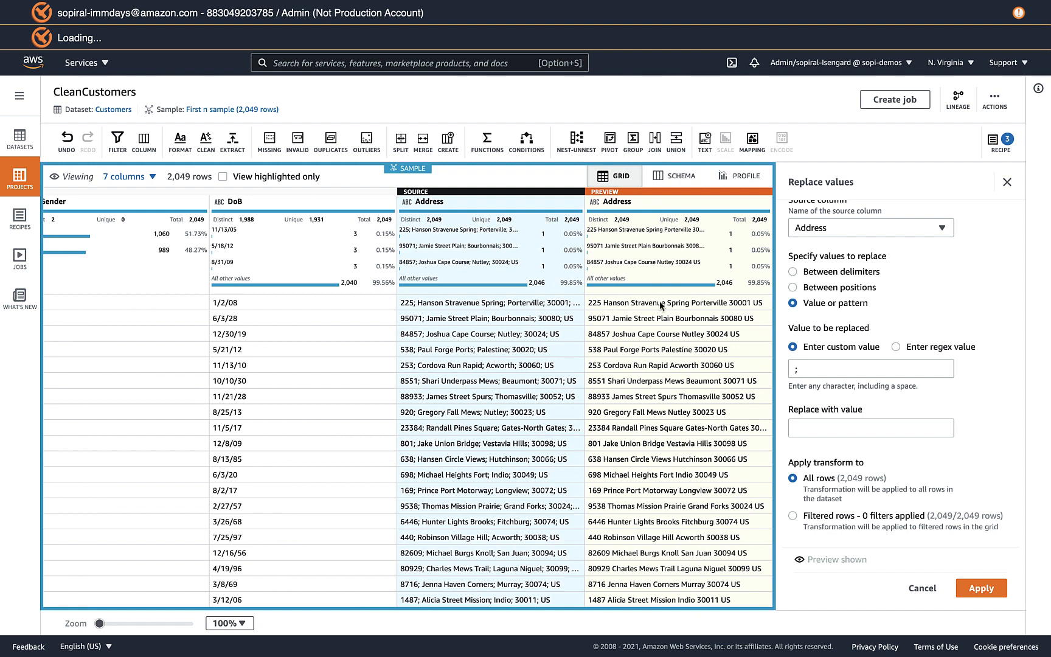
pyautogui.click(982, 587)
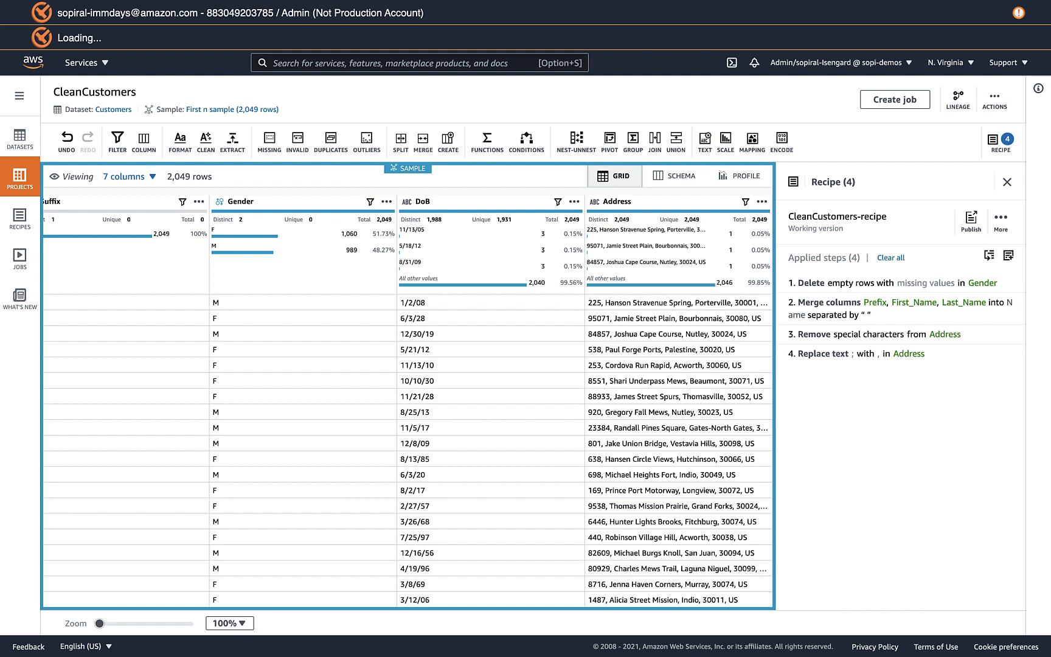
pyautogui.moveTo(384, 517)
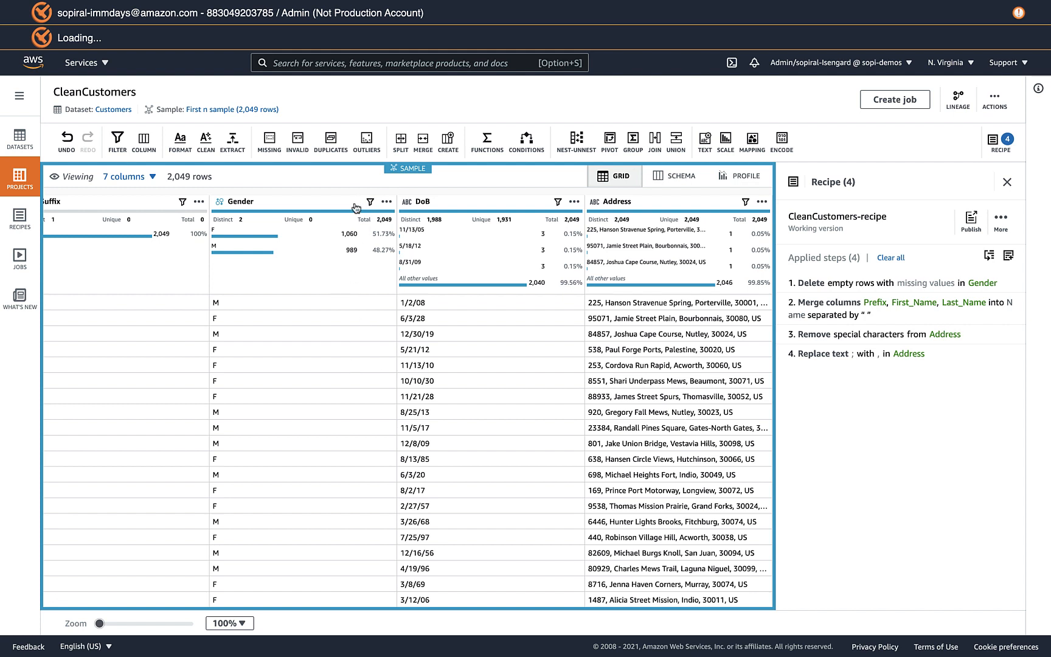
pyautogui.moveTo(371, 204)
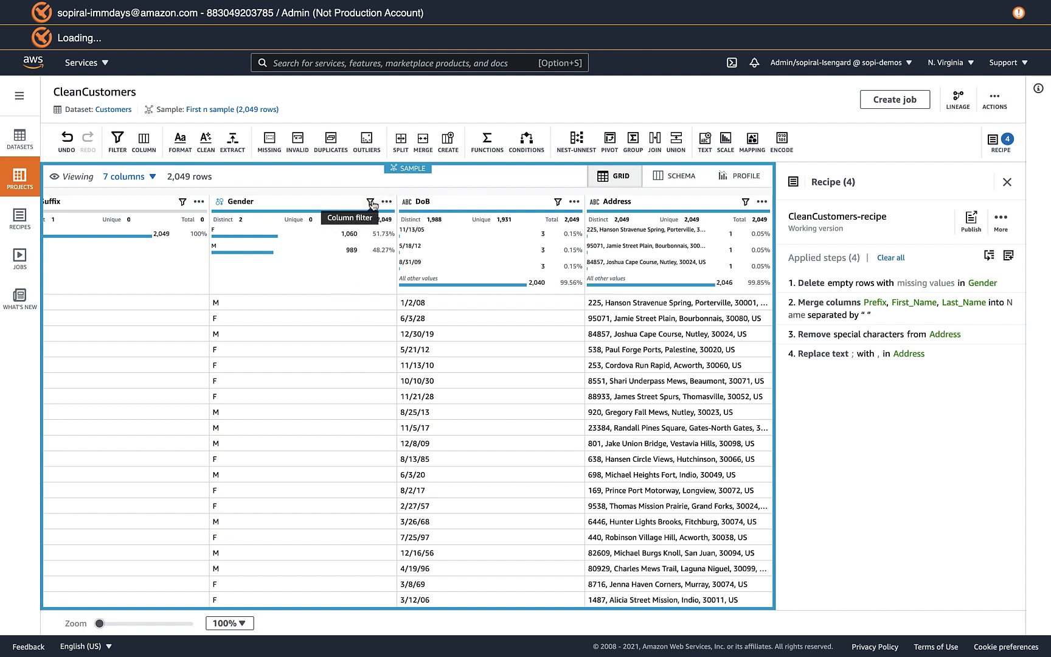
# Step: Show the Gender column's value filter listing F and M
pyautogui.click(371, 202)
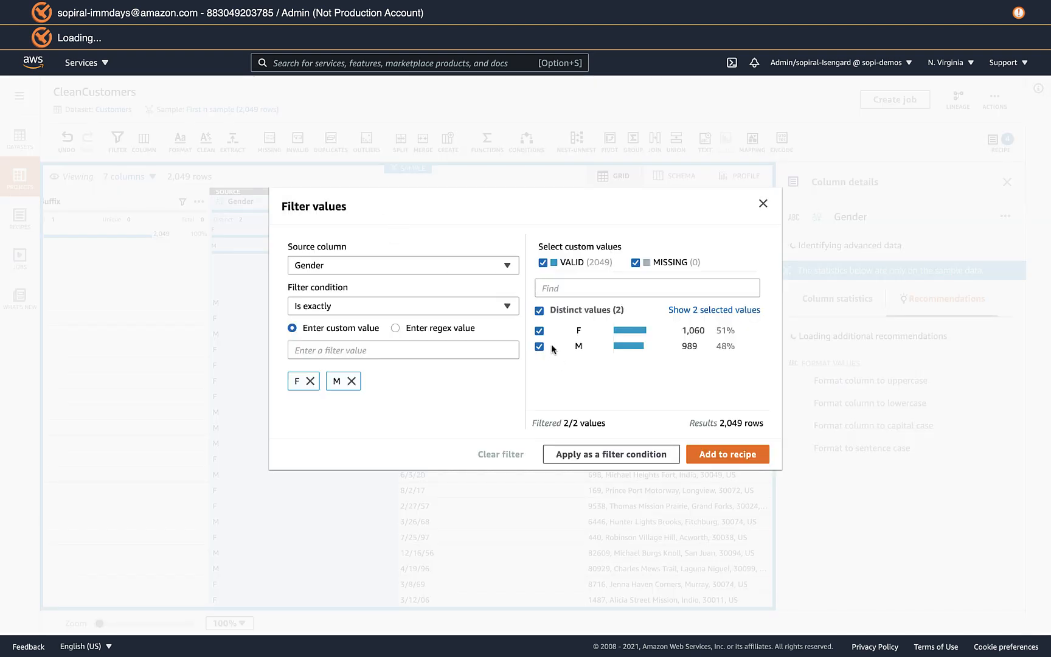
# Step: Exclude F and apply the filter so the grid shows only Gender M rows
pyautogui.click(539, 331)
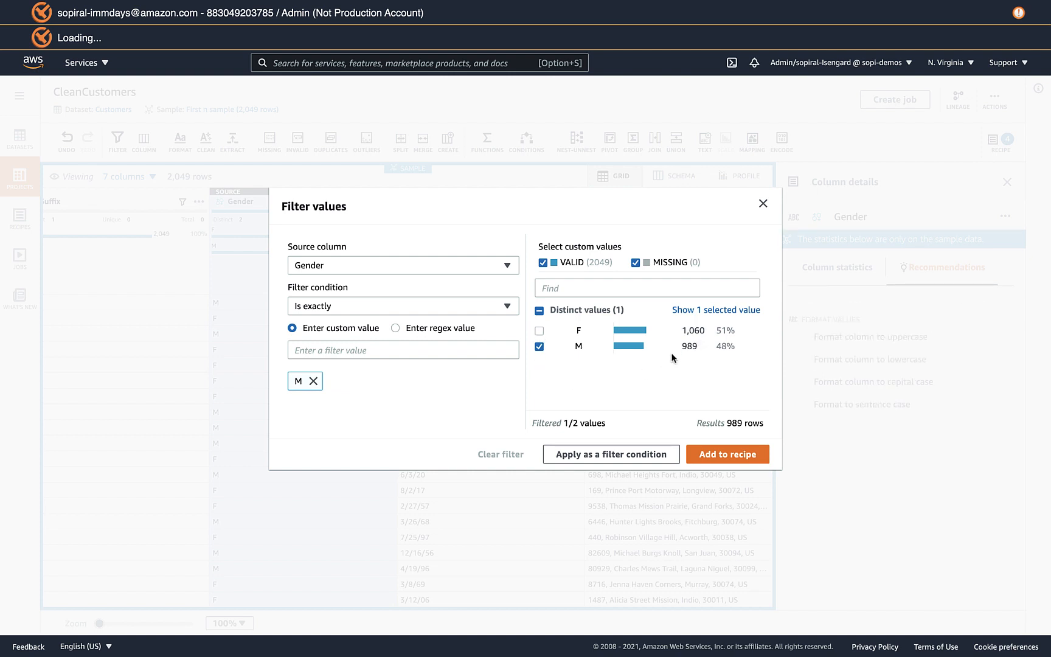
pyautogui.moveTo(589, 473)
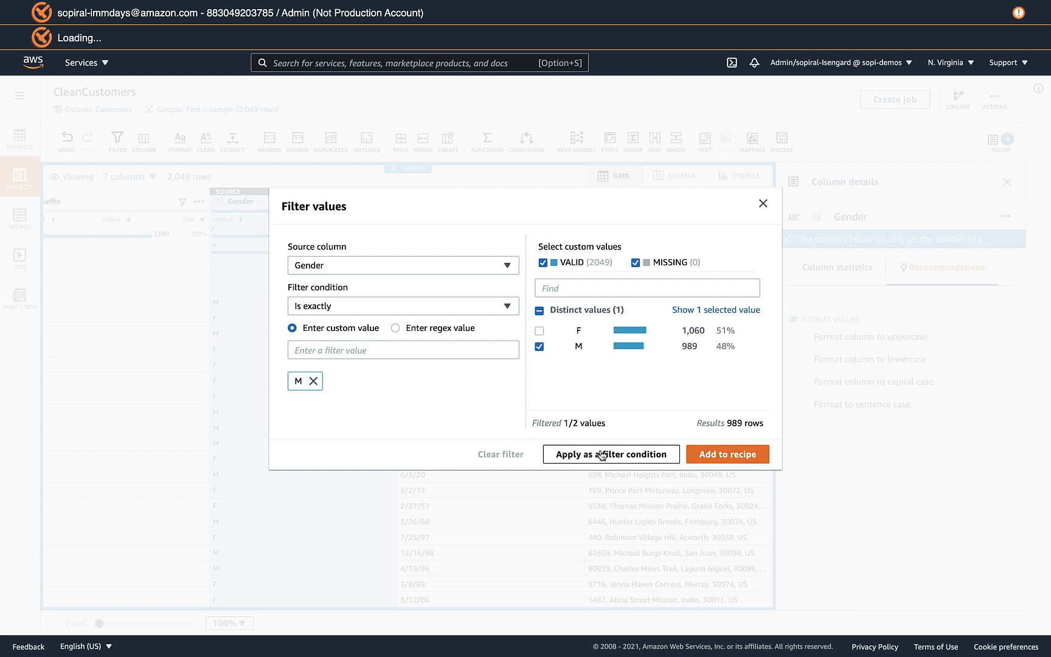
pyautogui.click(612, 454)
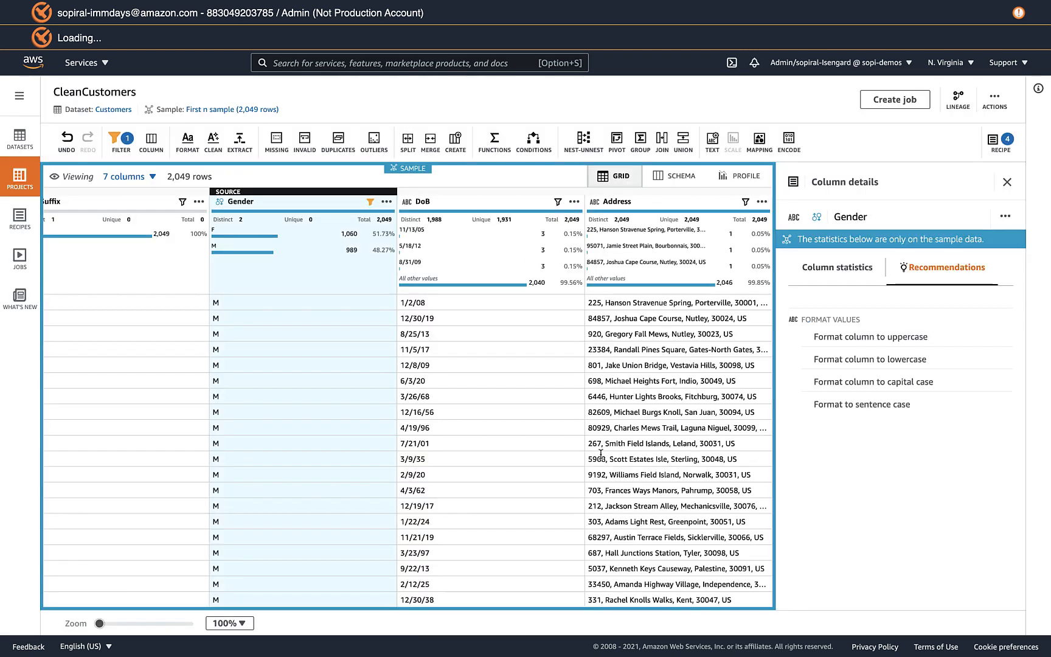
pyautogui.moveTo(371, 210)
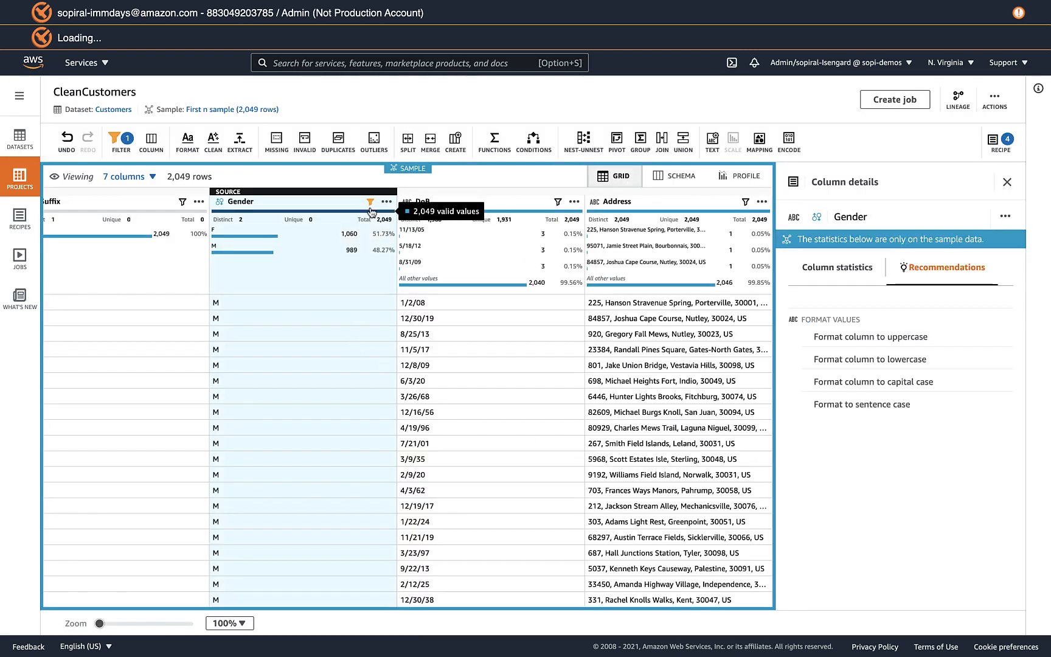
pyautogui.moveTo(370, 205)
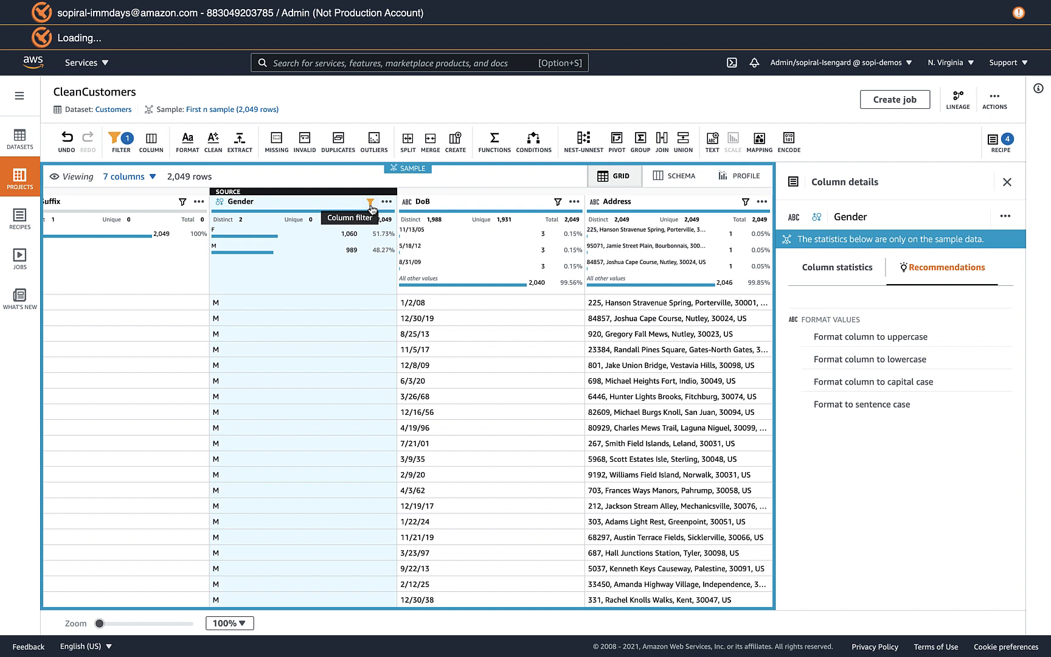
pyautogui.moveTo(692, 231)
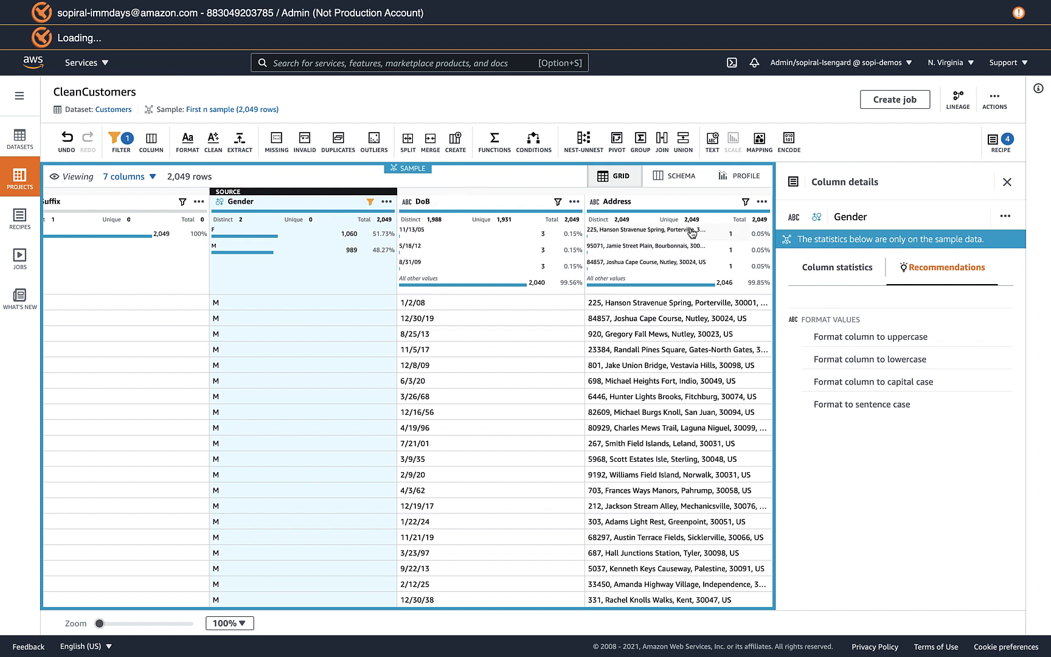
pyautogui.moveTo(464, 269)
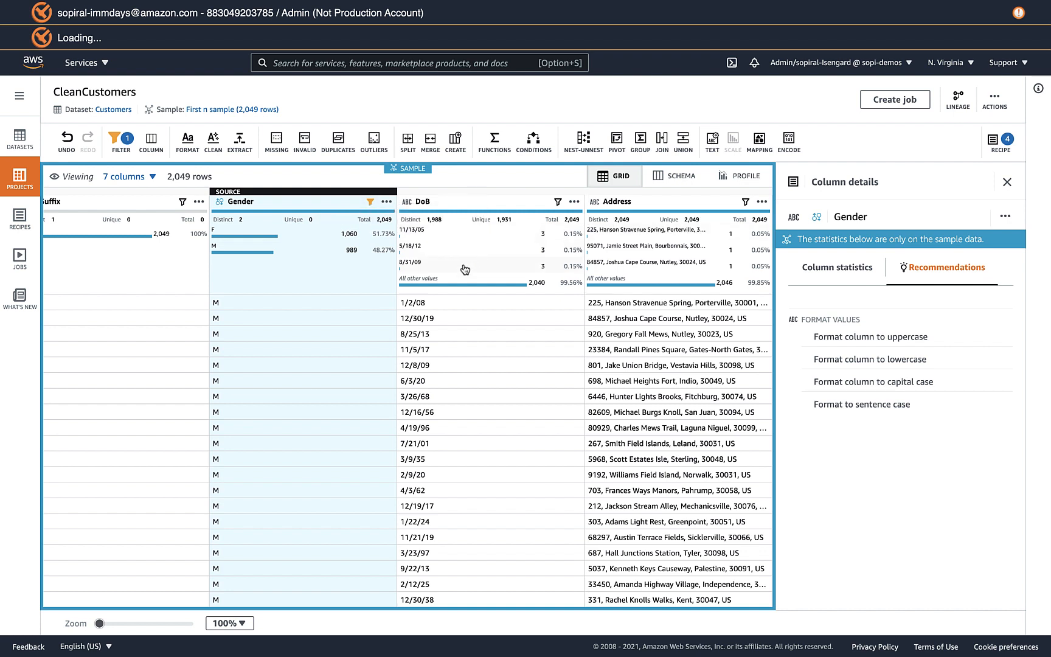
pyautogui.moveTo(479, 349)
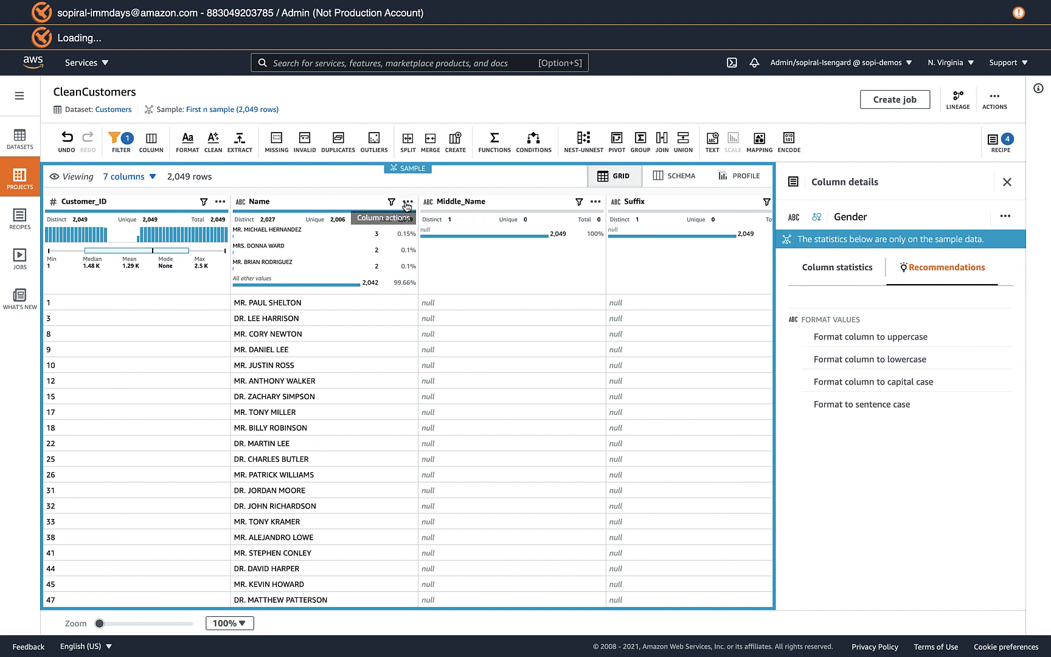
# Step: Change Name to capital case for the filtered male rows, preview and apply
pyautogui.click(406, 202)
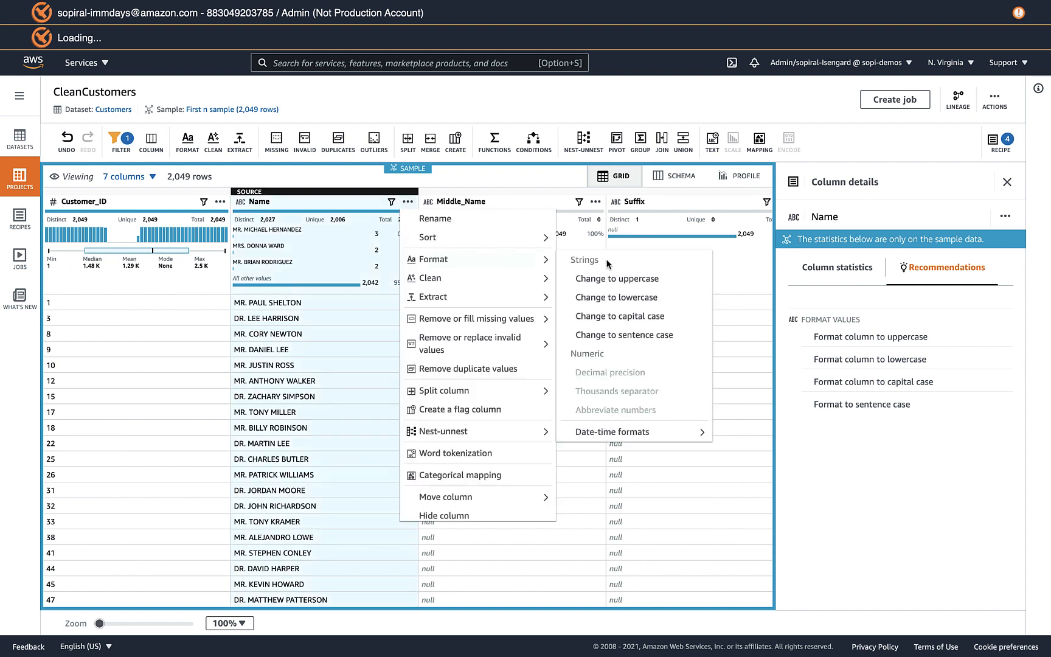
pyautogui.moveTo(627, 319)
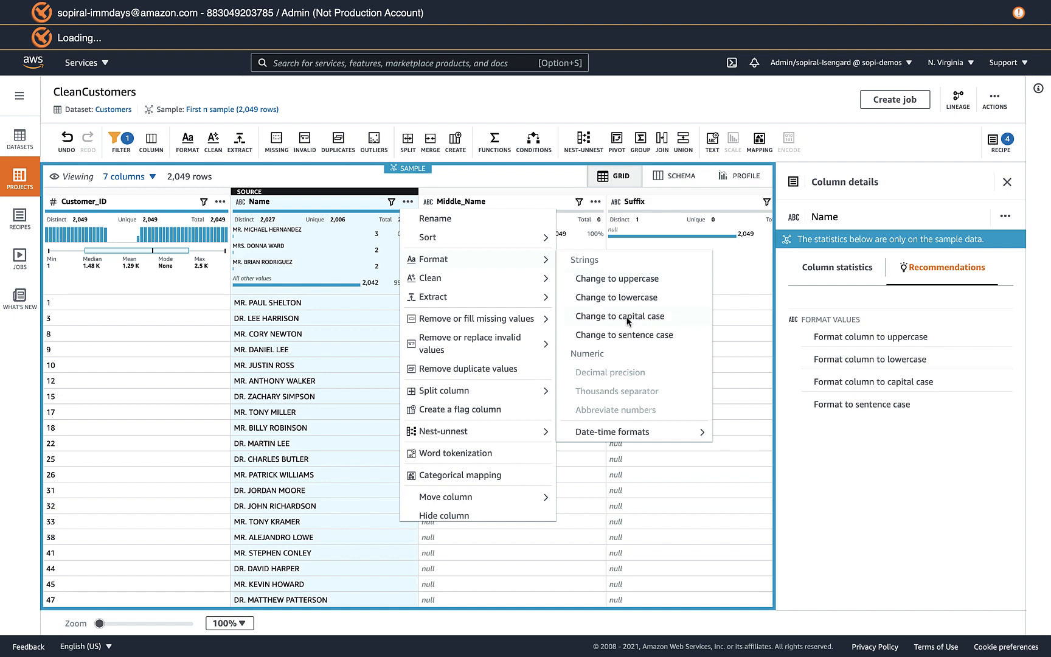
pyautogui.click(620, 317)
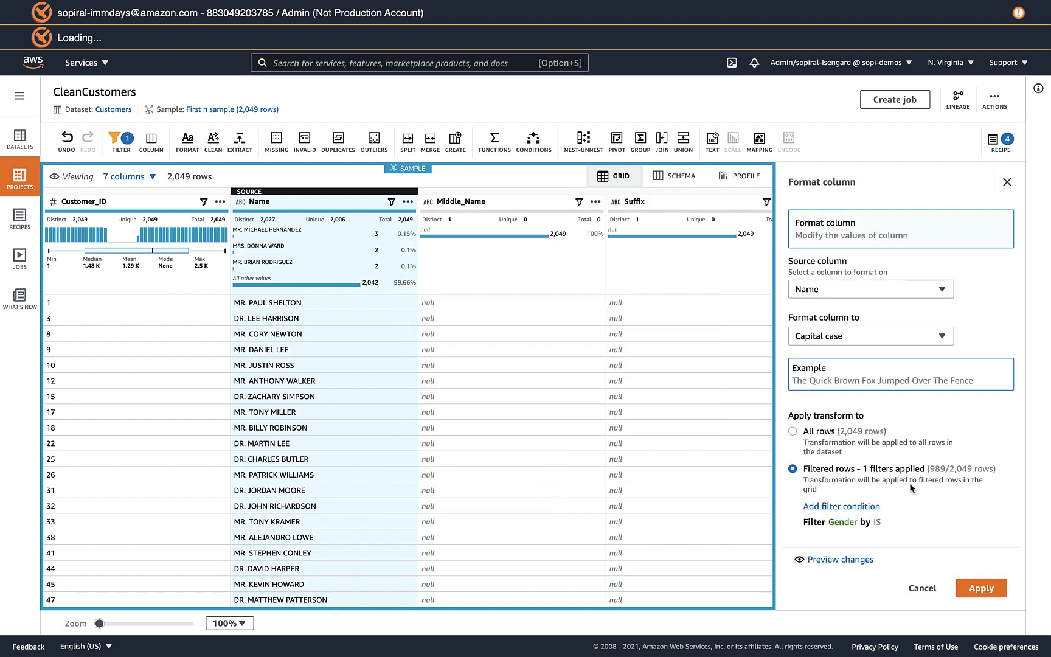
pyautogui.click(839, 559)
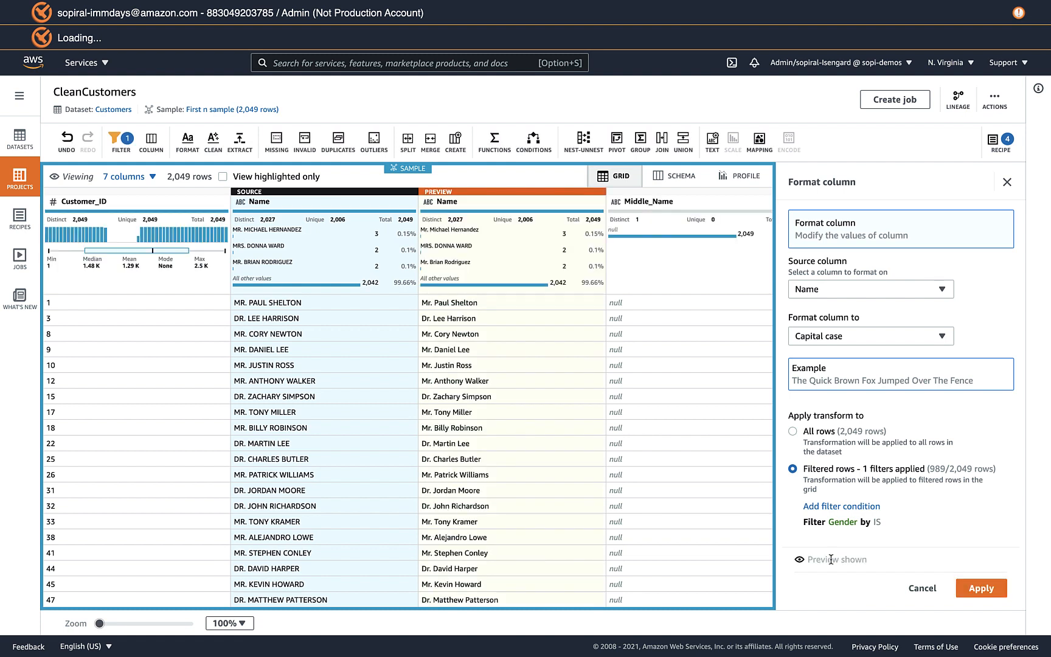
pyautogui.moveTo(237, 319)
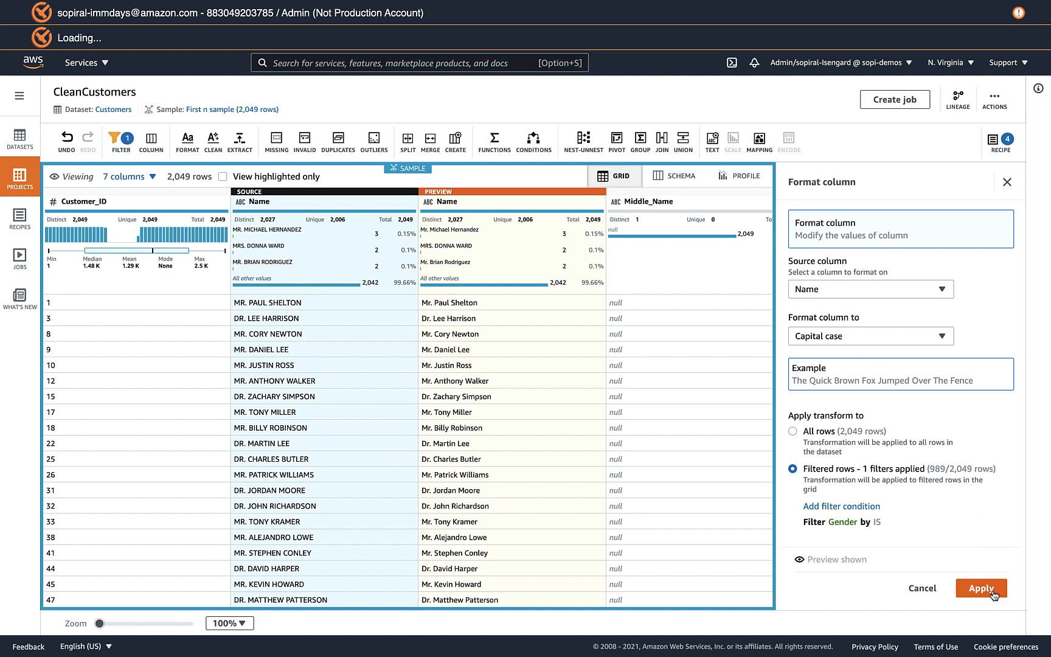
pyautogui.click(981, 589)
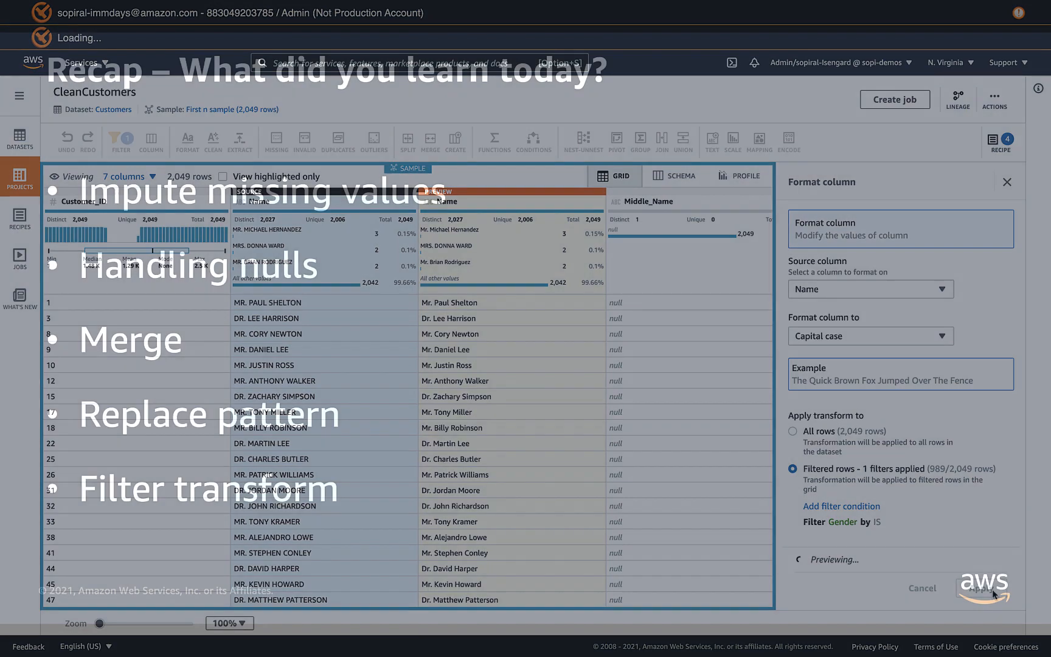